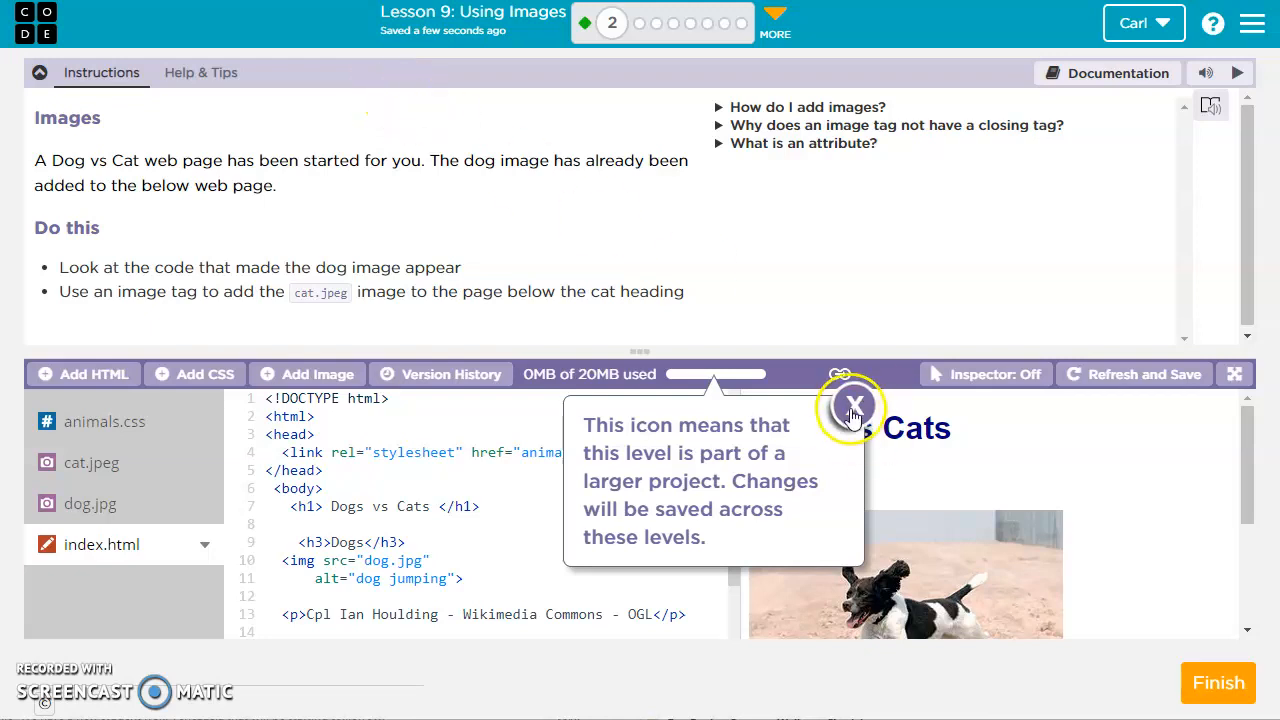
Step: Dismiss the shared-project notice and scroll the Dogs vs Cats code to the Cats heading
{"action": "left_click", "coordinate": [852, 405]}
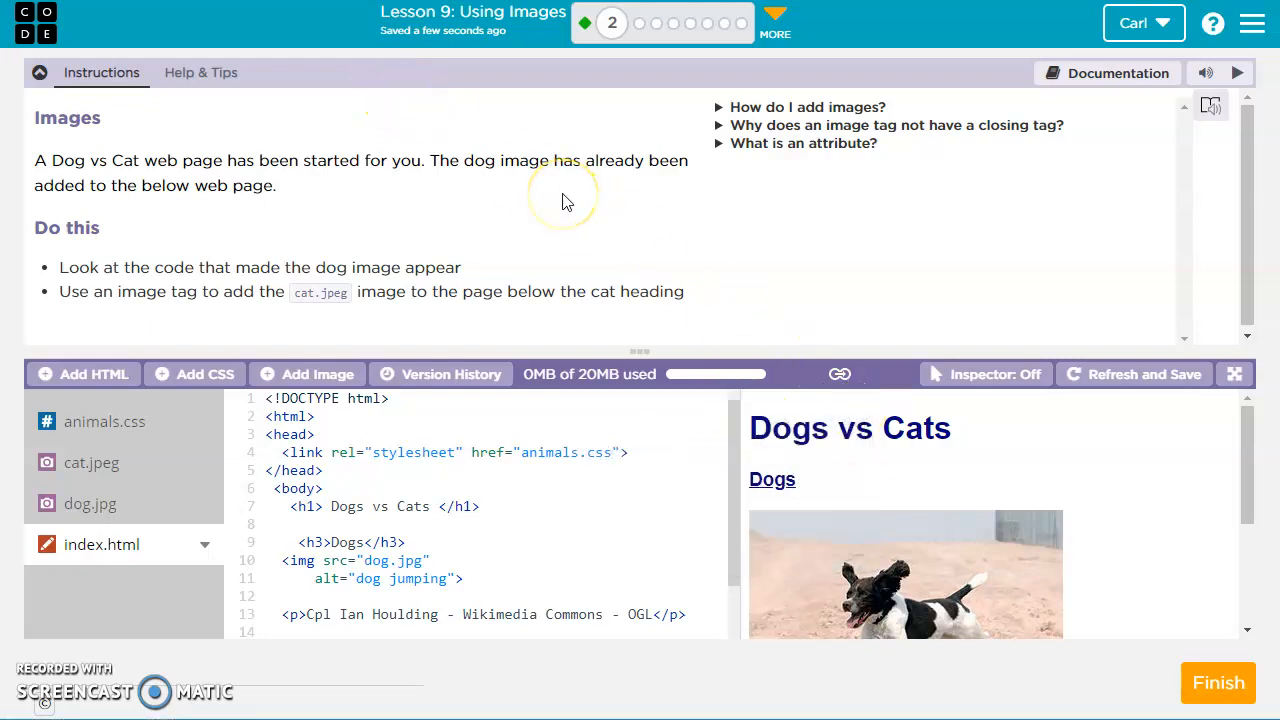
{"action": "mouse_move", "coordinate": [565, 201]}
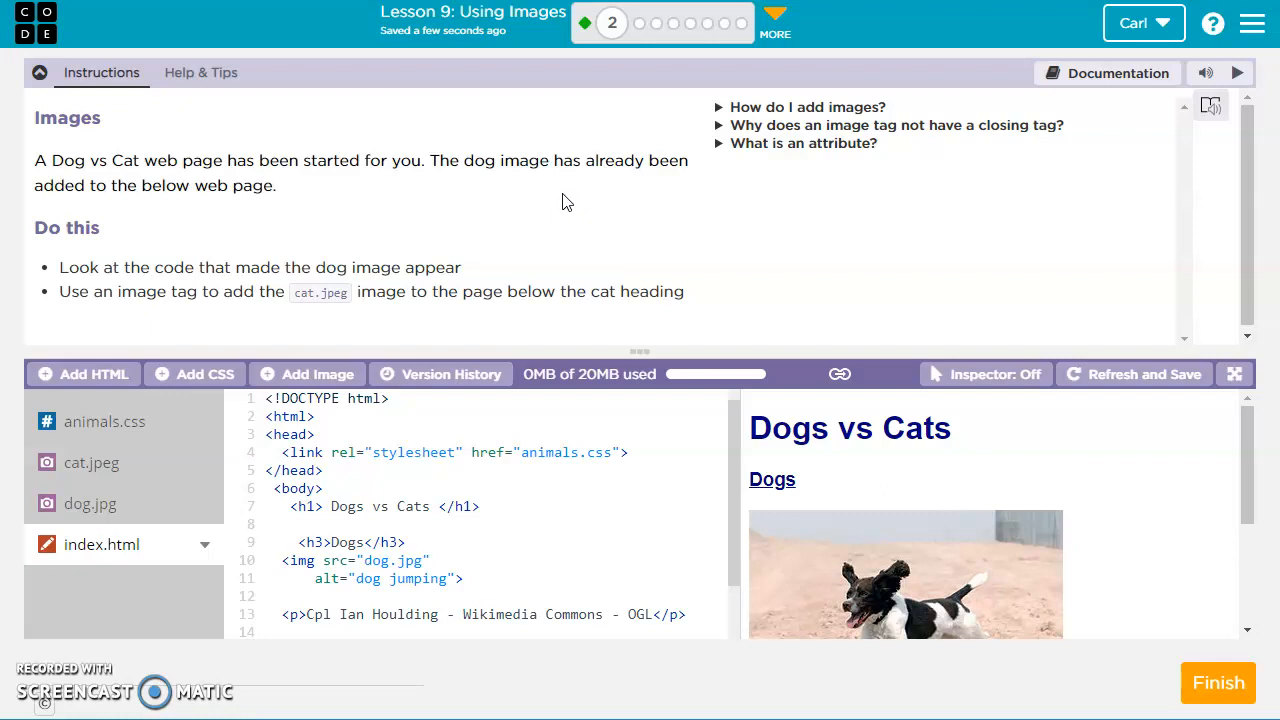
{"action": "mouse_move", "coordinate": [401, 214]}
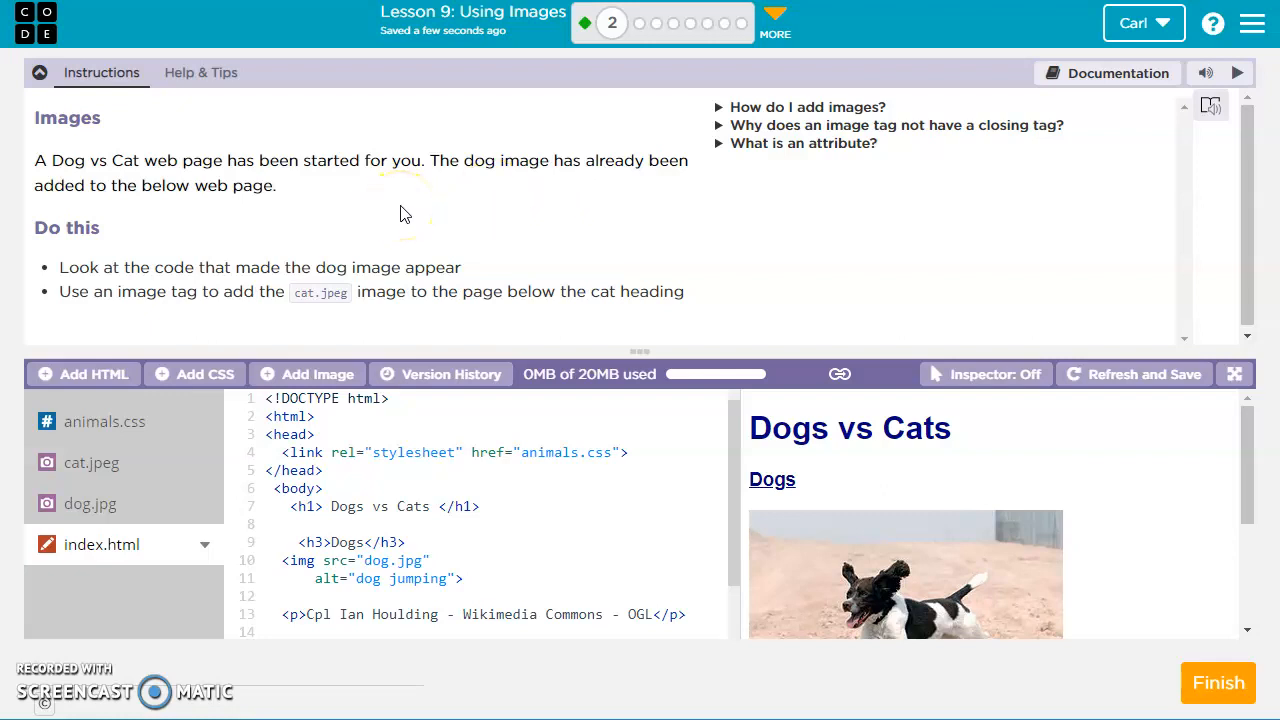
{"action": "mouse_move", "coordinate": [530, 278]}
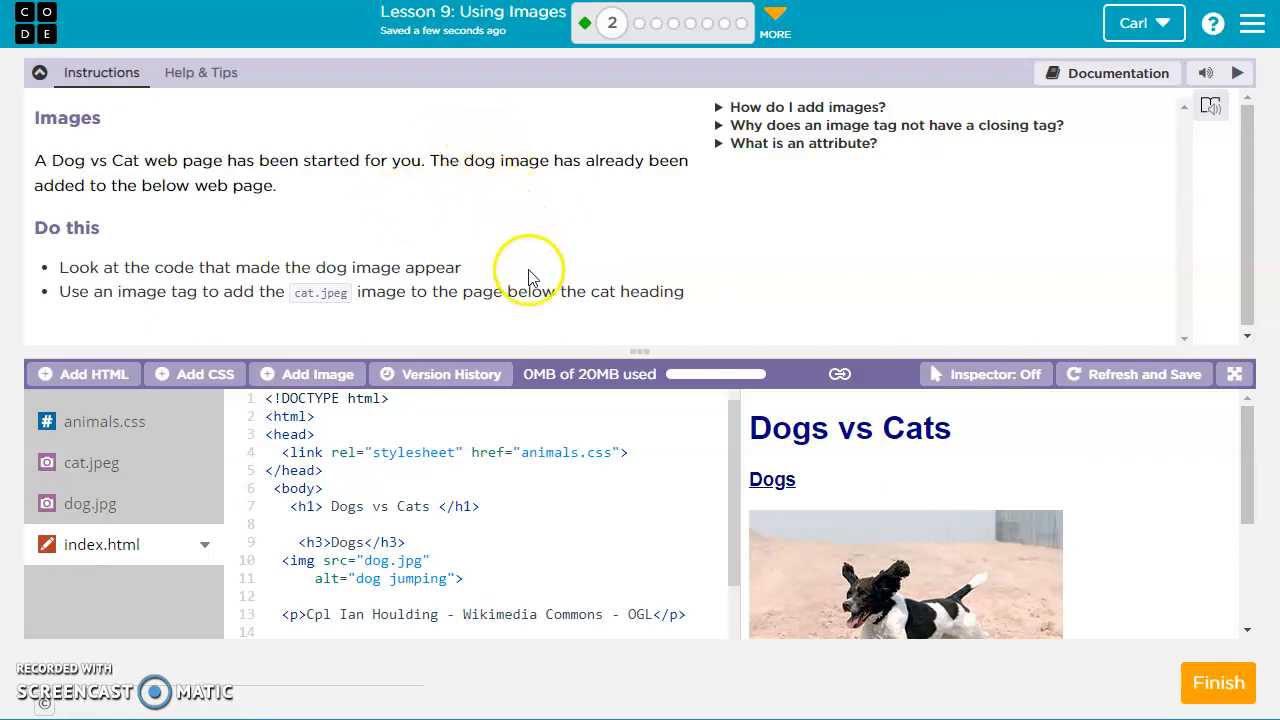
{"action": "mouse_move", "coordinate": [450, 260]}
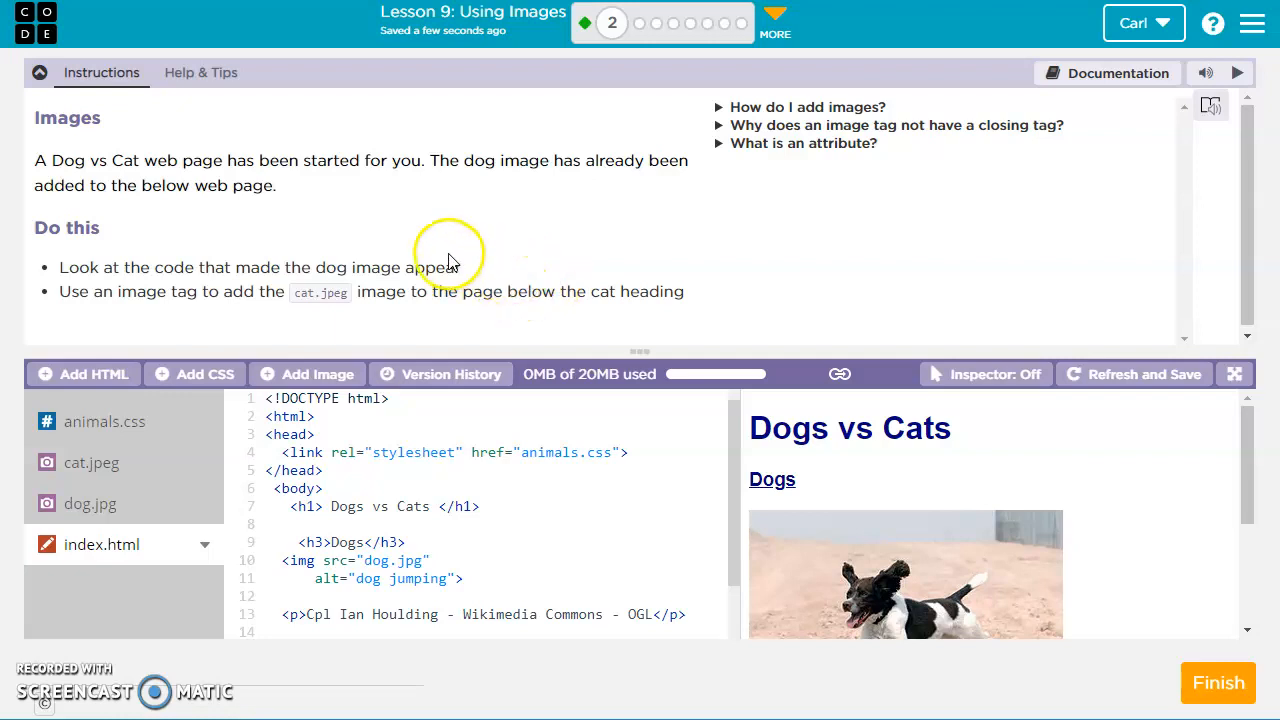
{"action": "mouse_move", "coordinate": [145, 315]}
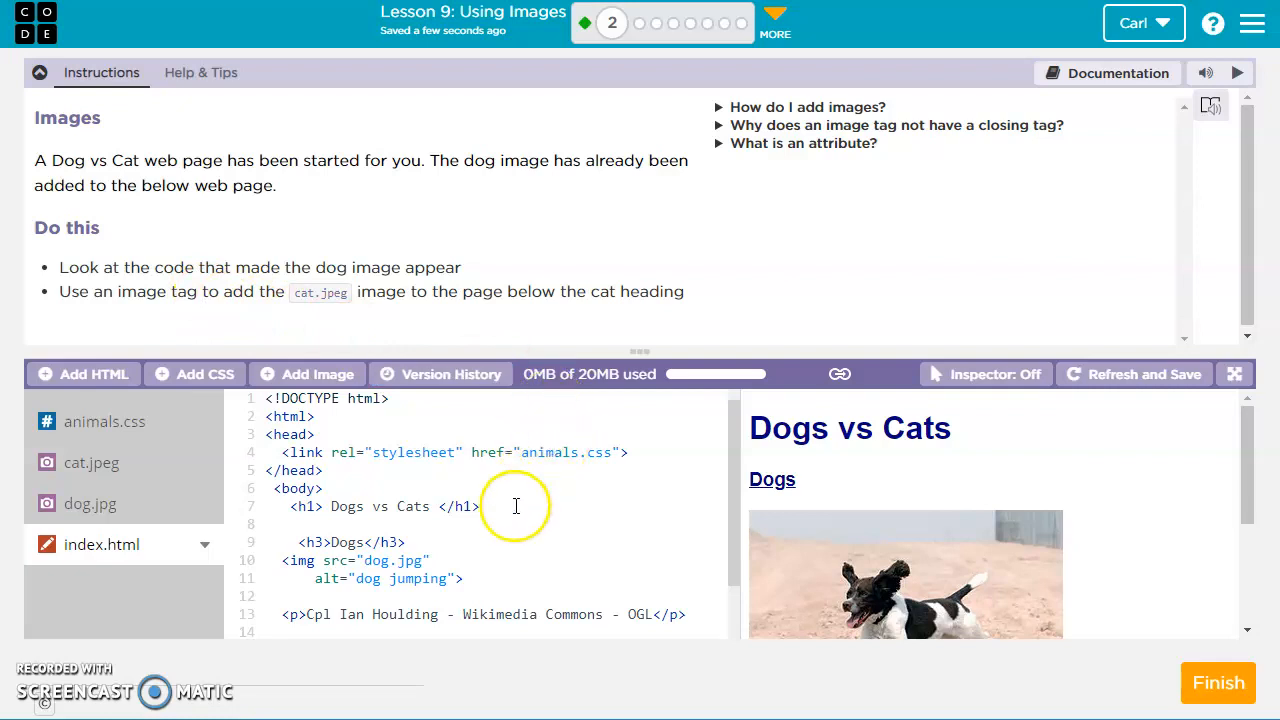
{"action": "mouse_move", "coordinate": [550, 508]}
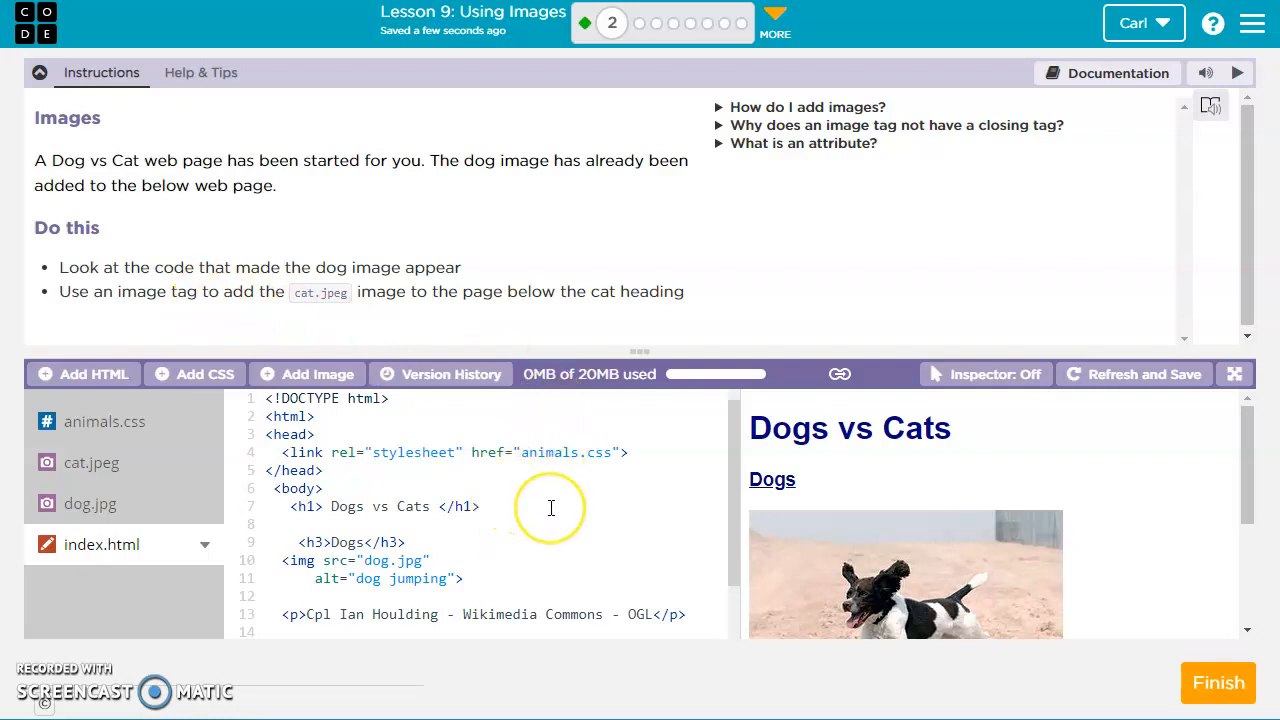
{"action": "mouse_move", "coordinate": [220, 315]}
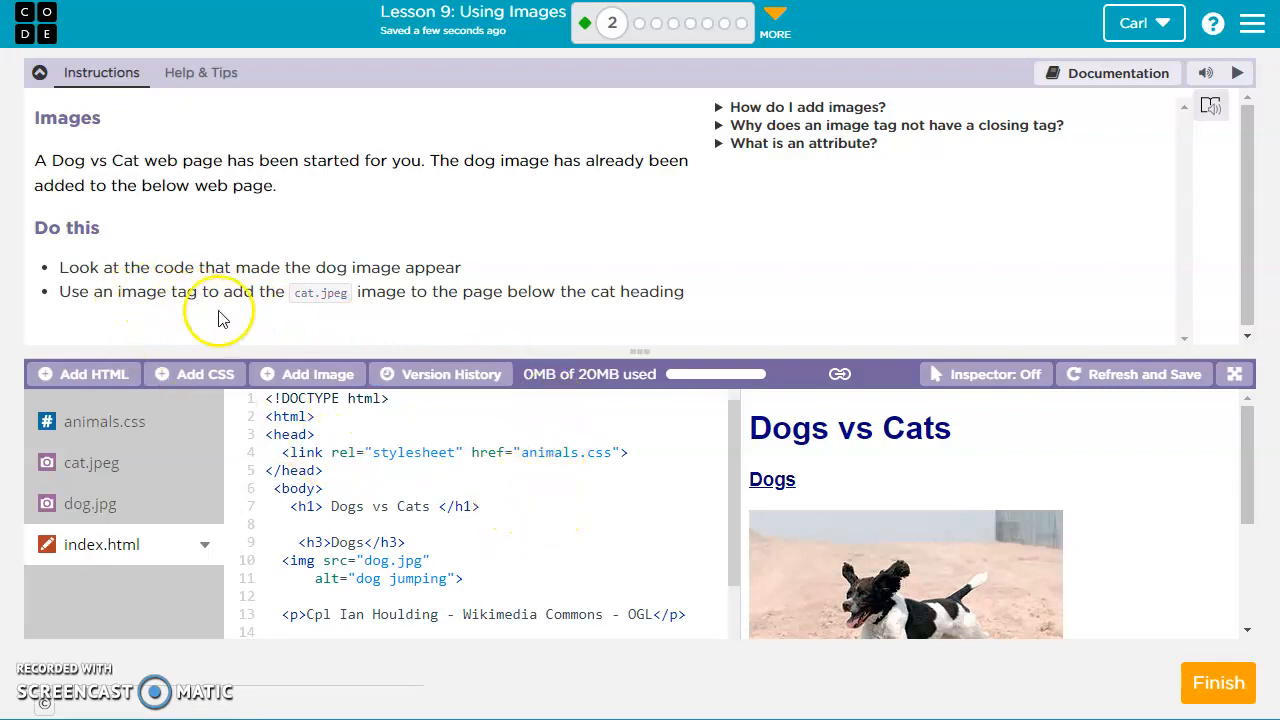
{"action": "mouse_move", "coordinate": [425, 310]}
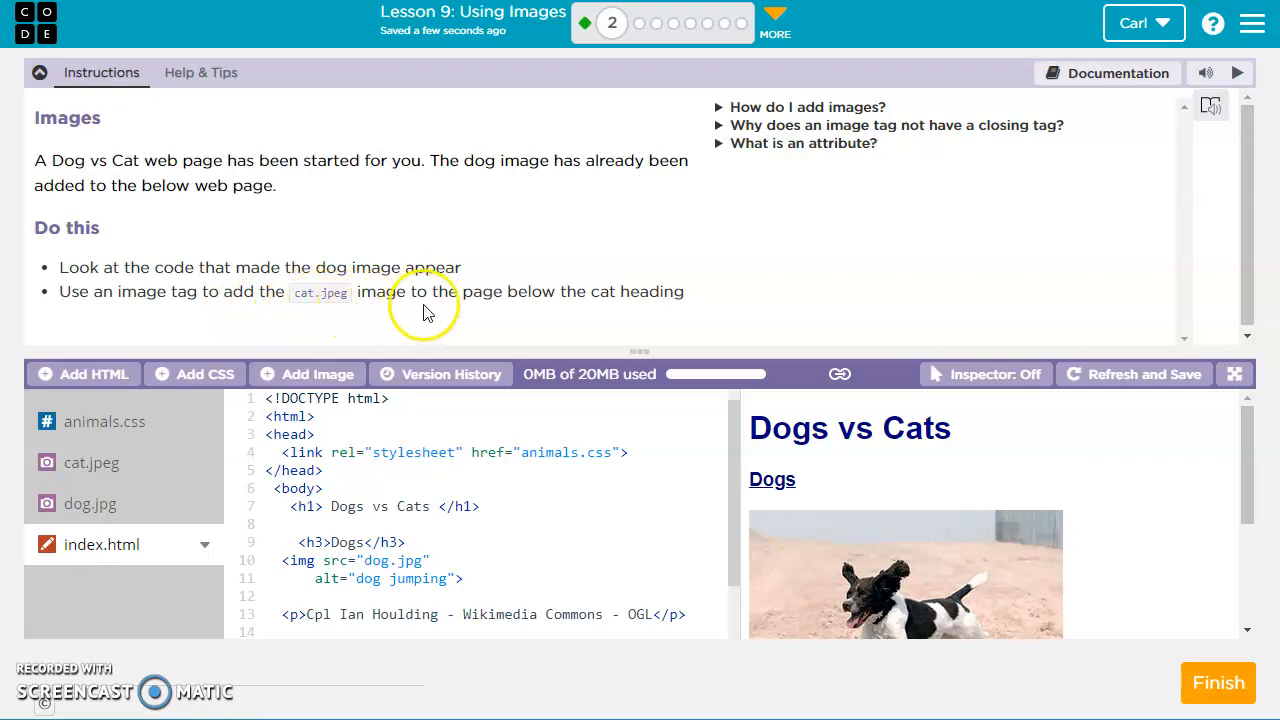
{"action": "scroll", "scroll_direction": "down", "scroll_amount": 3}
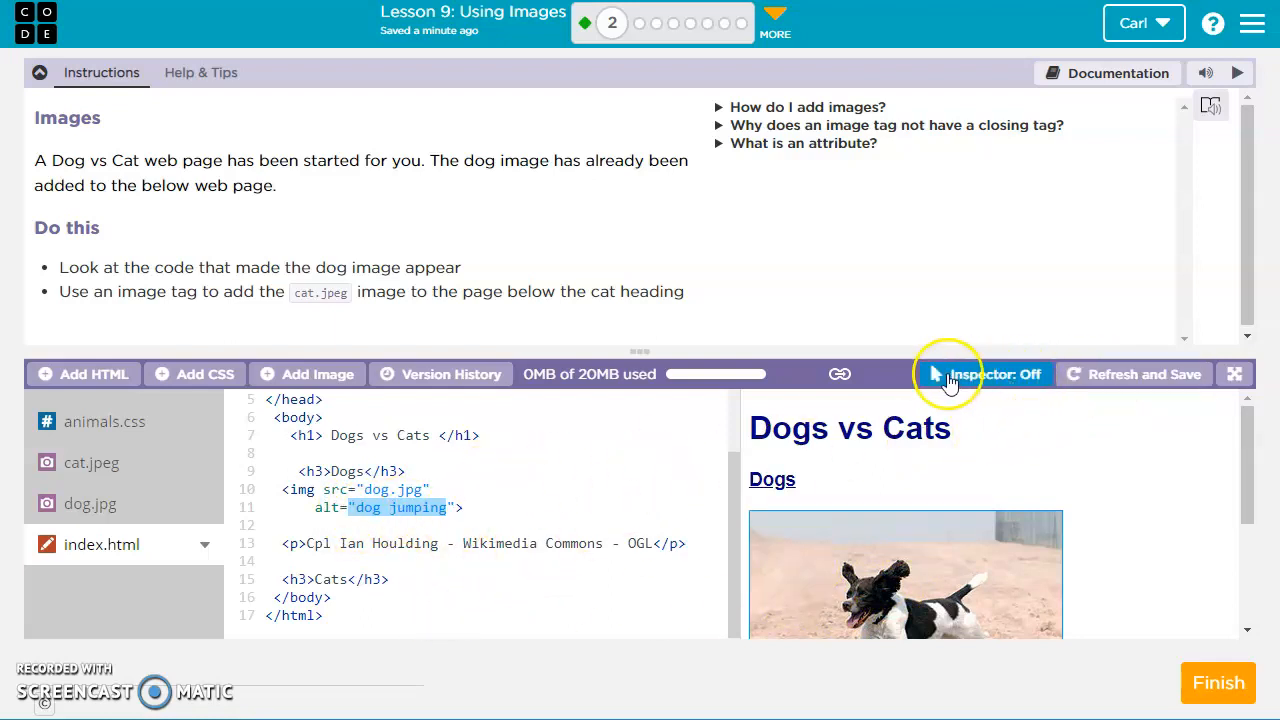
Step: Turn the Inspector on and add a blank line below <h3>Cats</h3>
{"action": "left_click", "coordinate": [985, 374]}
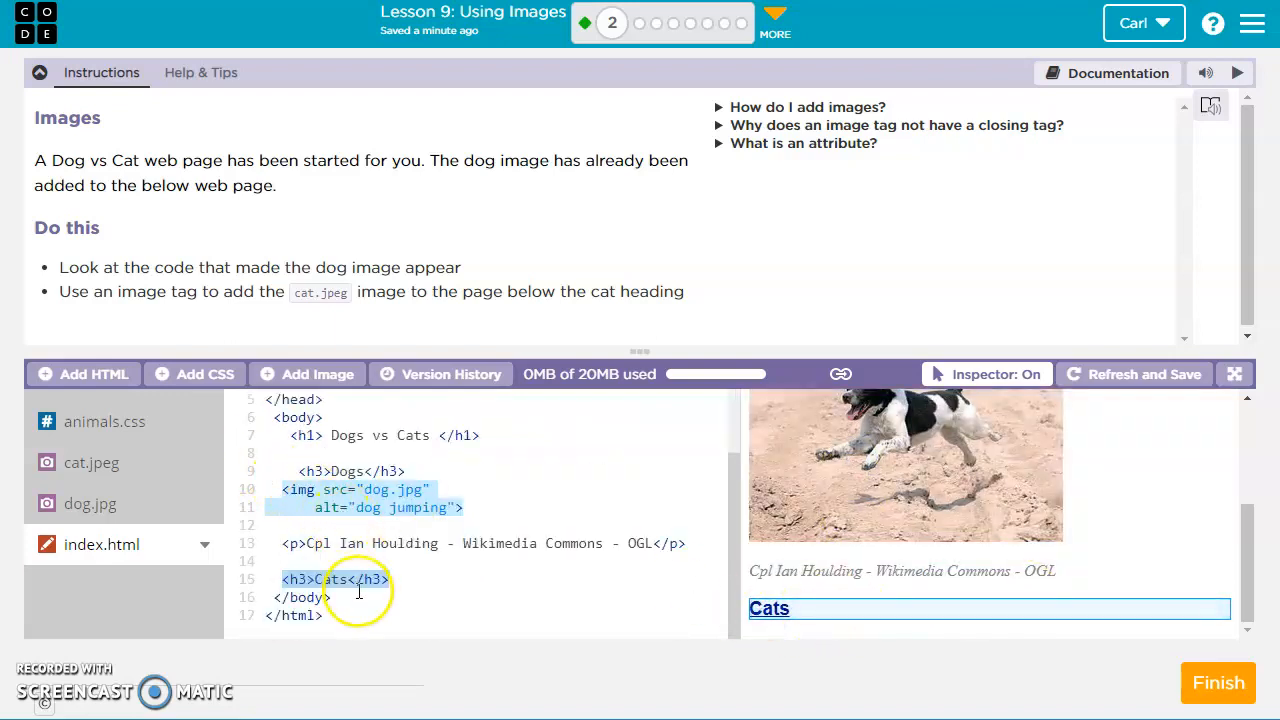
{"action": "left_click", "coordinate": [397, 581]}
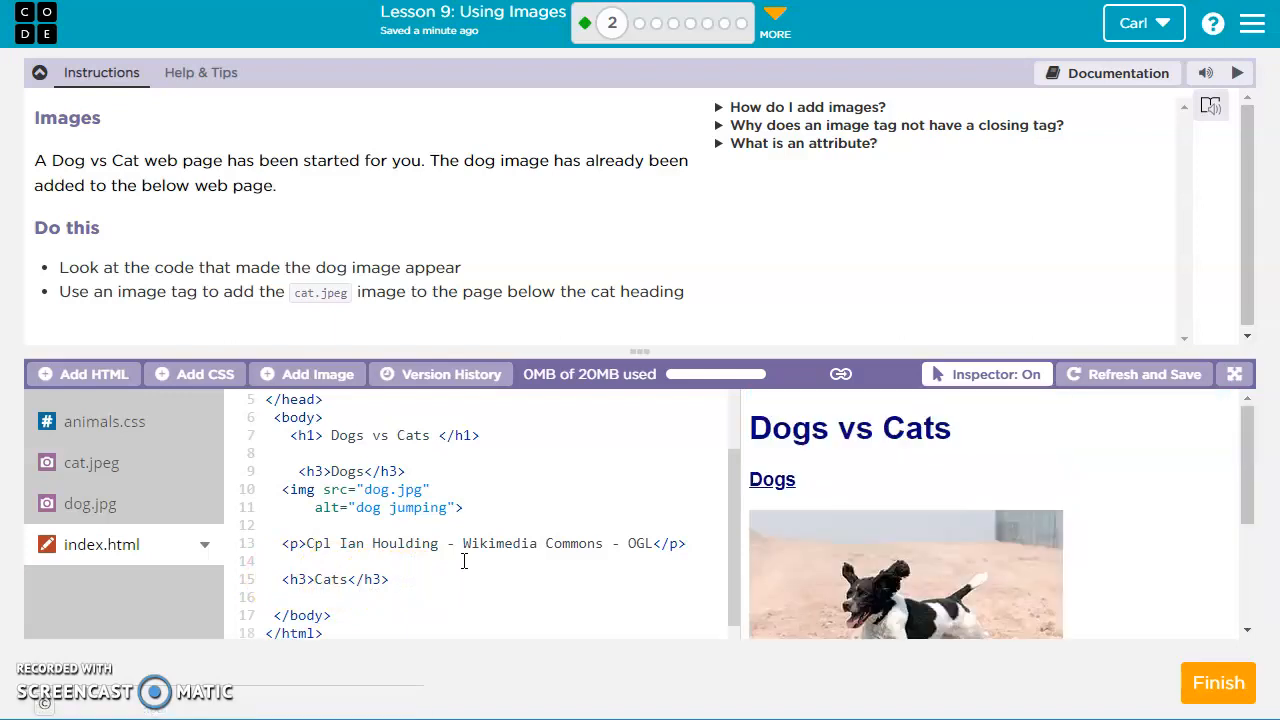
Step: Write <img src="cat.jpeg" alt="cat picture"> under the Cats heading, removing stray characters
{"action": "type", "text": "<img src=\"cat.jpeg"}
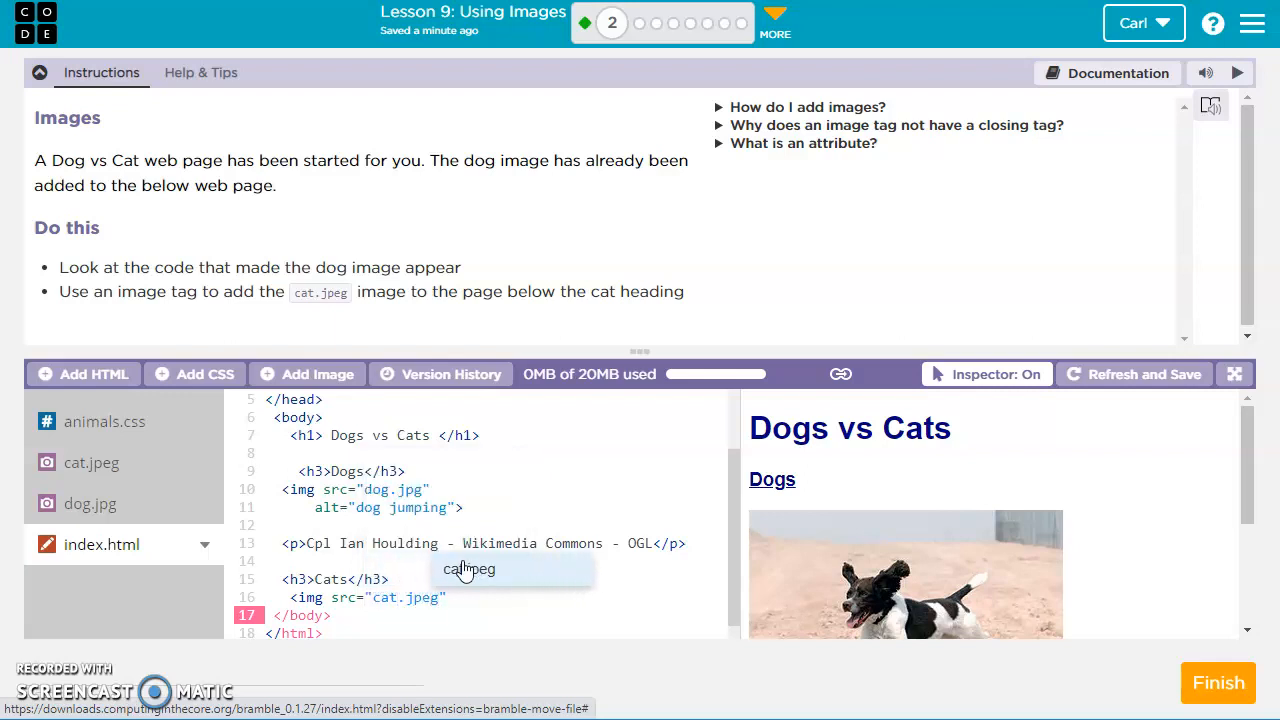
{"action": "left_click", "coordinate": [91, 462]}
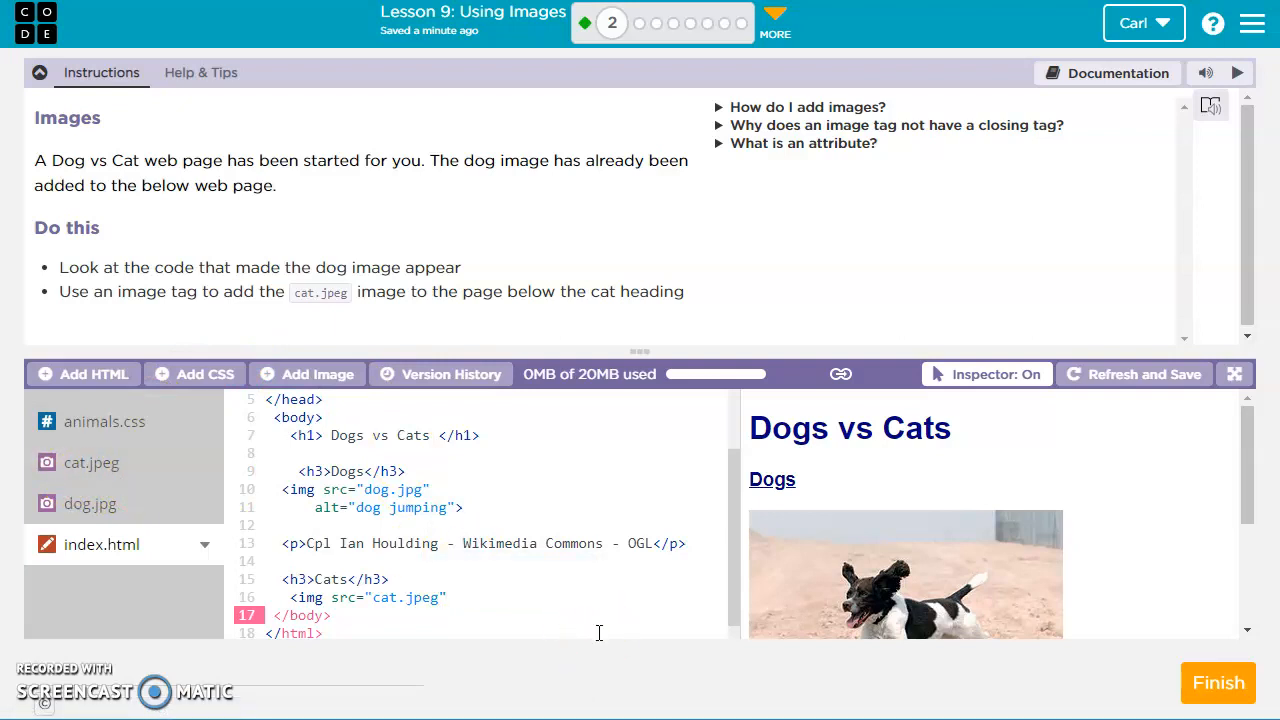
{"action": "type", "text": "al"}
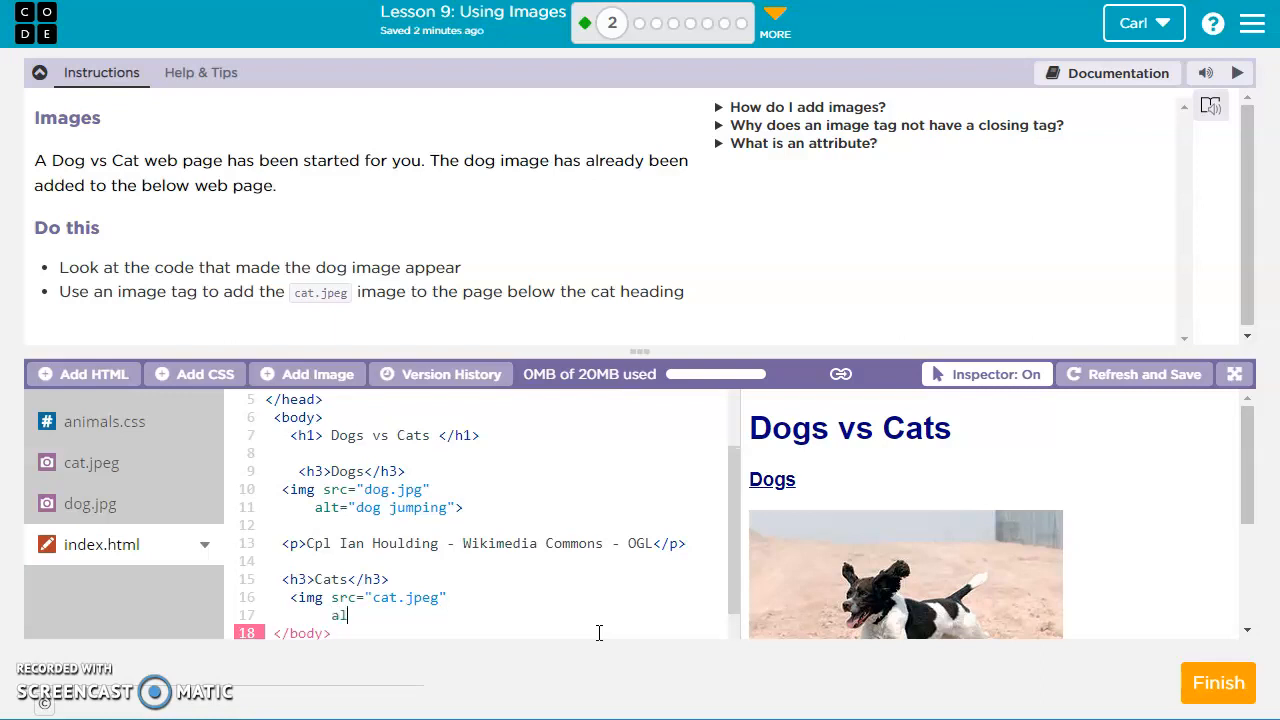
{"action": "type", "text": "t=\"cat picturekl"}
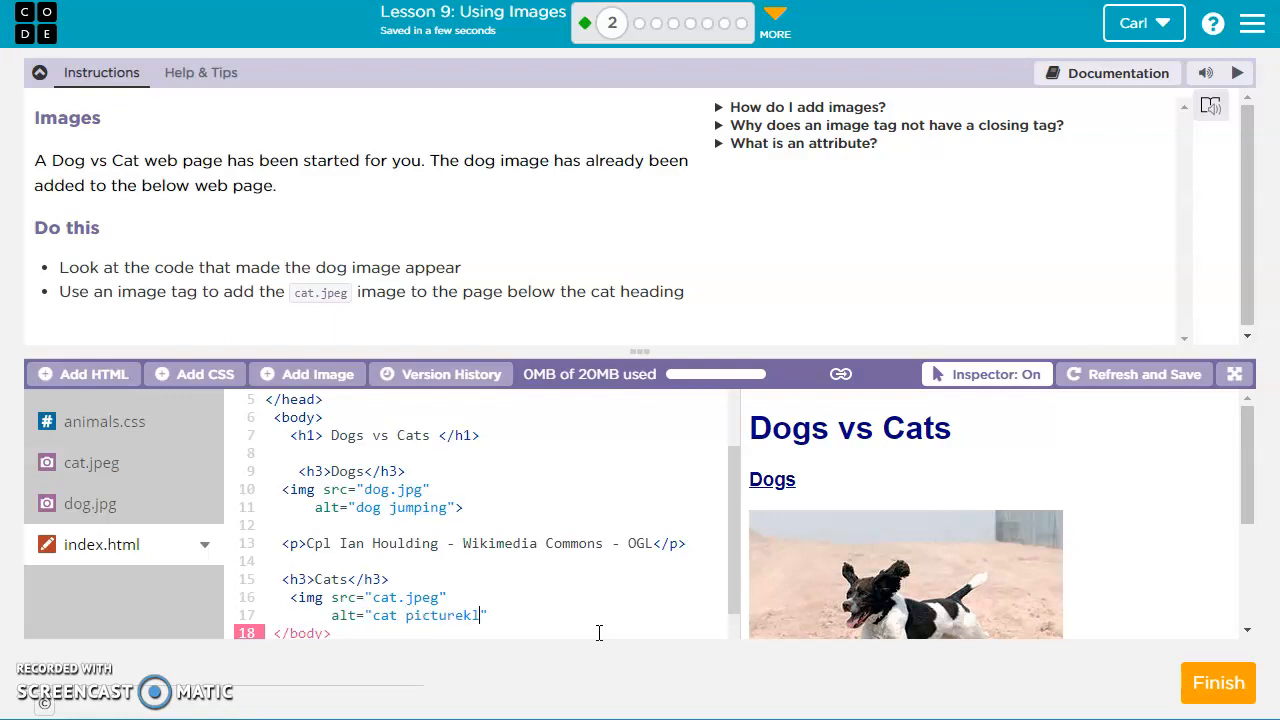
{"action": "key", "text": "Backspace"}
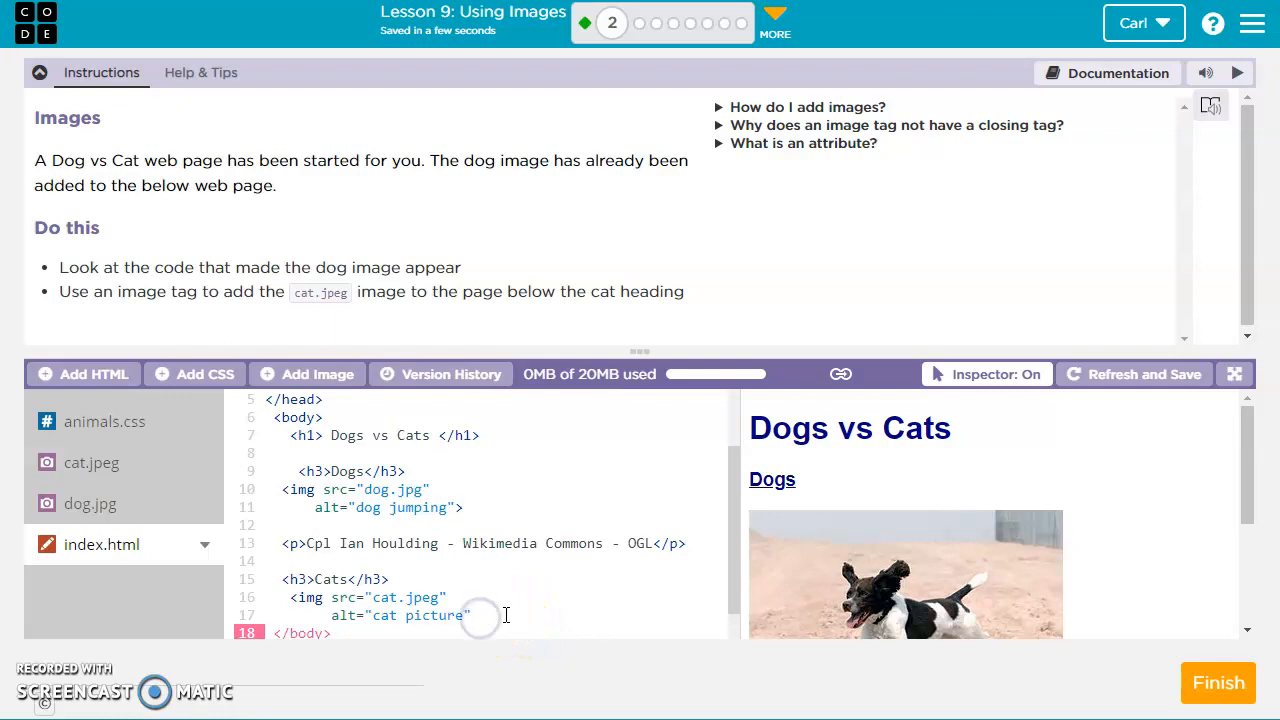
{"action": "type", "text": ">"}
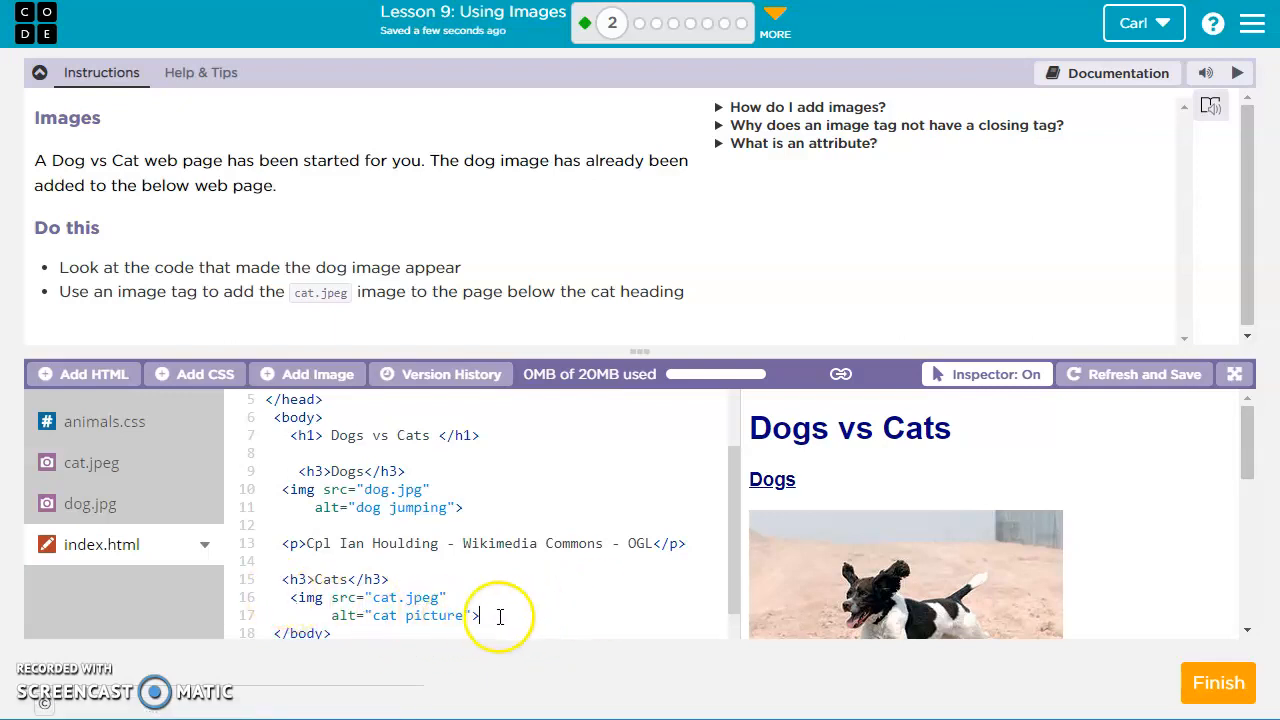
{"action": "mouse_move", "coordinate": [737, 612]}
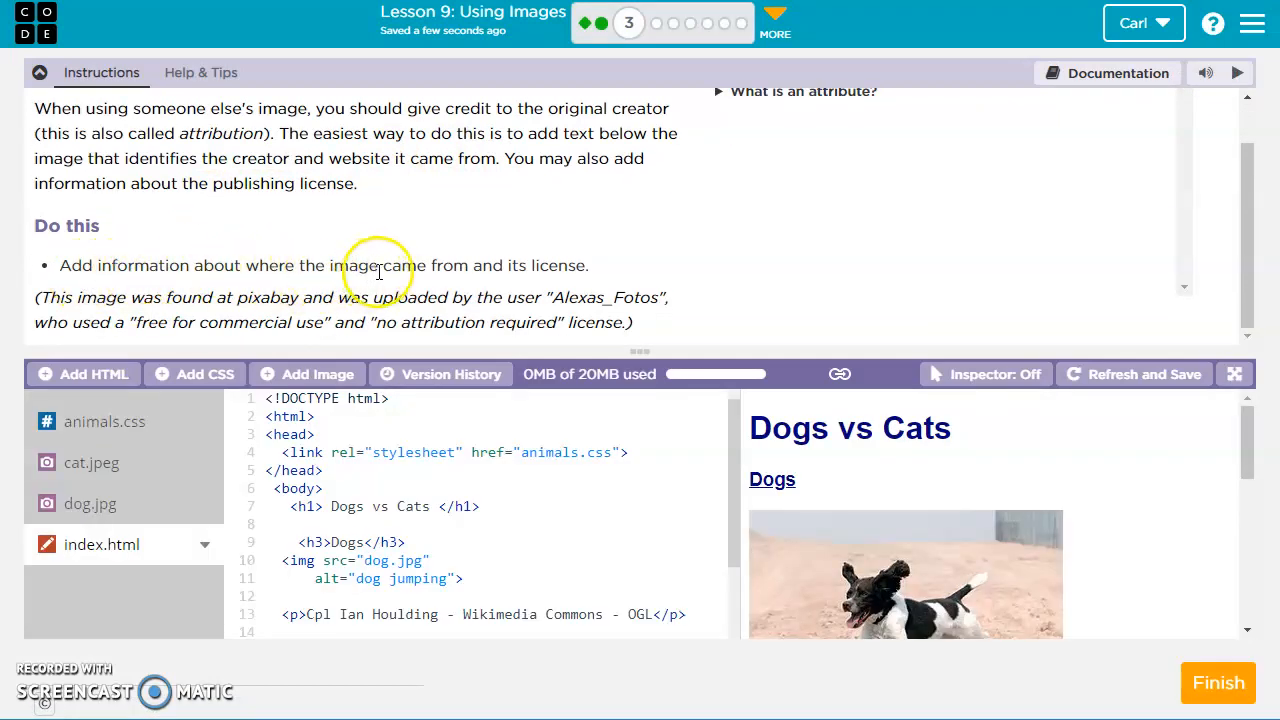
{"action": "mouse_move", "coordinate": [365, 305]}
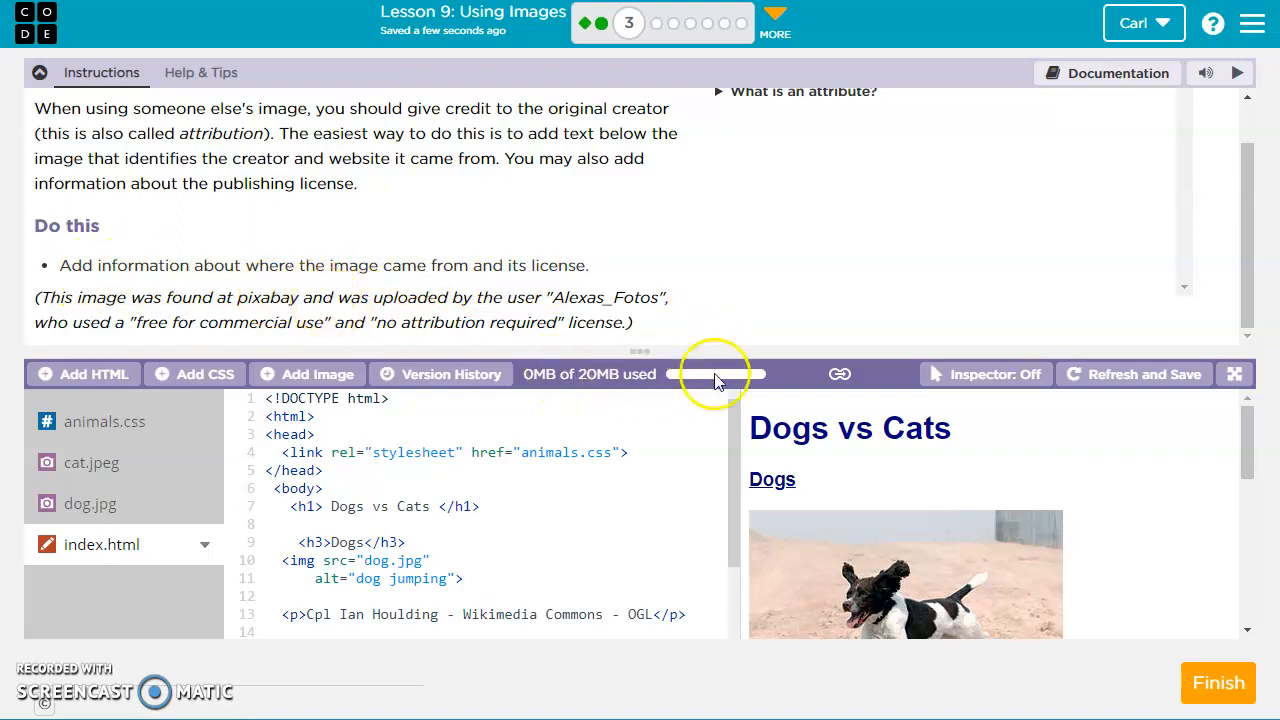
Step: On level 3, view the cat photo in the preview and select the name Alexas_Fotos
{"action": "scroll", "scroll_direction": "down", "scroll_amount": 3}
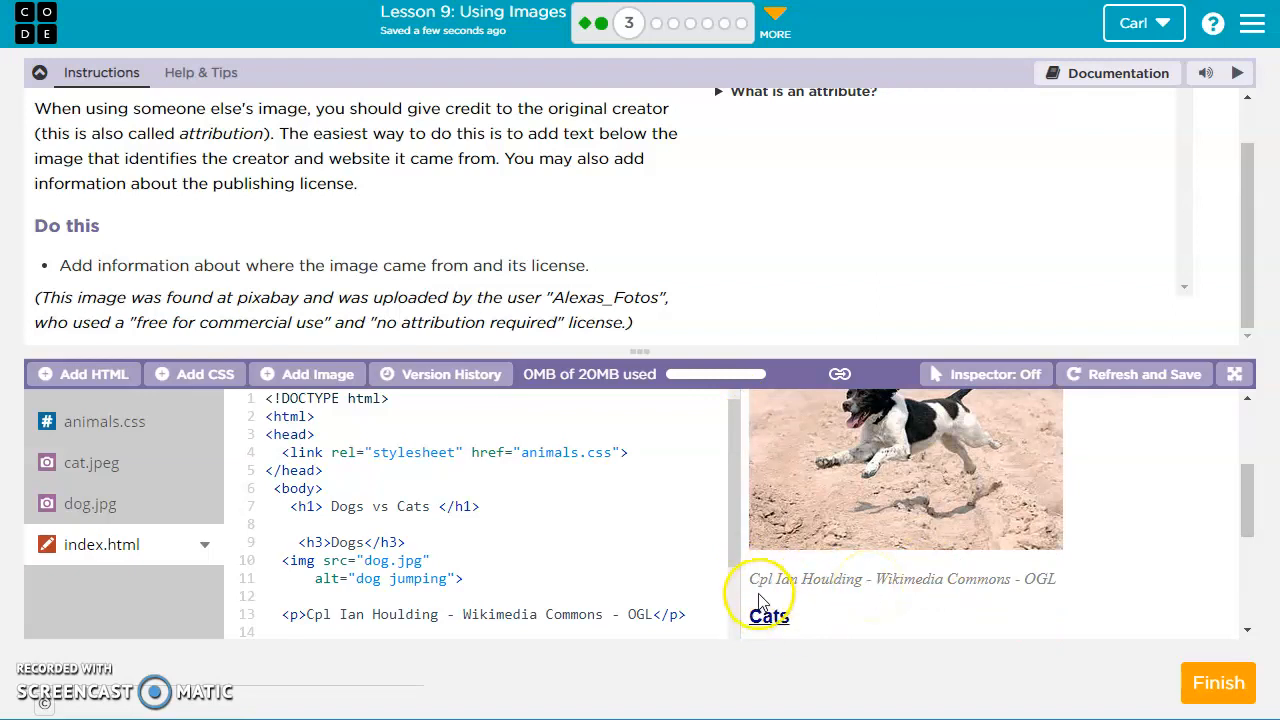
{"action": "mouse_move", "coordinate": [850, 600]}
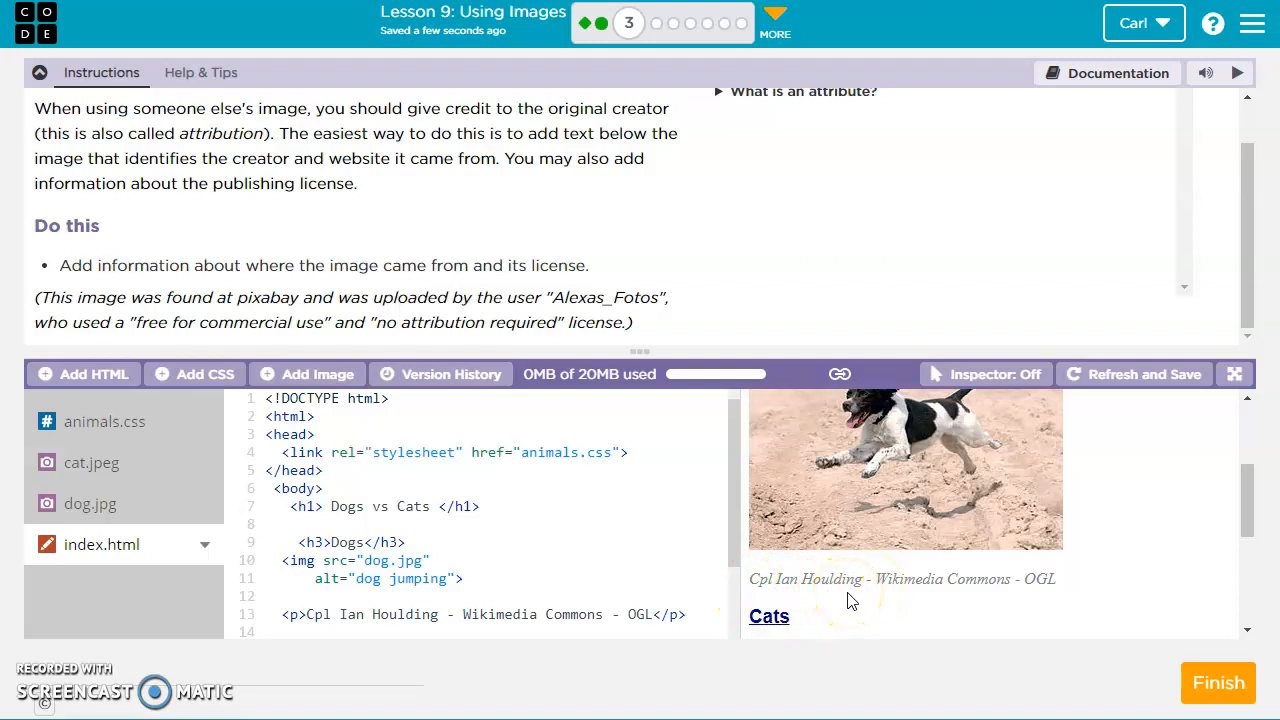
{"action": "mouse_move", "coordinate": [1012, 587]}
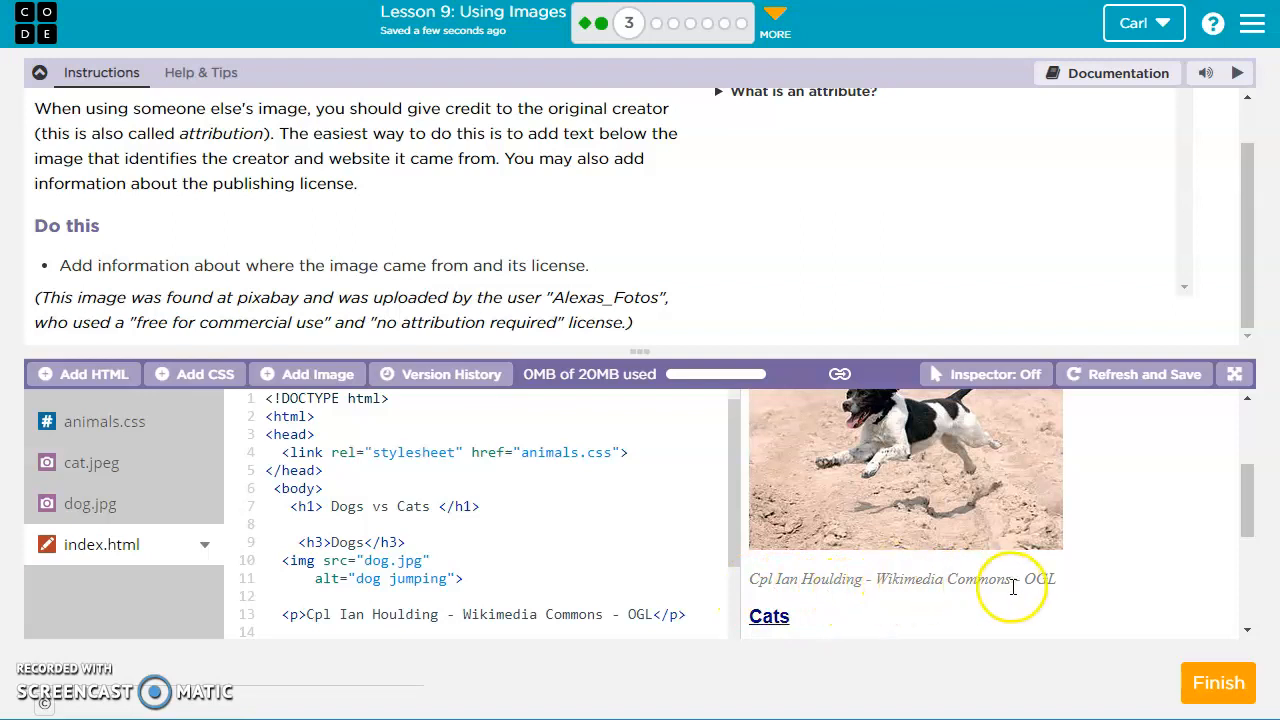
{"action": "mouse_move", "coordinate": [910, 570]}
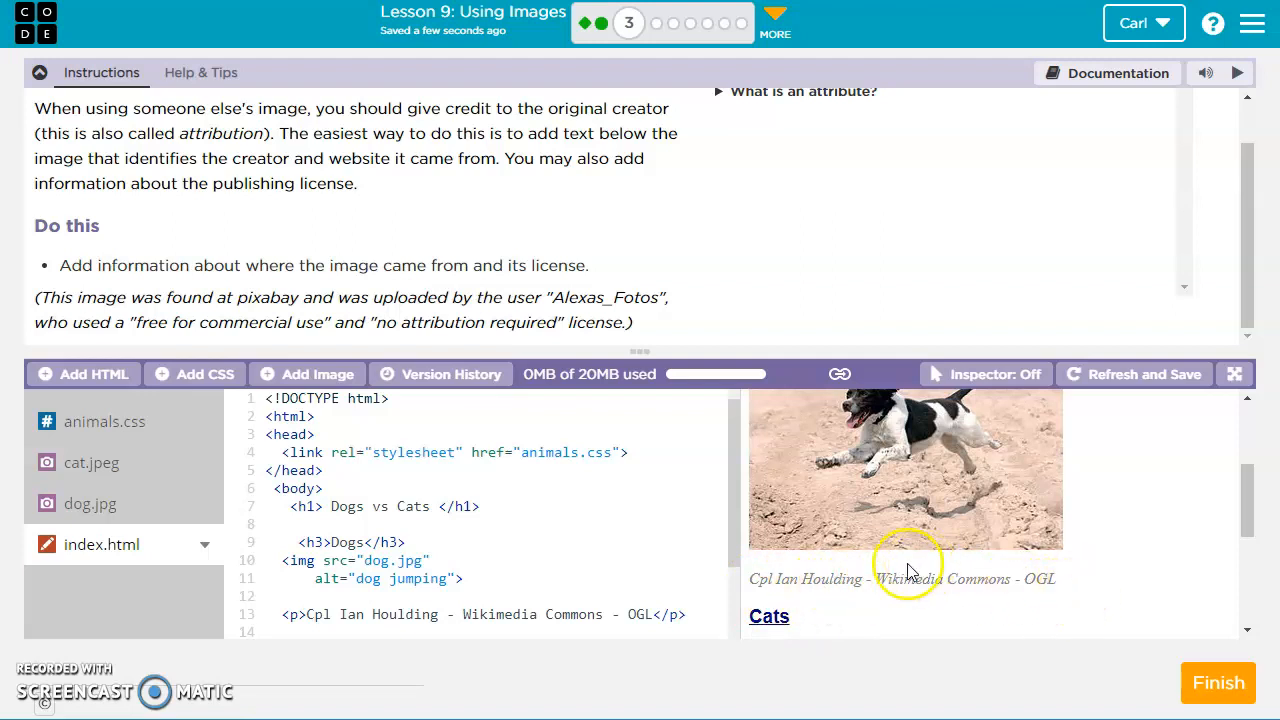
{"action": "mouse_move", "coordinate": [995, 535]}
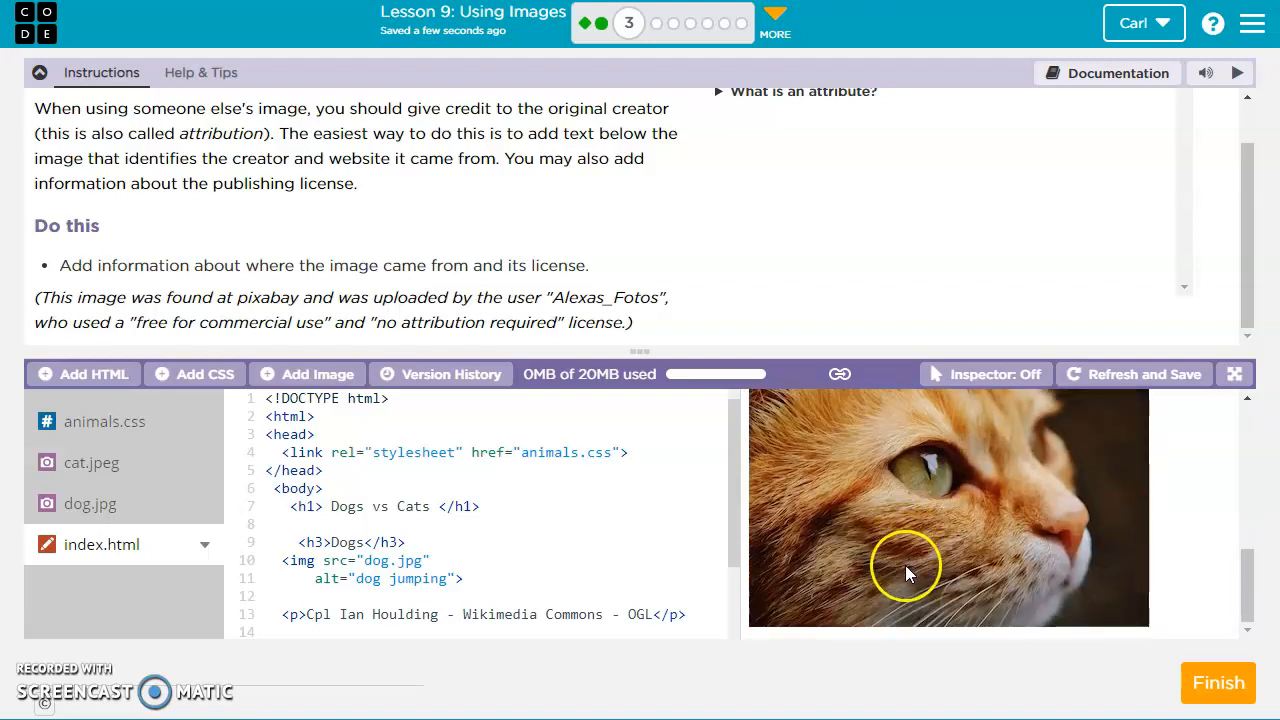
{"action": "mouse_move", "coordinate": [168, 325]}
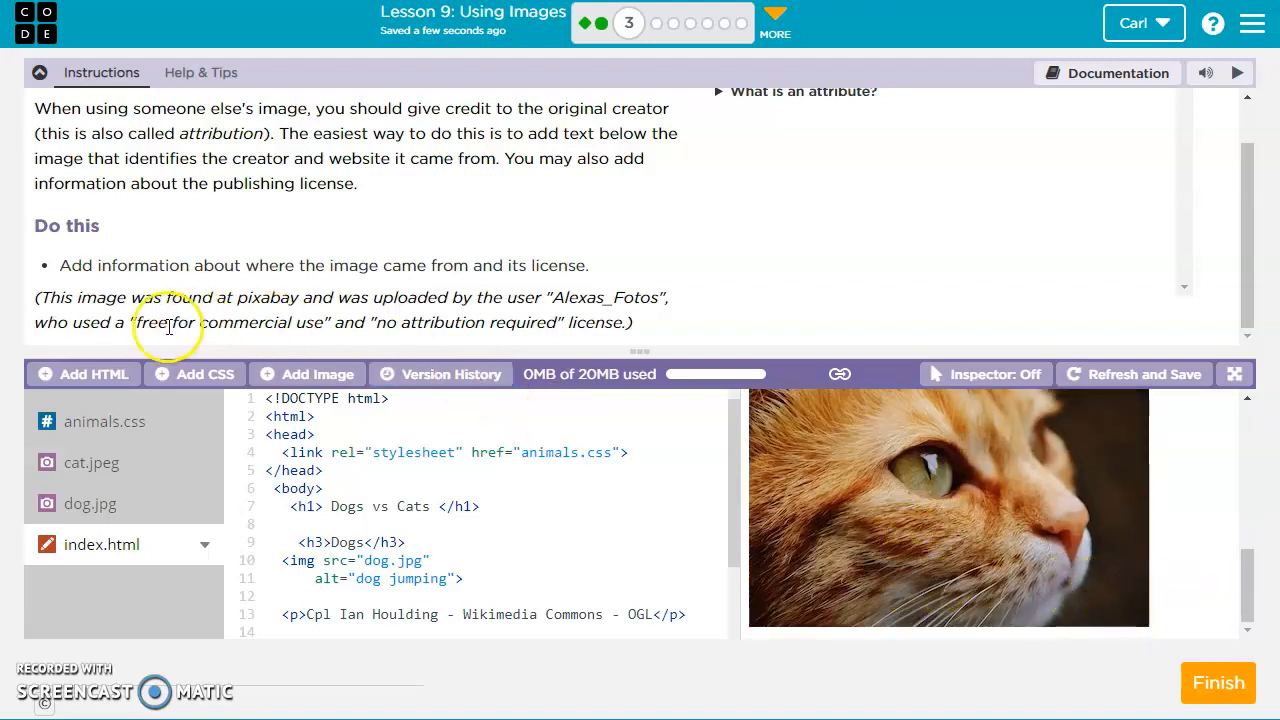
{"action": "mouse_move", "coordinate": [218, 313]}
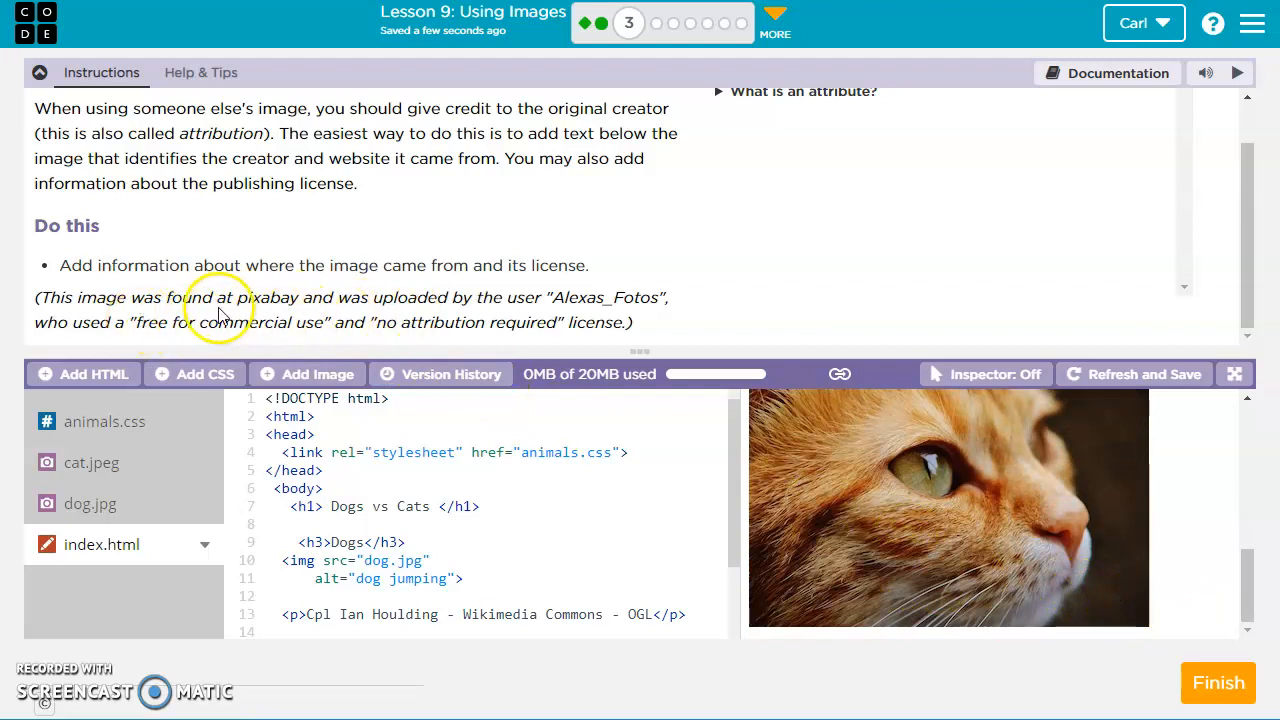
{"action": "mouse_move", "coordinate": [715, 350]}
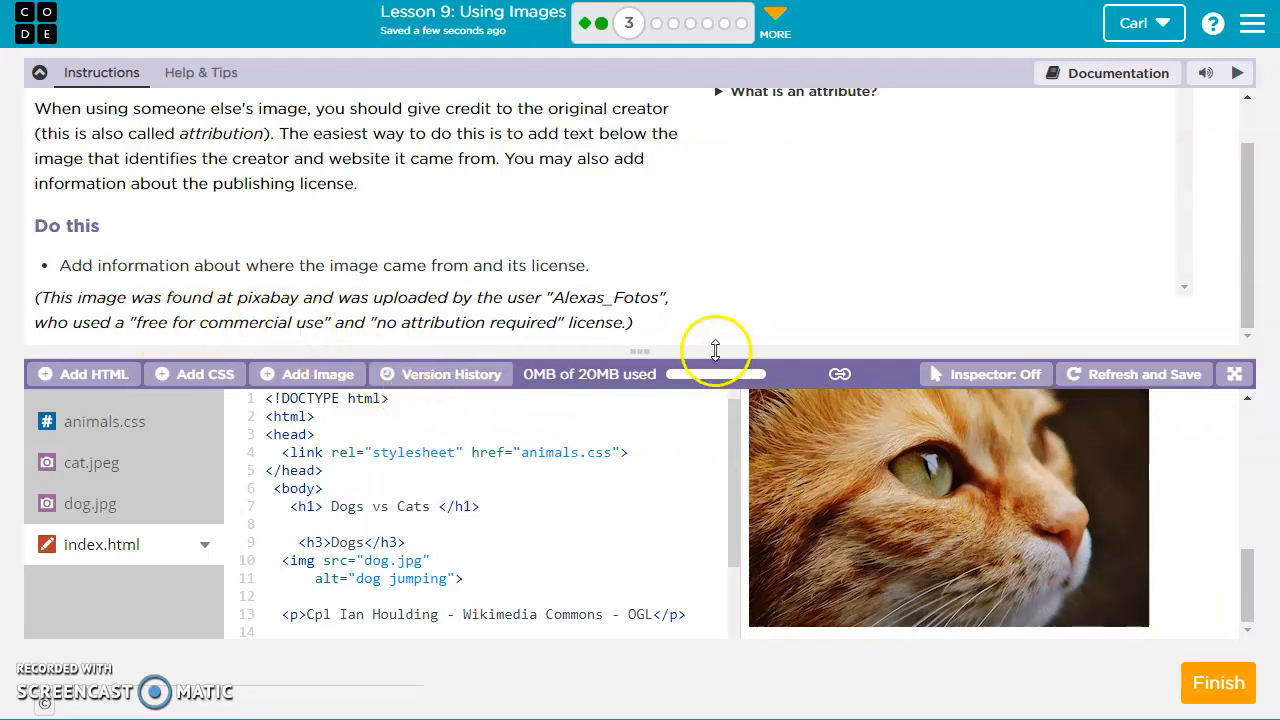
{"action": "double_click", "coordinate": [605, 297]}
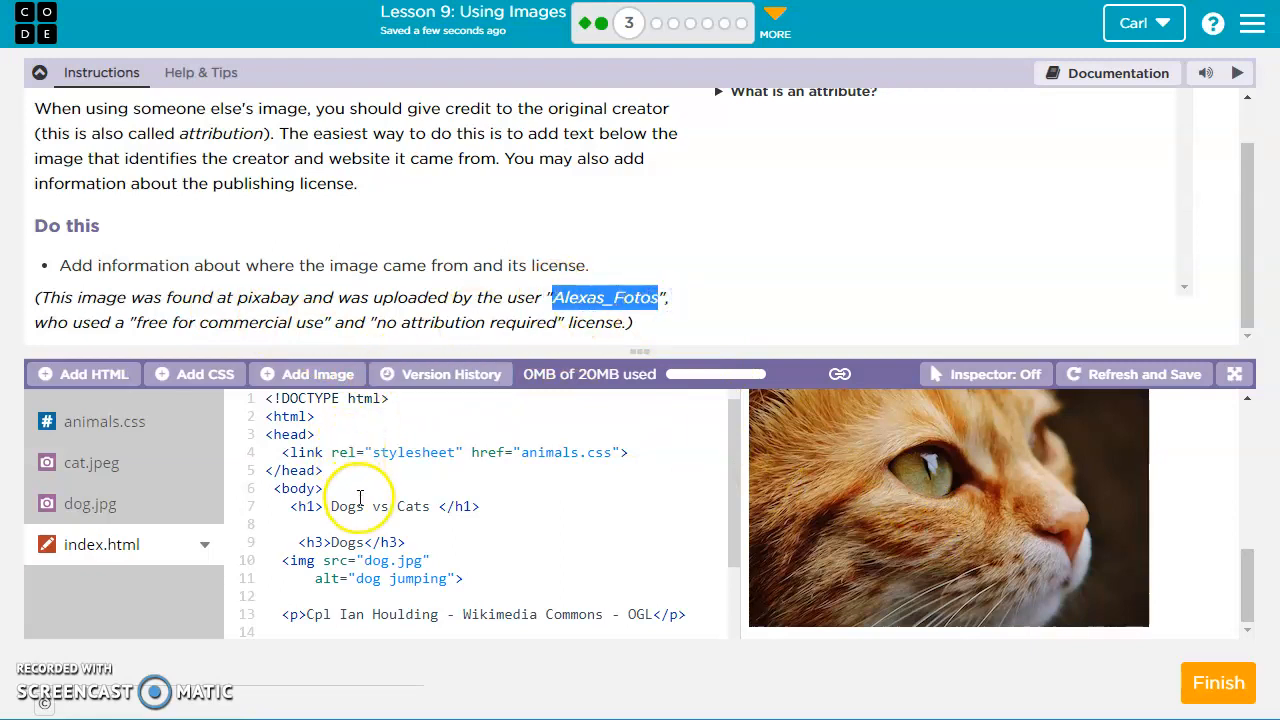
{"action": "scroll", "scroll_direction": "down", "scroll_amount": 3}
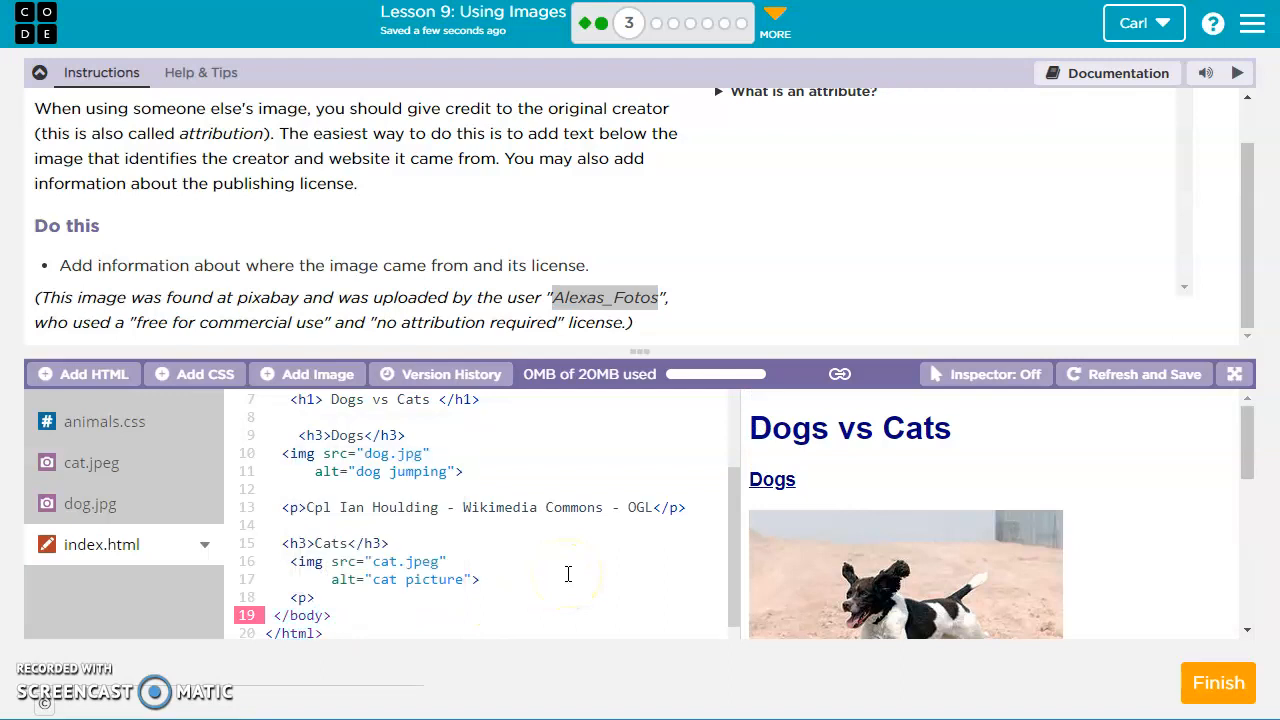
Step: Credit Alexas_Fotos, append ", no attribution required", and close the </p> tag
{"action": "type", "text": "Alexas_Fotos"}
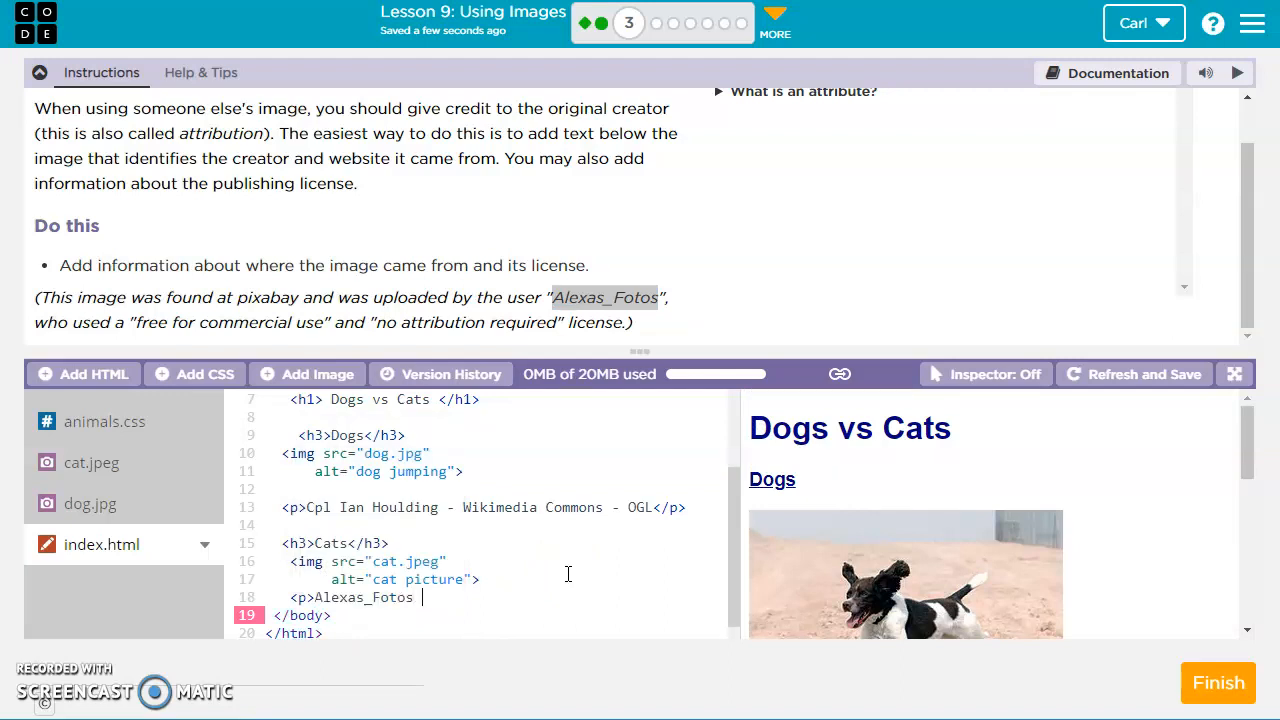
{"action": "type", "text": "- free for commercial use"}
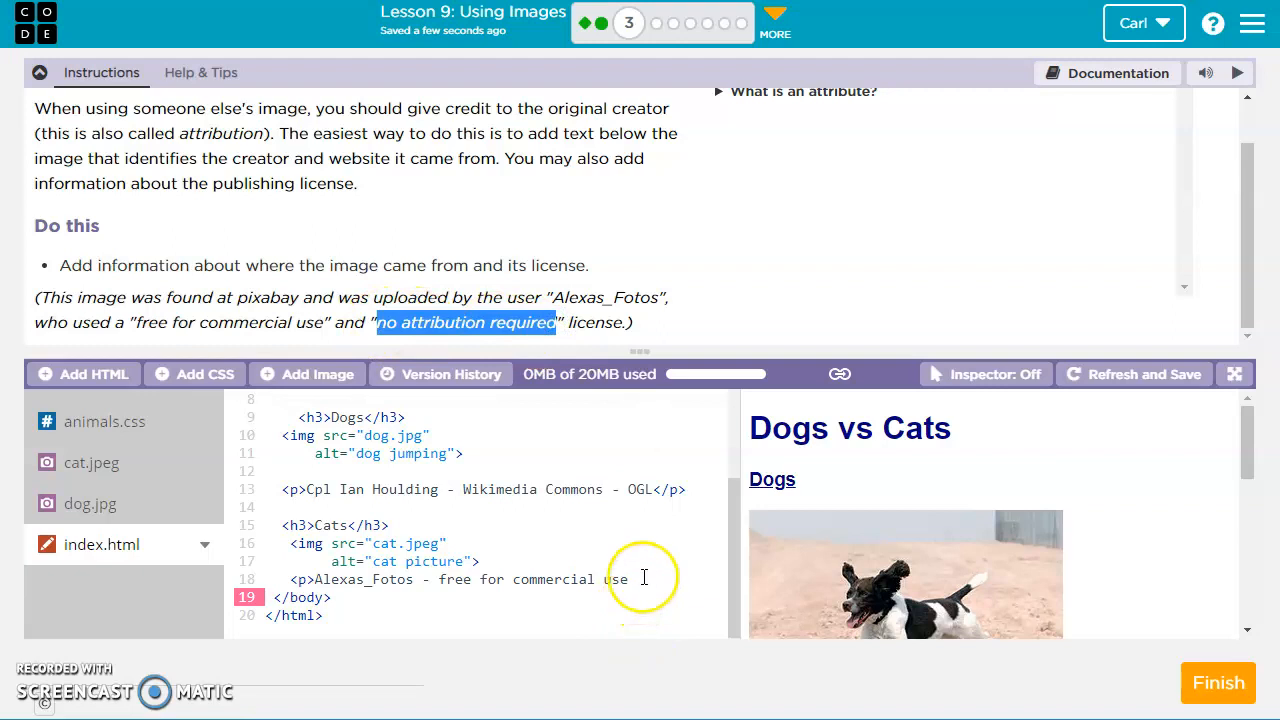
{"action": "type", "text": ", no attribution required"}
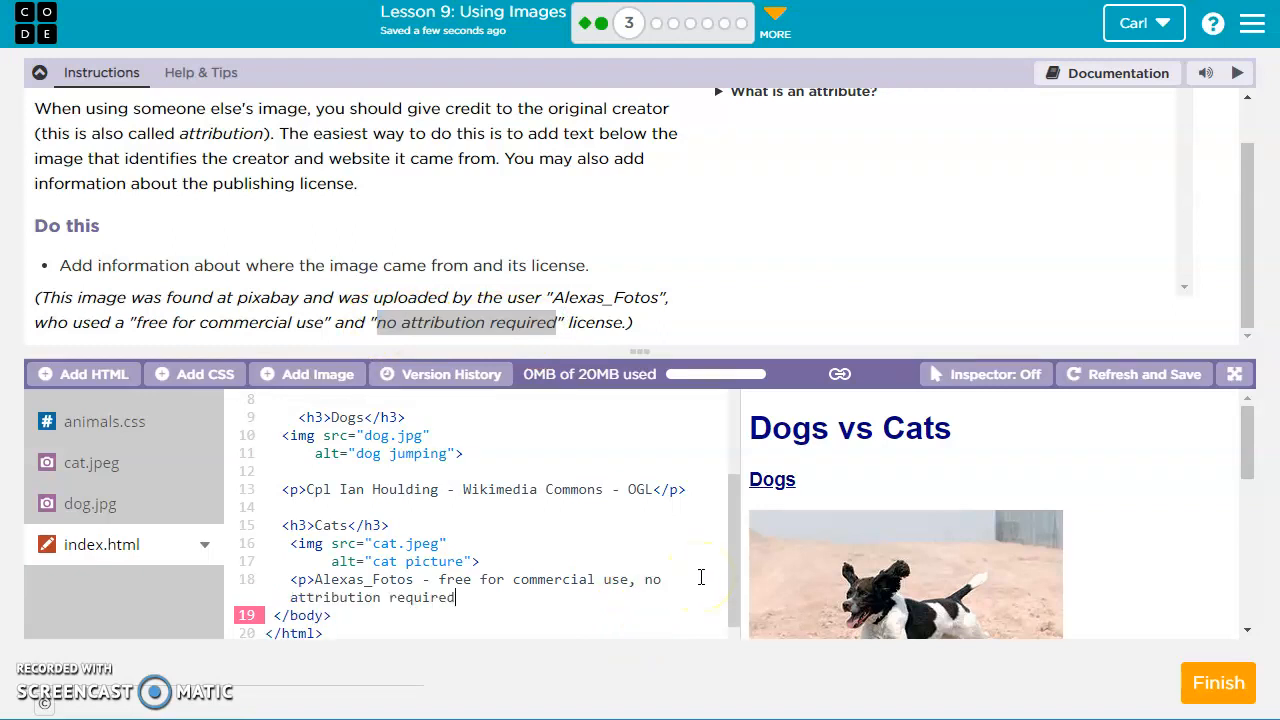
{"action": "type", "text": "</"}
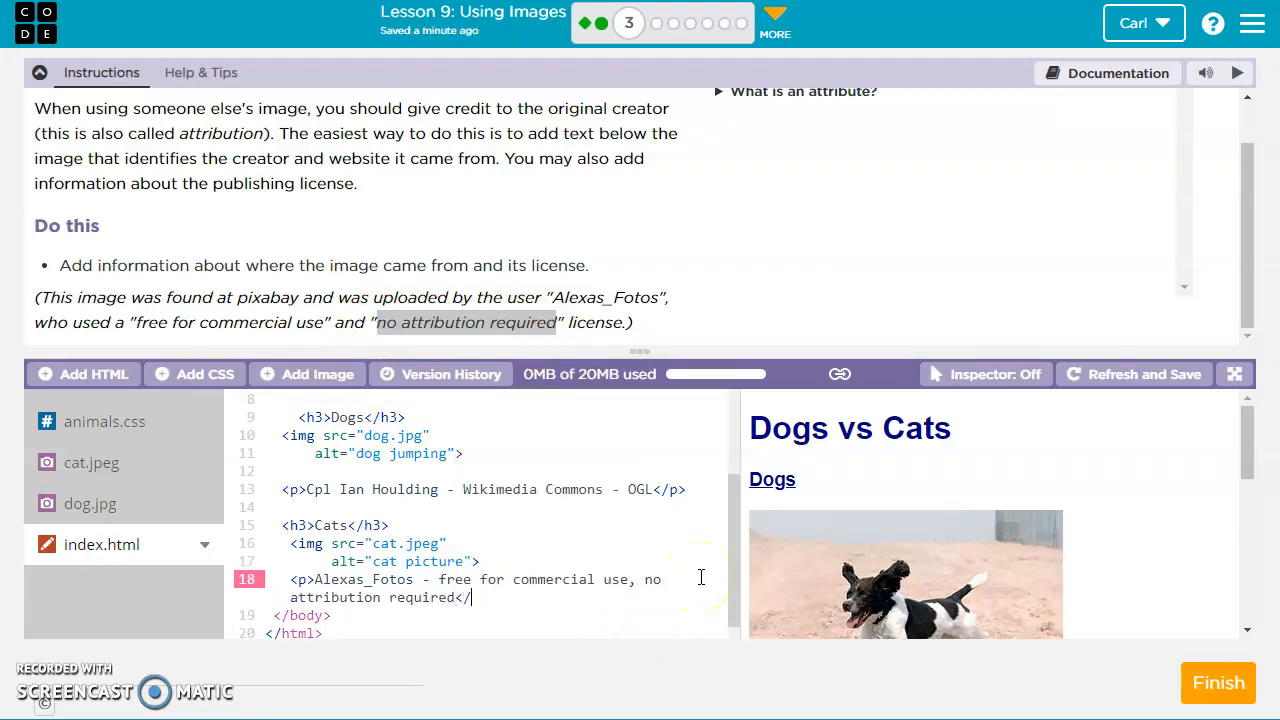
{"action": "type", "text": "p>"}
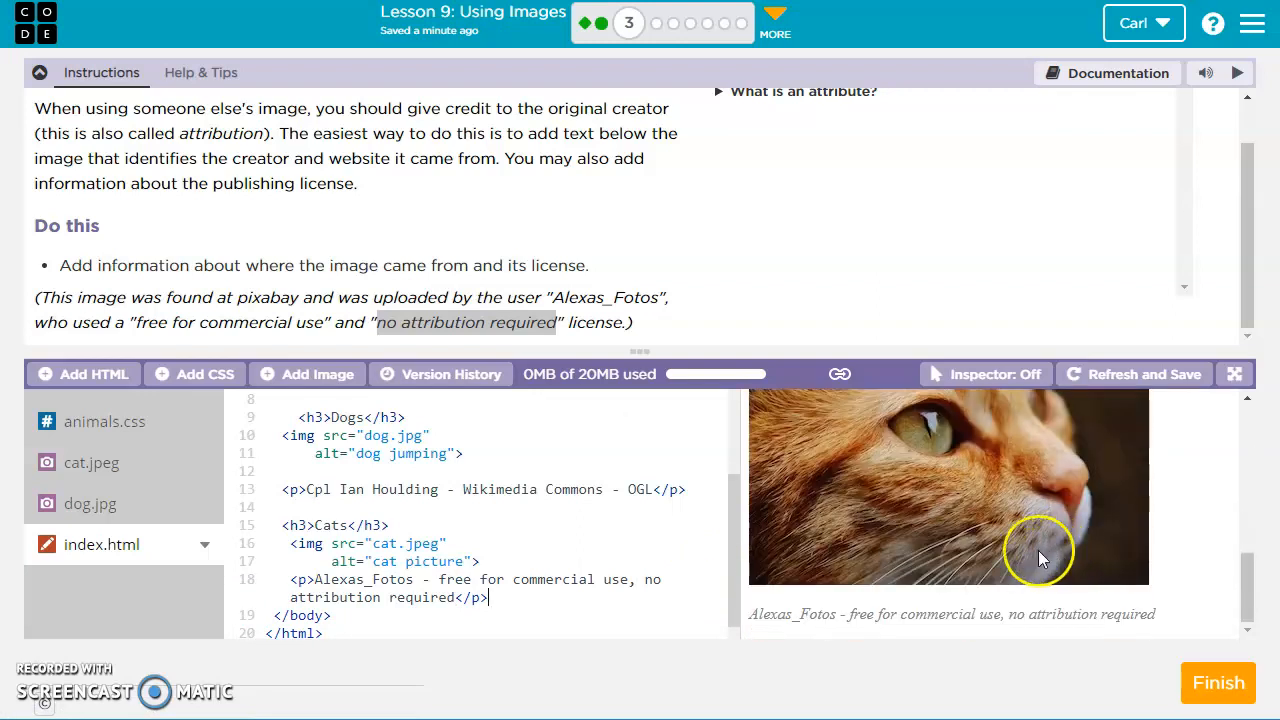
{"action": "double_click", "coordinate": [465, 322]}
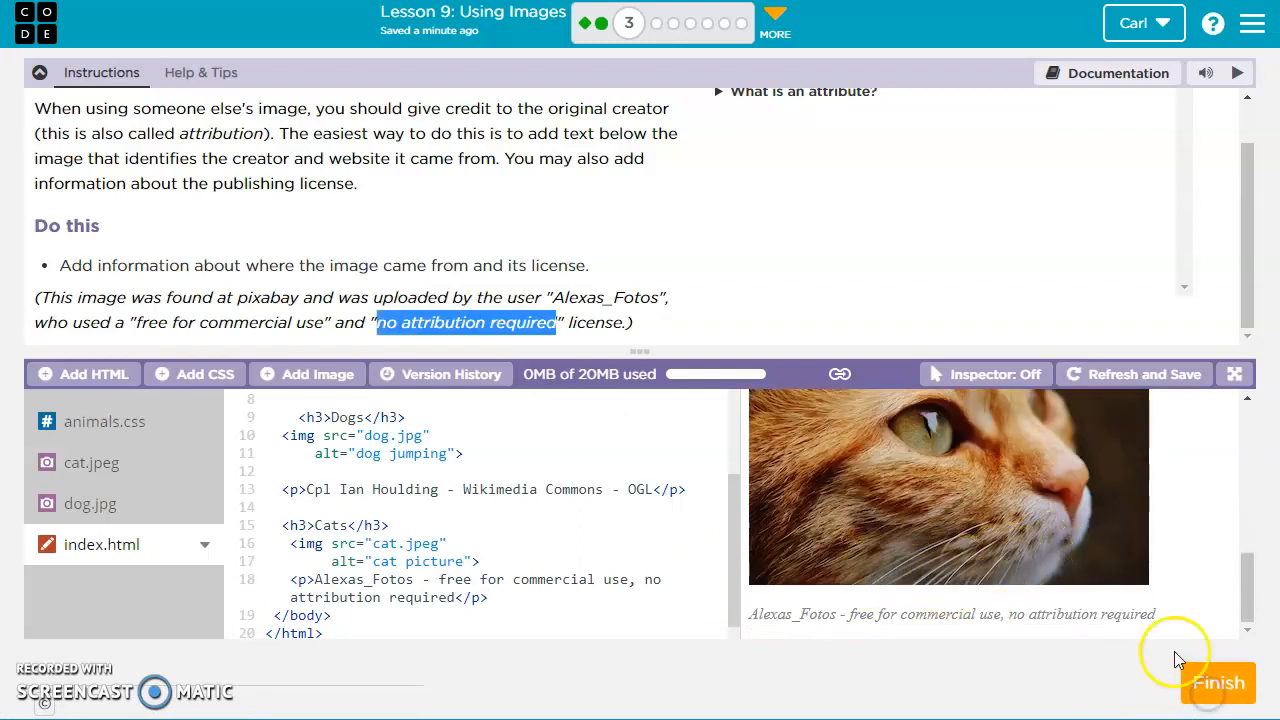
Step: Finish the level and correct the red sky image source to red_sky.jpg
{"action": "left_click", "coordinate": [1218, 683]}
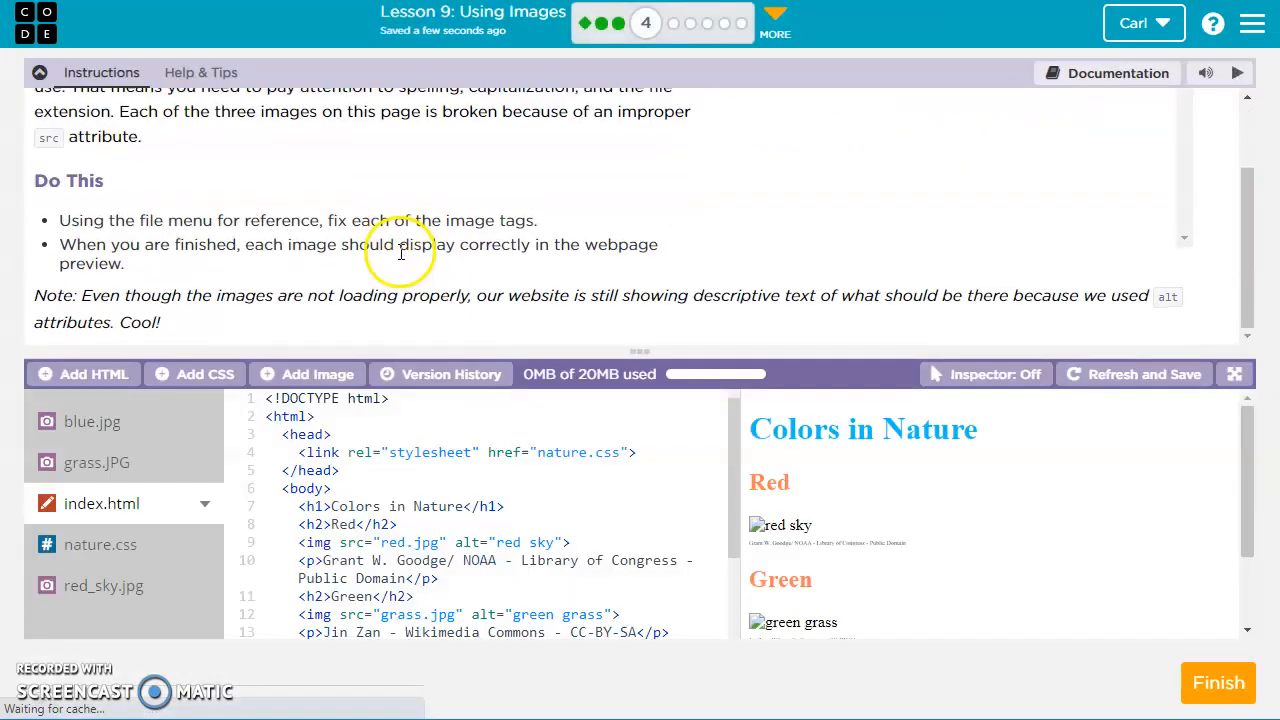
{"action": "mouse_move", "coordinate": [295, 243]}
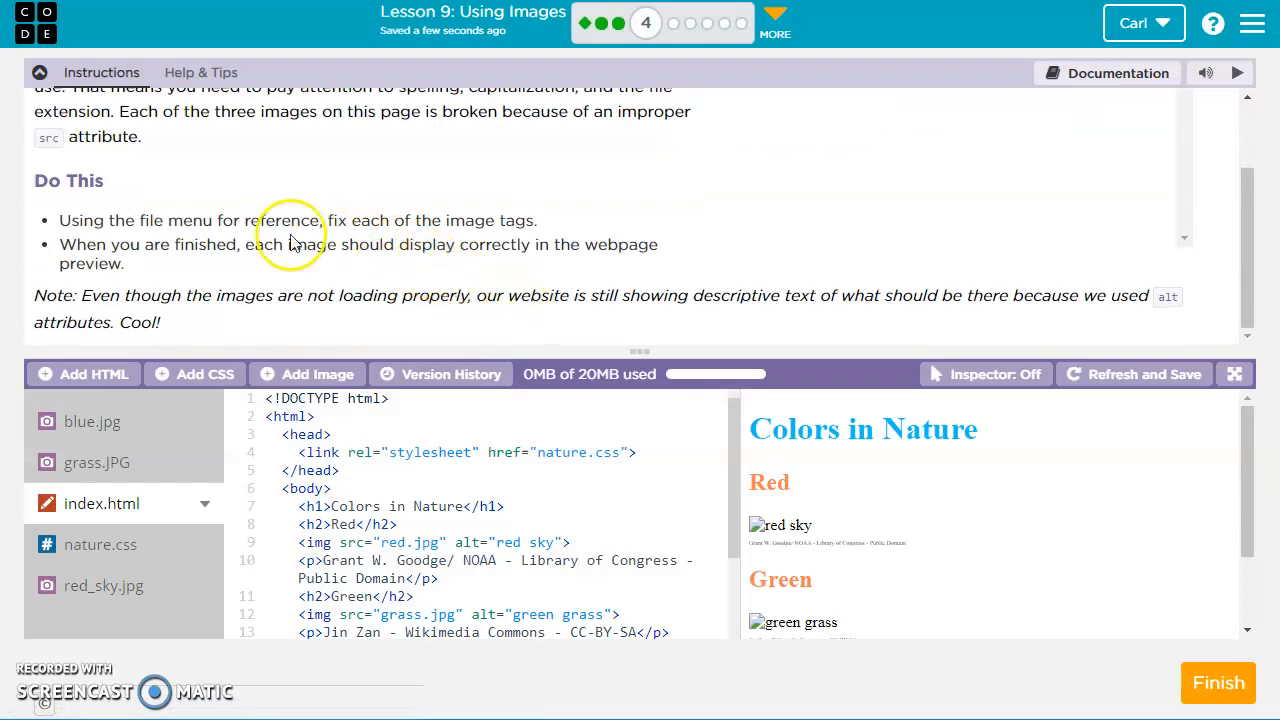
{"action": "mouse_move", "coordinate": [637, 385]}
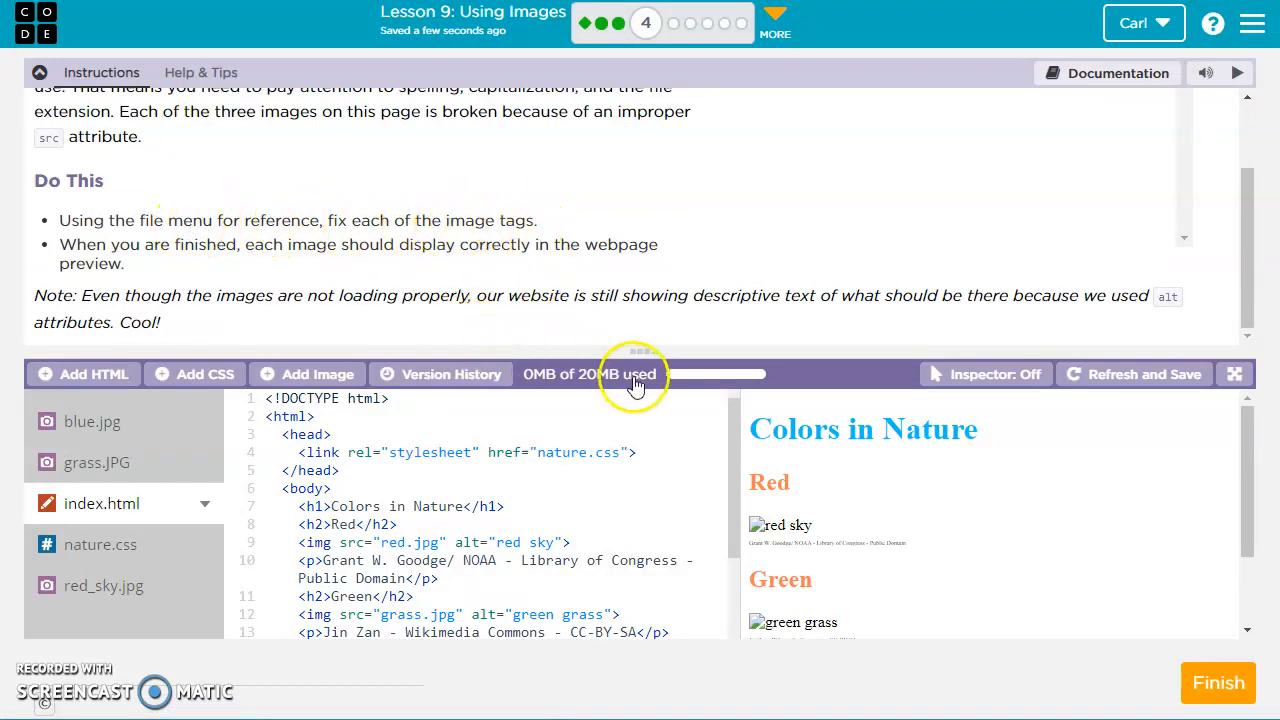
{"action": "scroll", "scroll_direction": "down", "scroll_amount": 3}
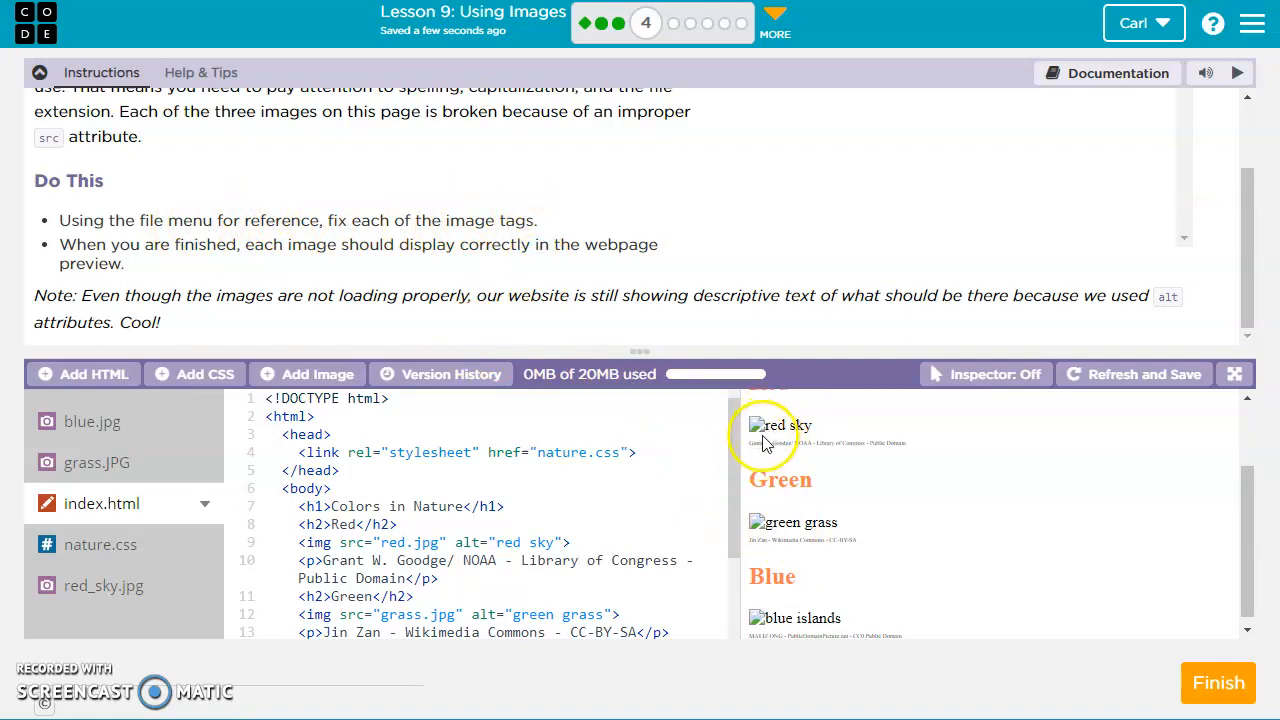
{"action": "mouse_move", "coordinate": [765, 445]}
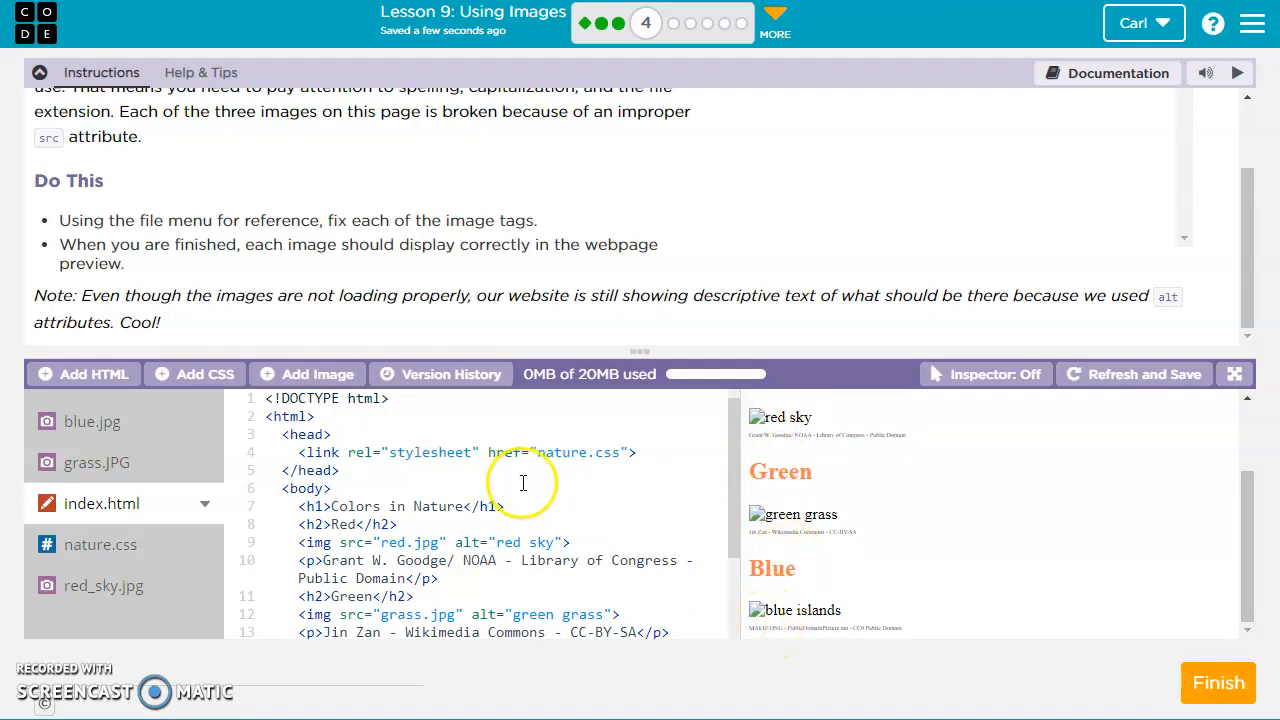
{"action": "mouse_move", "coordinate": [760, 420]}
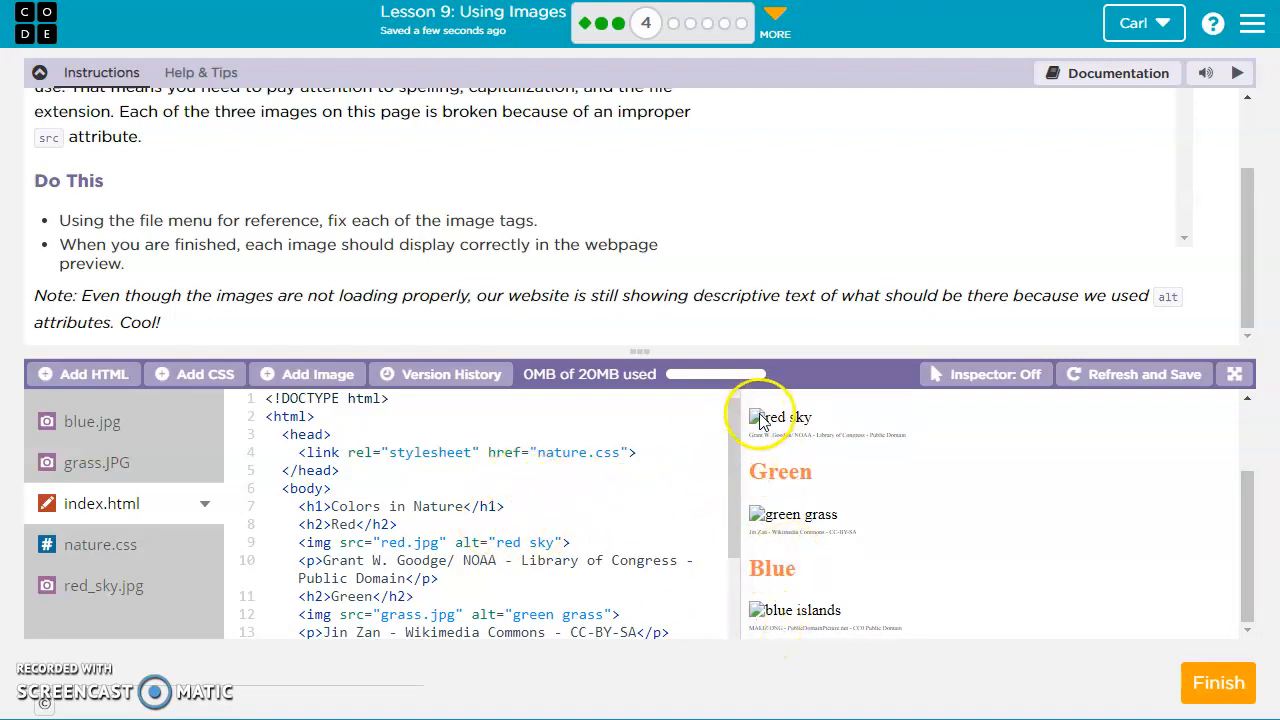
{"action": "mouse_move", "coordinate": [875, 615]}
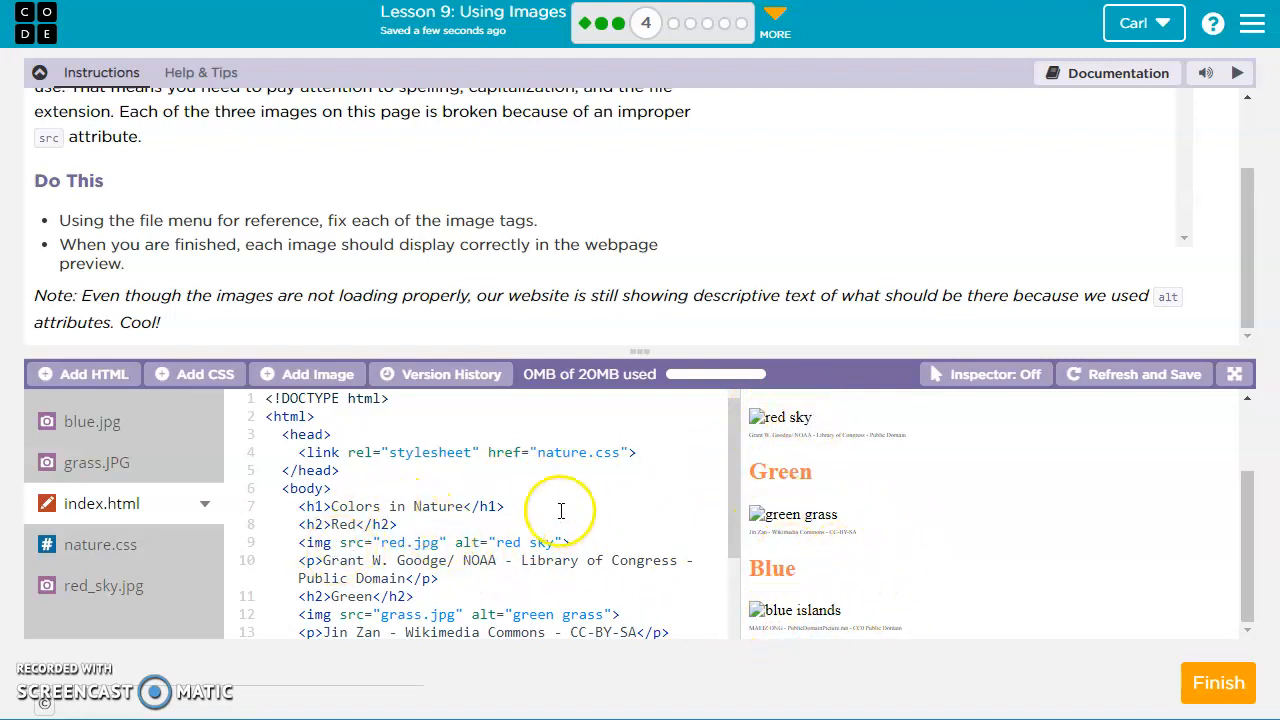
{"action": "left_click", "coordinate": [985, 374]}
{"action": "type", "text": "_sk"}
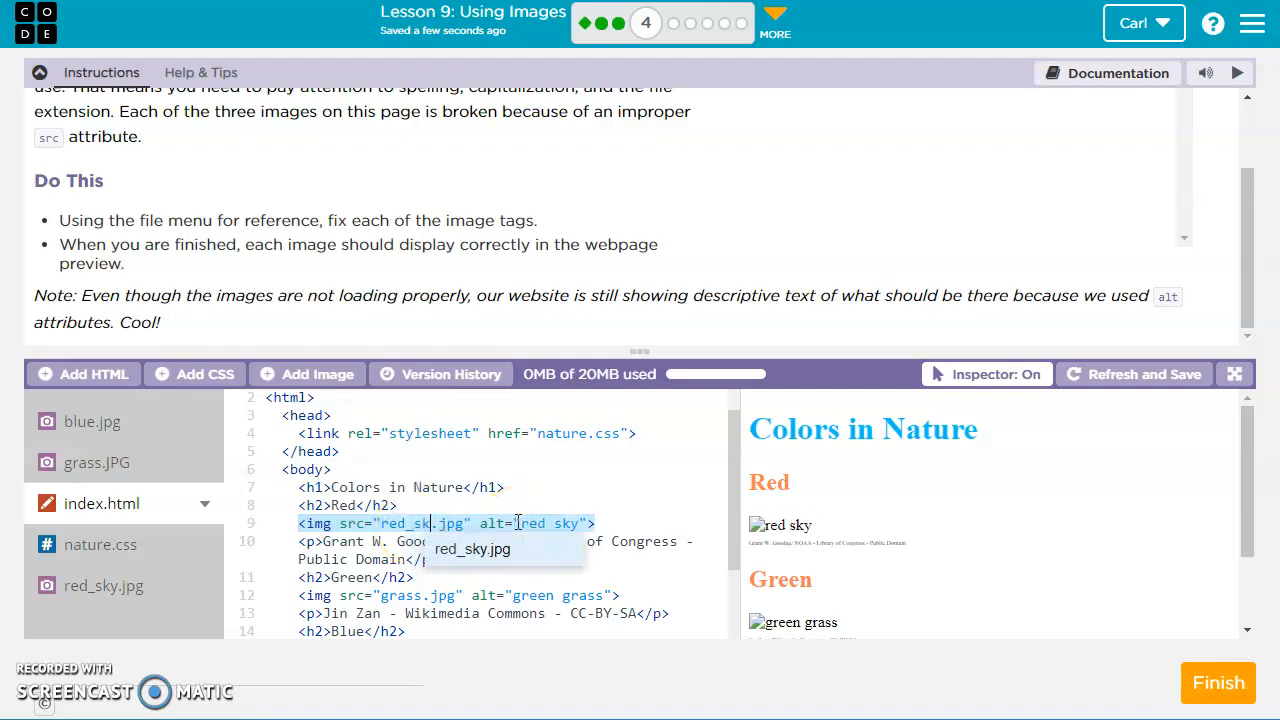
{"action": "left_click", "coordinate": [471, 549]}
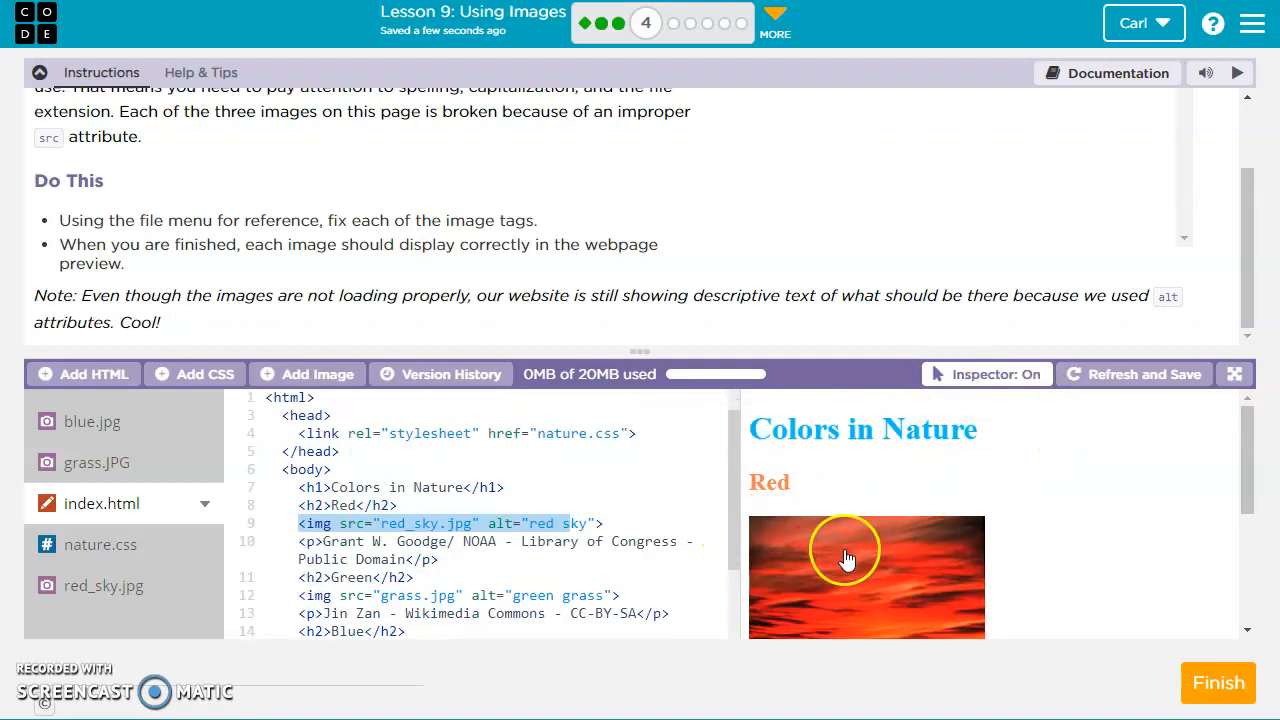
{"action": "scroll", "scroll_direction": "down", "scroll_amount": 3}
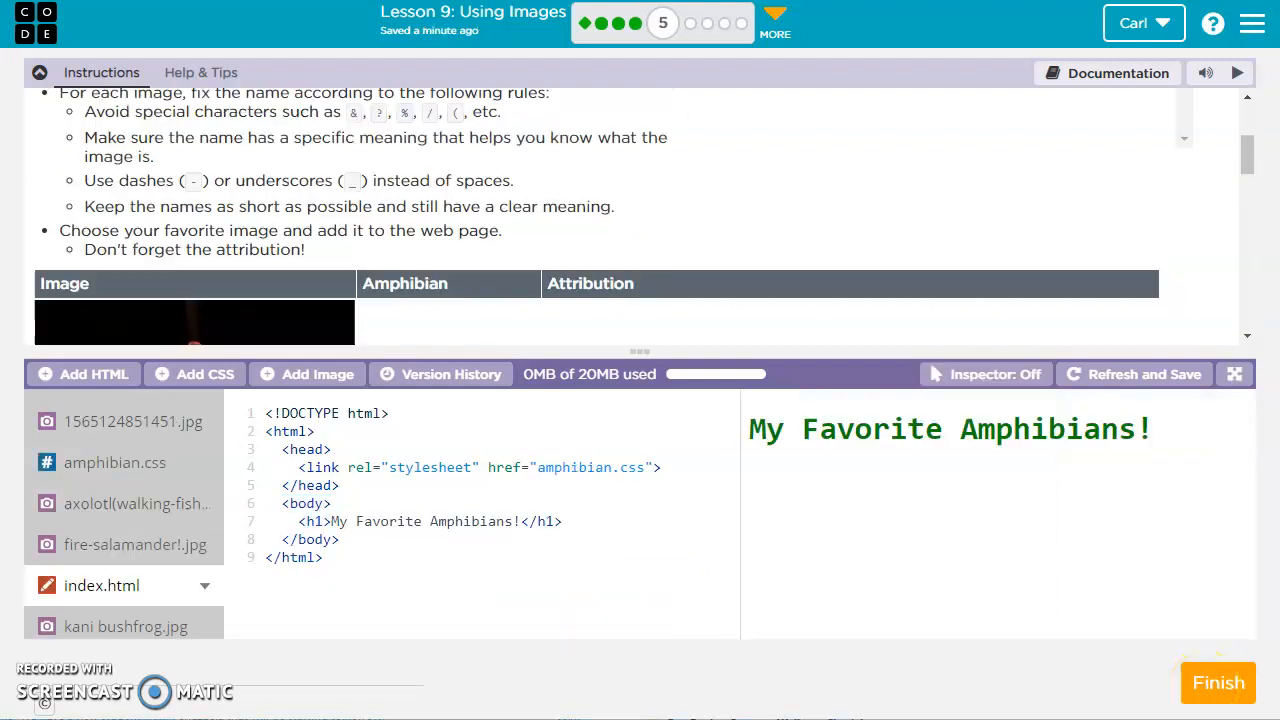
{"action": "mouse_move", "coordinate": [763, 205]}
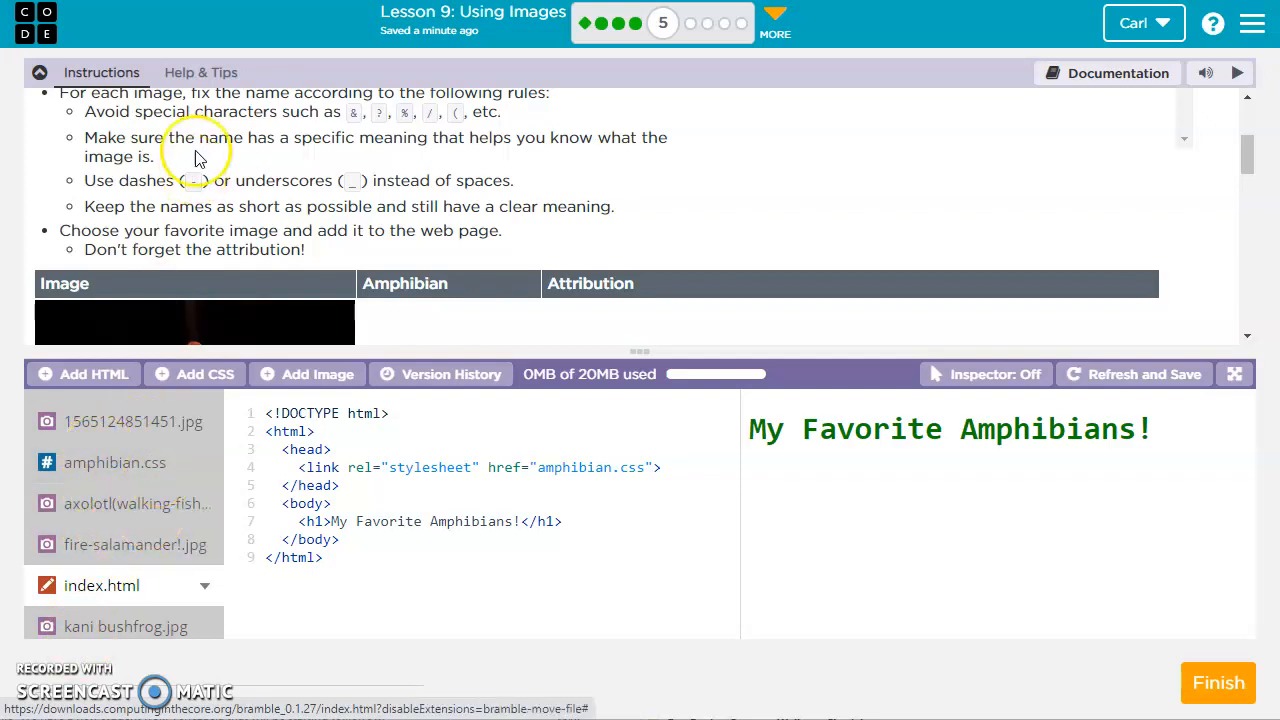
{"action": "mouse_move", "coordinate": [390, 113]}
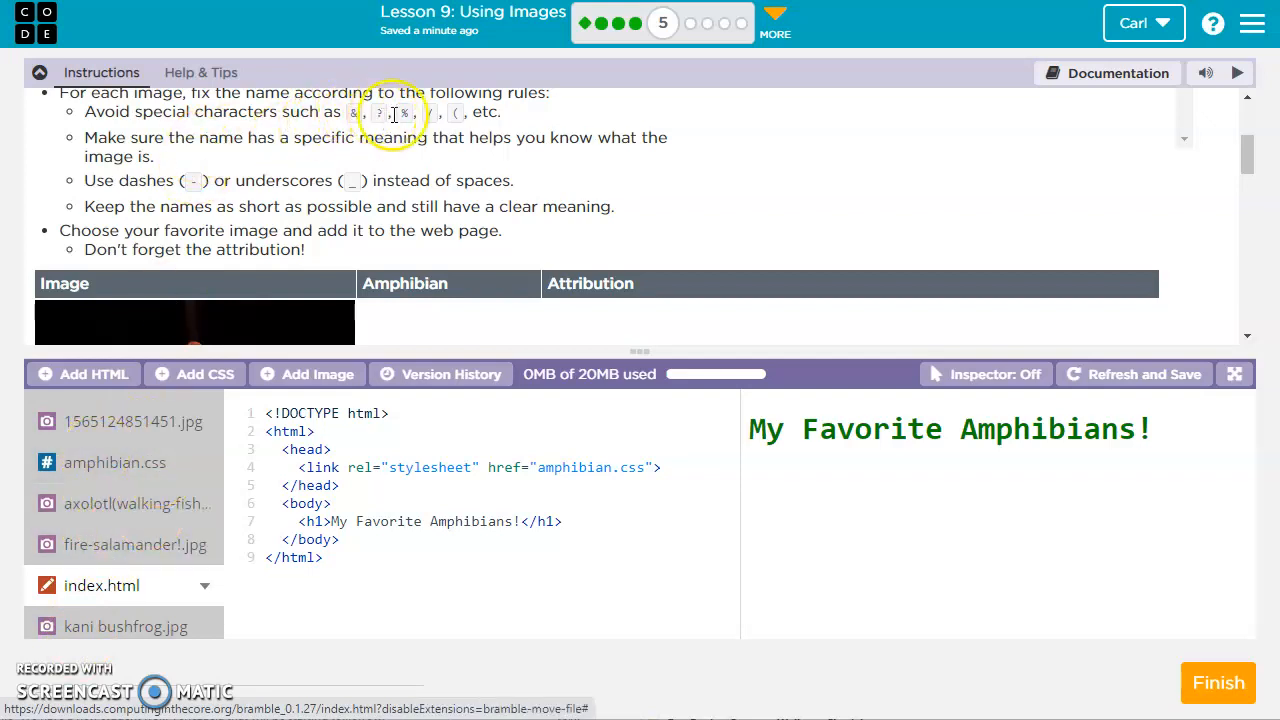
{"action": "mouse_move", "coordinate": [390, 316]}
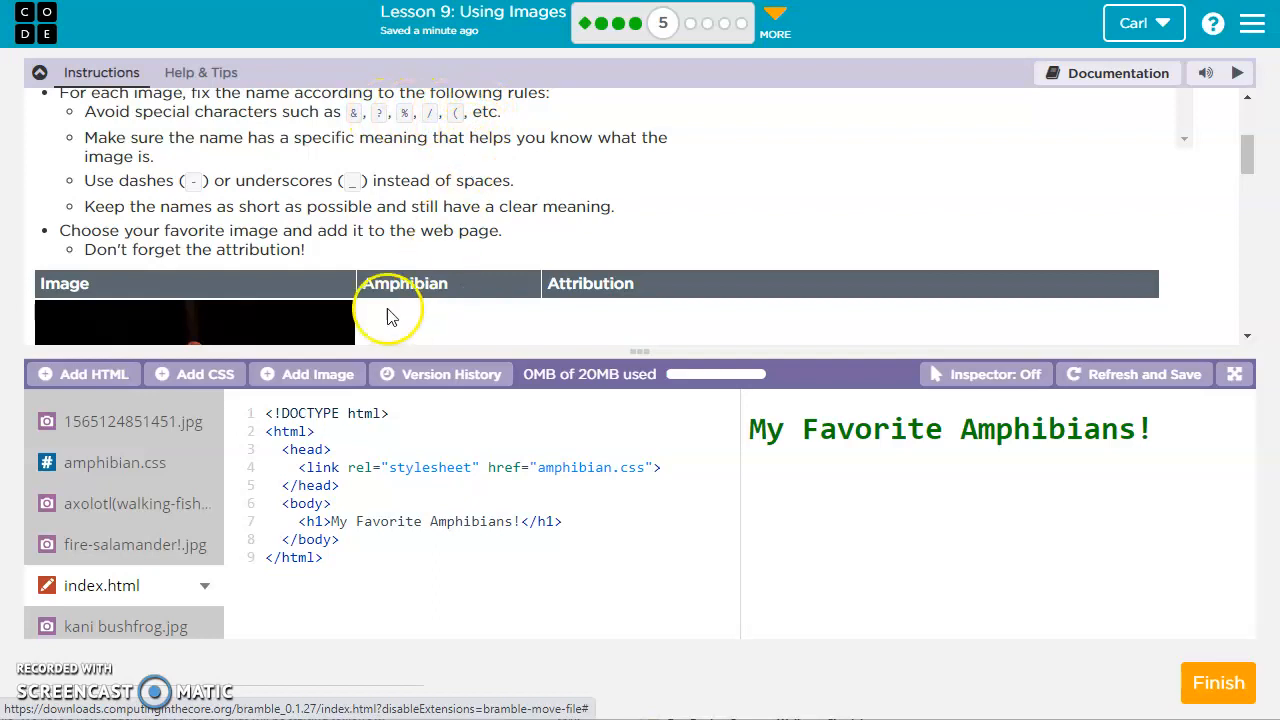
{"action": "mouse_move", "coordinate": [115, 462]}
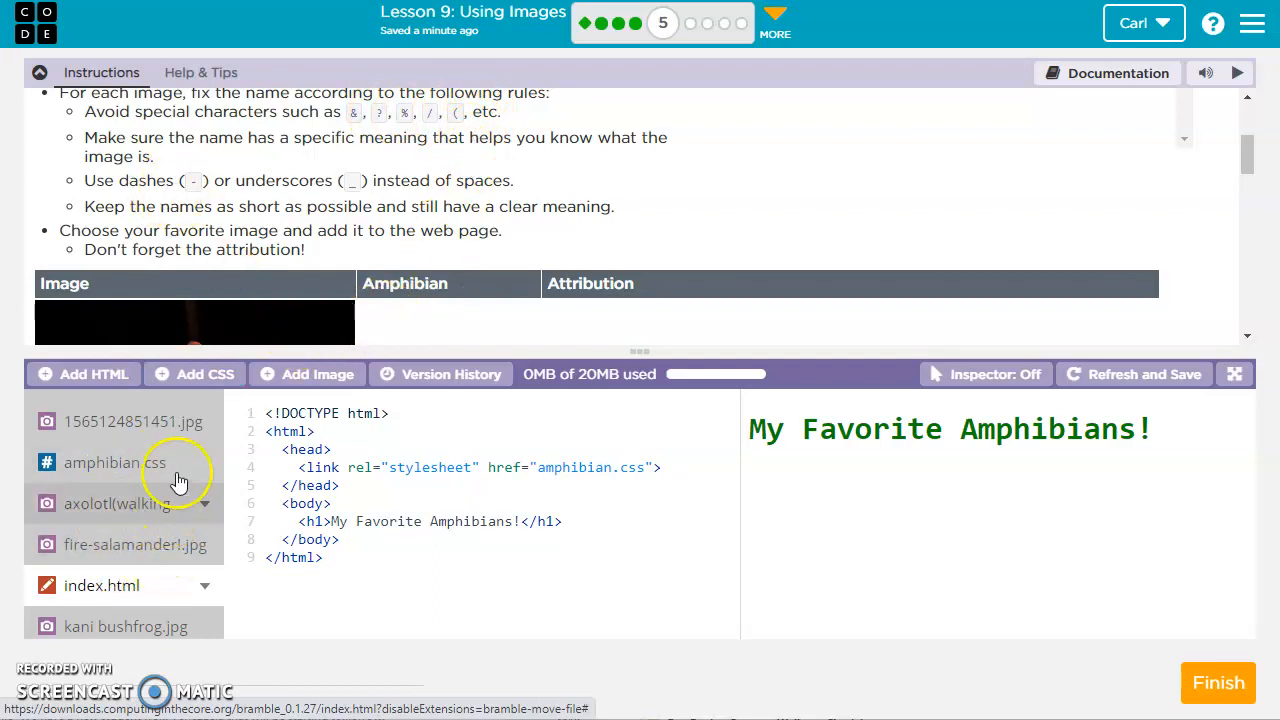
{"action": "mouse_move", "coordinate": [323, 185]}
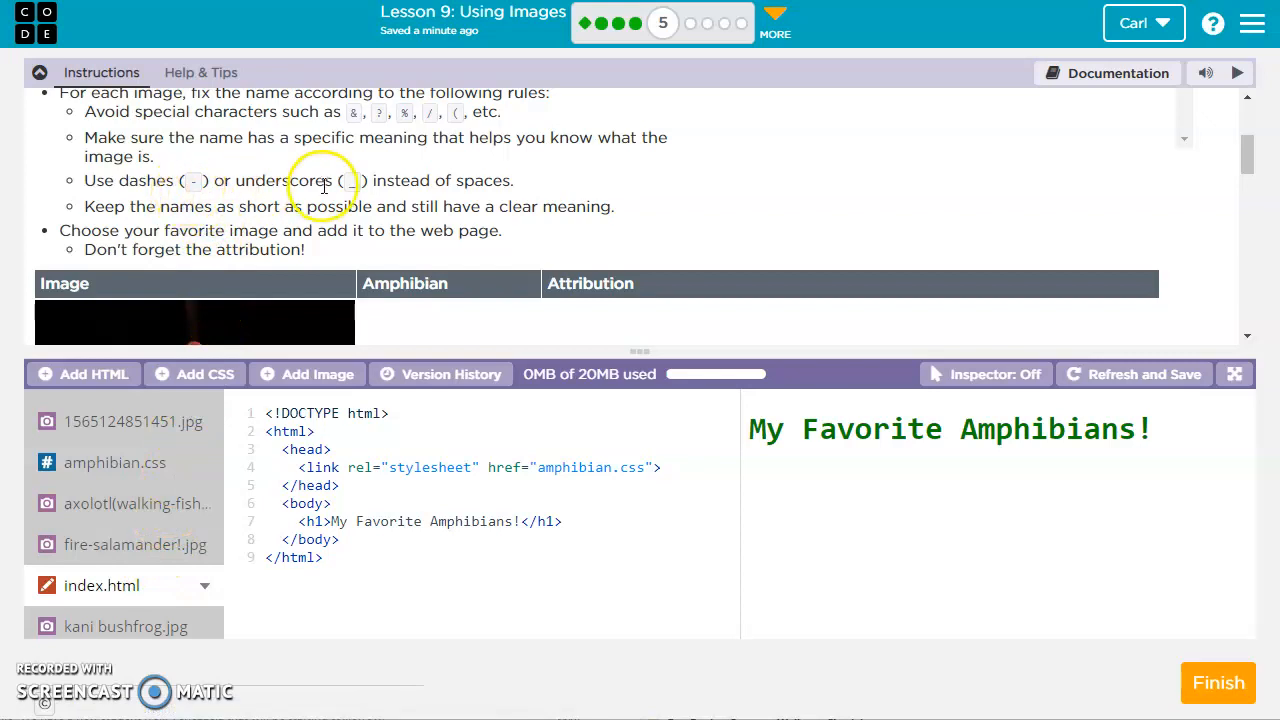
{"action": "mouse_move", "coordinate": [180, 462]}
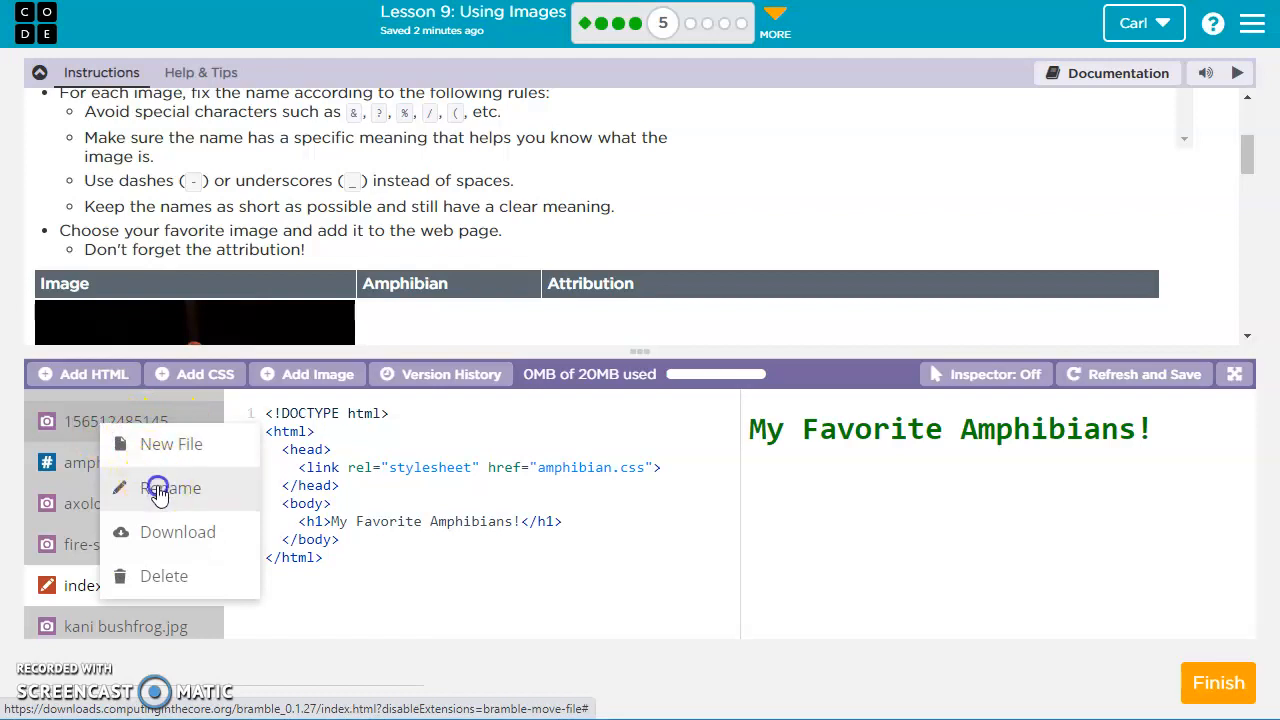
Step: Rename 1565124851451.jpg to tree_frog.jpg
{"action": "left_click", "coordinate": [170, 488]}
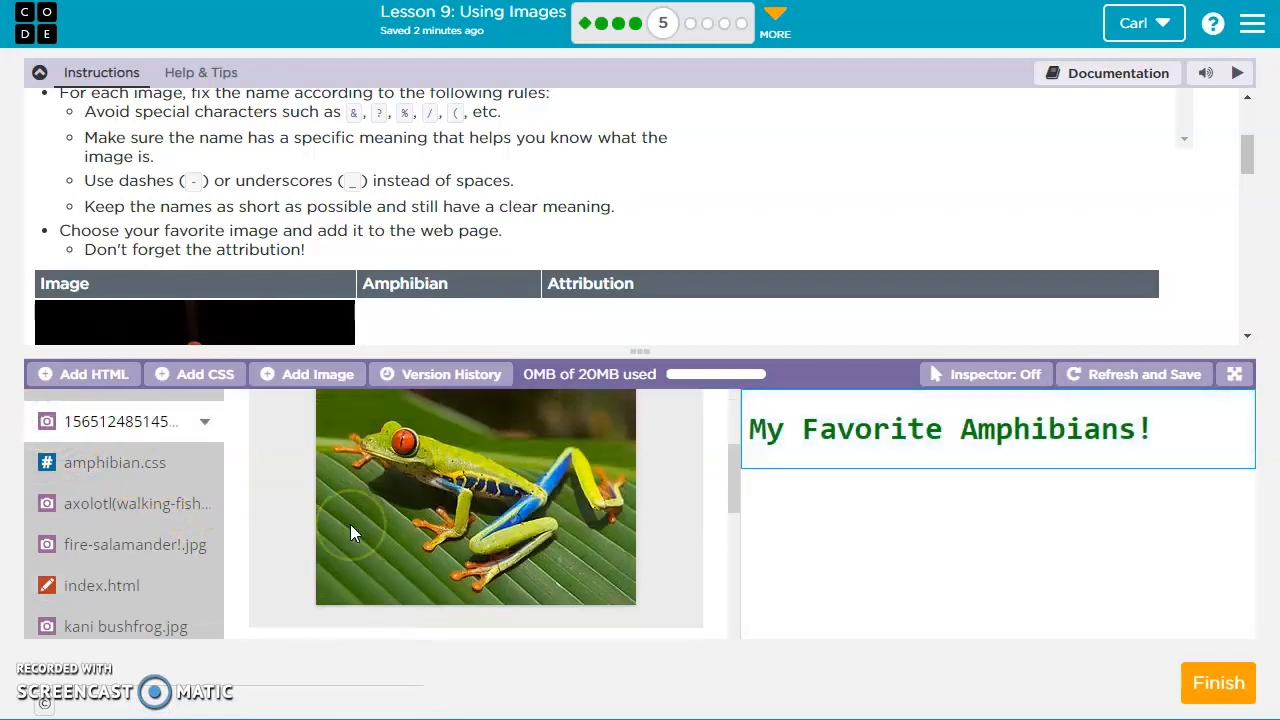
{"action": "left_click", "coordinate": [115, 421]}
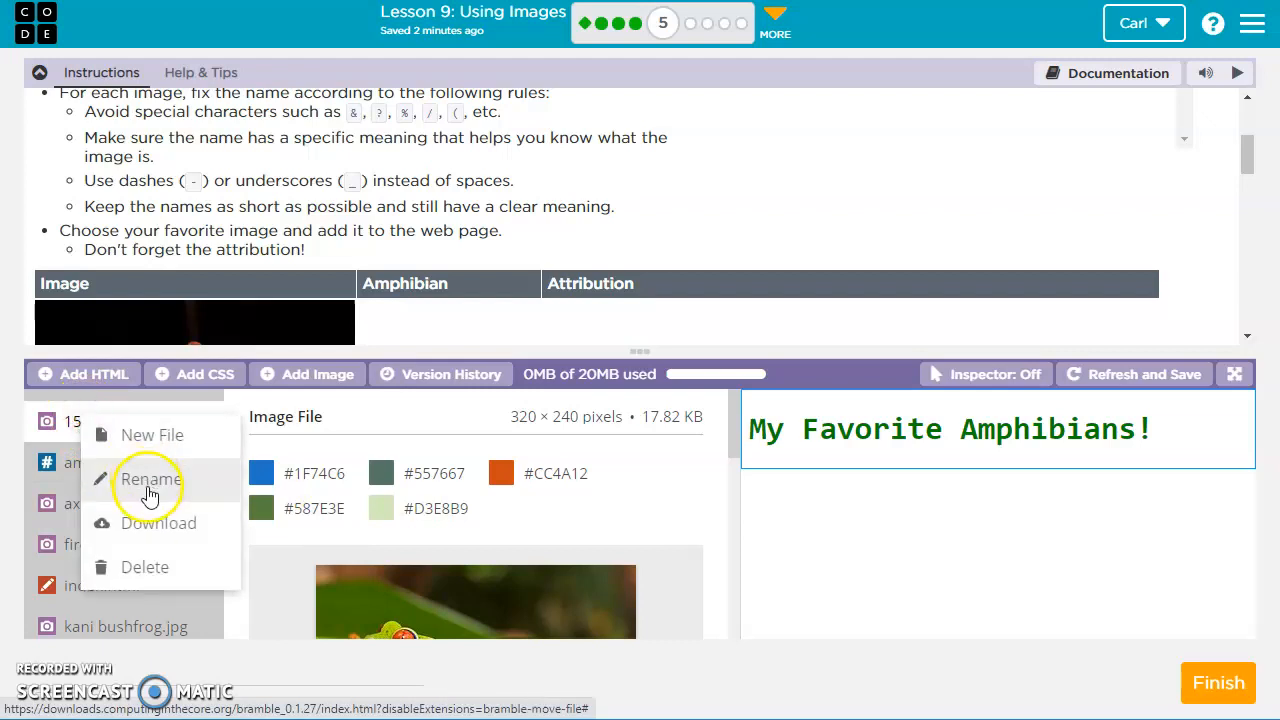
{"action": "left_click", "coordinate": [151, 479]}
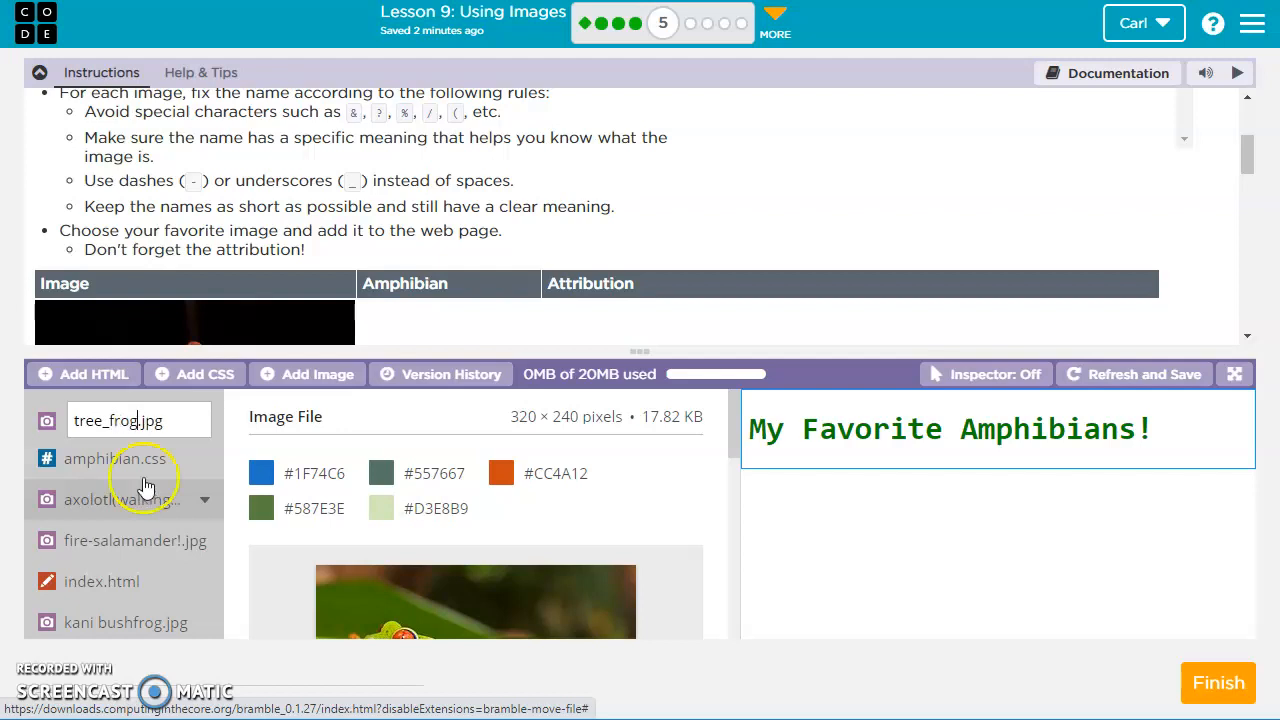
{"action": "left_click", "coordinate": [120, 499]}
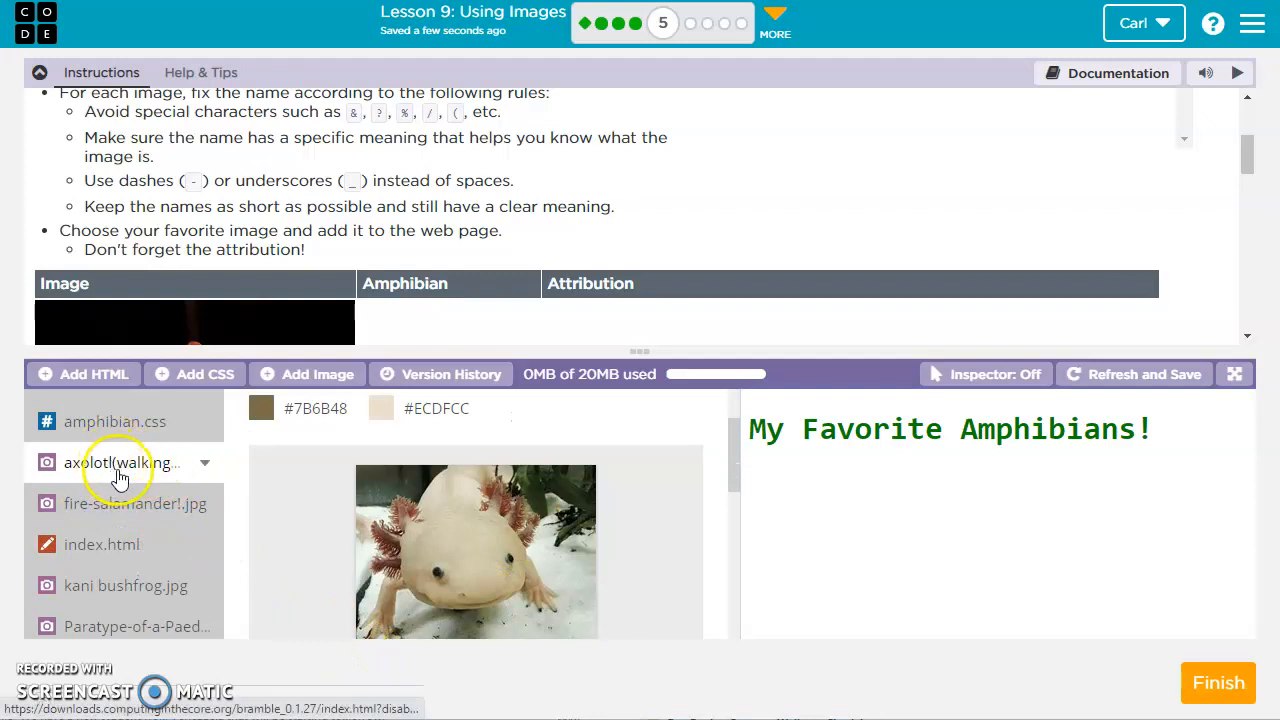
{"action": "mouse_move", "coordinate": [80, 475]}
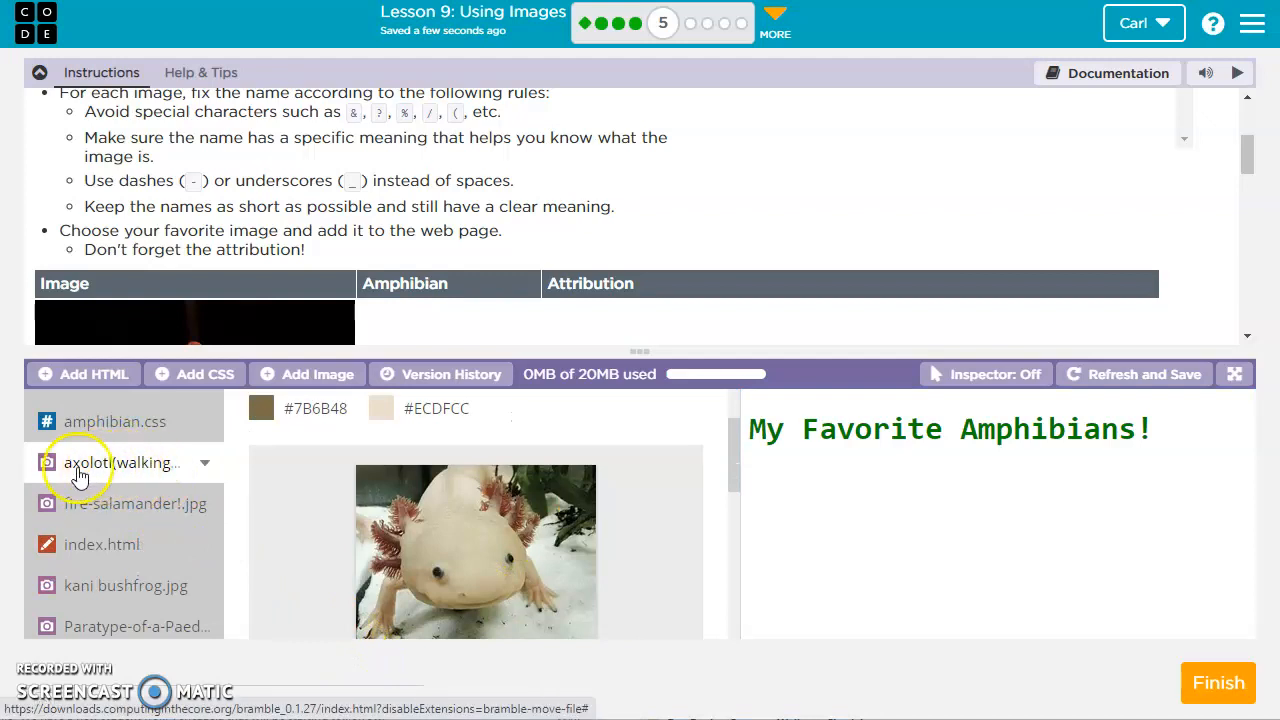
Step: Rename axolotl(walking-fish).jpg to axolotl.jpg and begin renaming the fire salamander image
{"action": "double_click", "coordinate": [115, 462]}
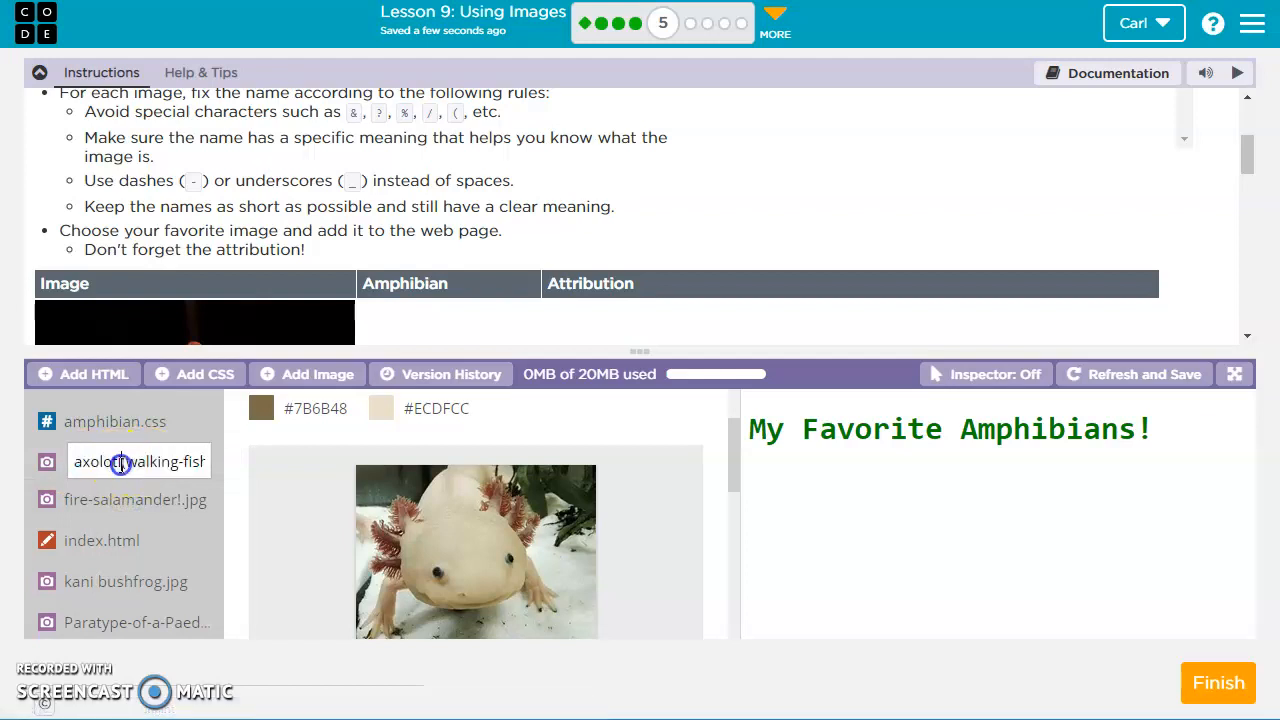
{"action": "double_click", "coordinate": [138, 461]}
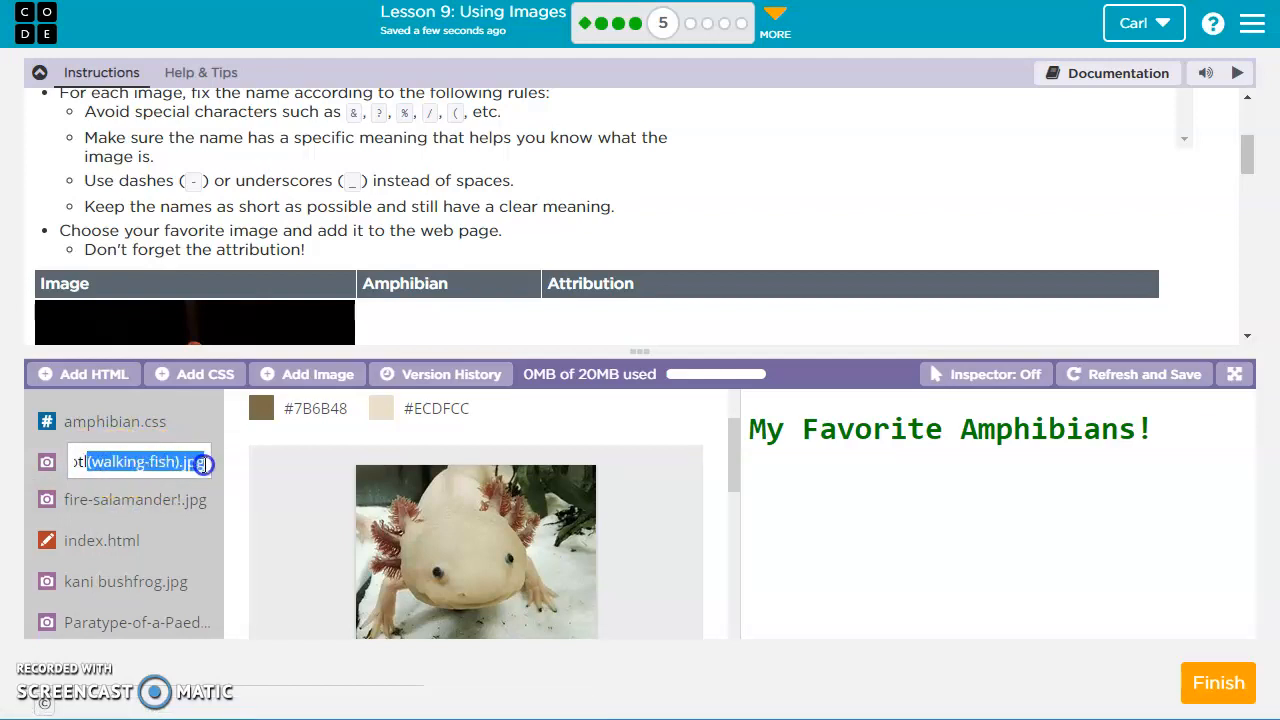
{"action": "mouse_move", "coordinate": [260, 530]}
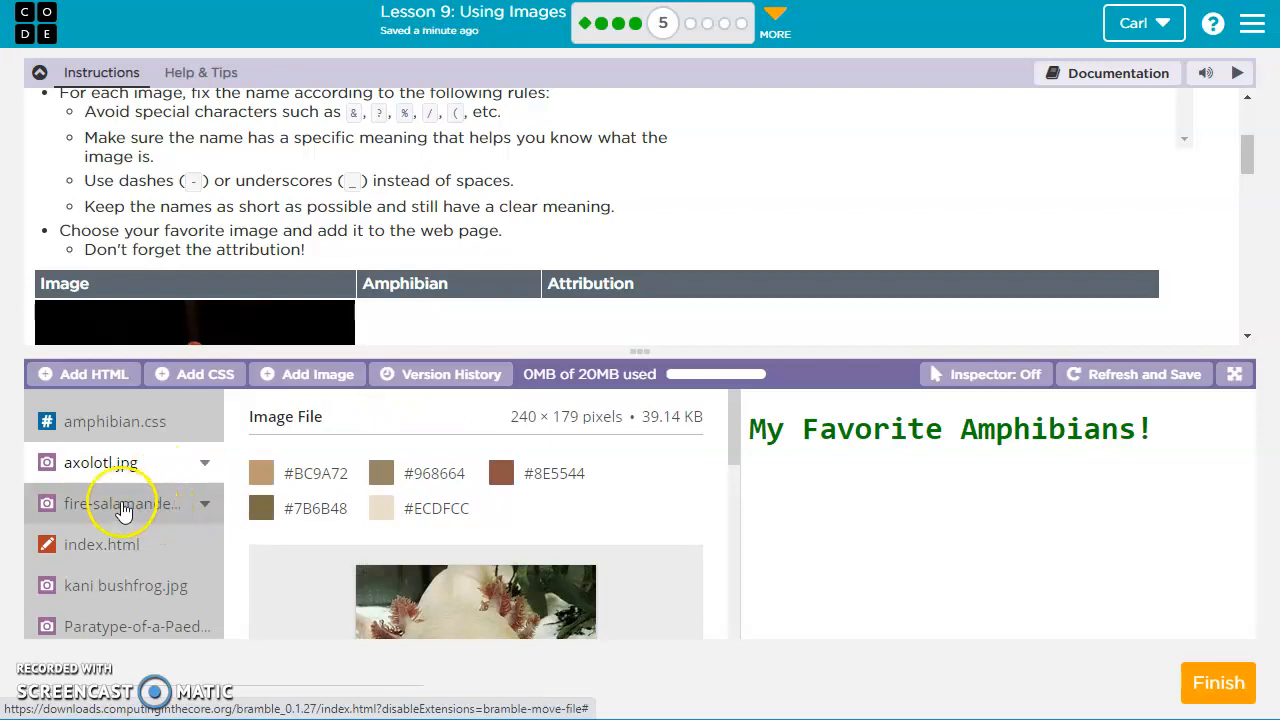
{"action": "double_click", "coordinate": [128, 503]}
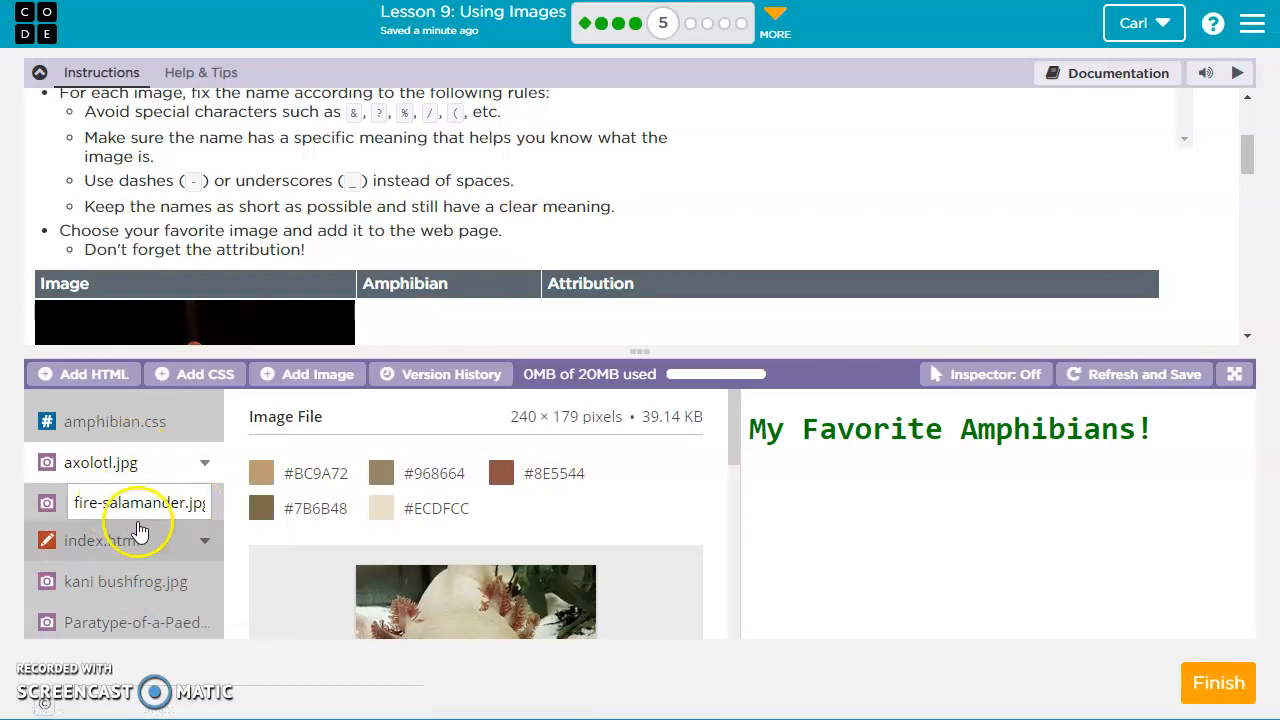
Step: Confirm fire-salamander.jpg and rename the kani bushfrog image to kani_bushfrog.jpg
{"action": "left_click", "coordinate": [101, 544]}
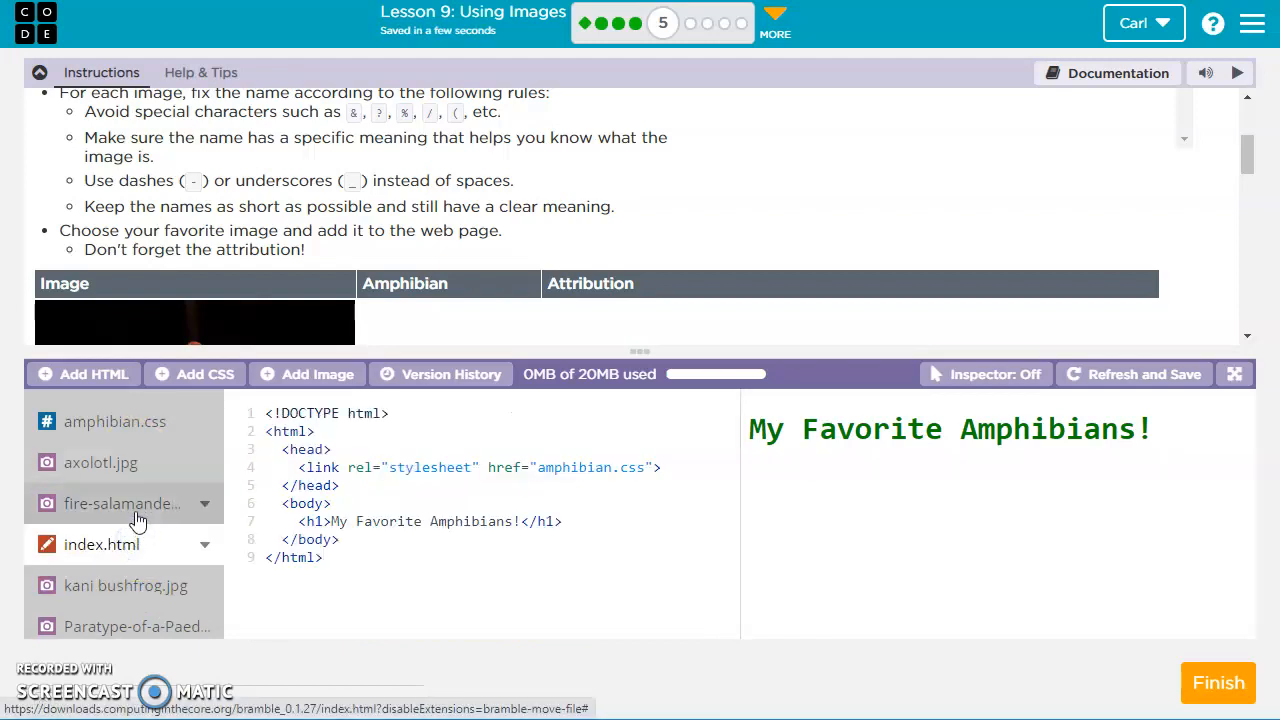
{"action": "left_click", "coordinate": [125, 585]}
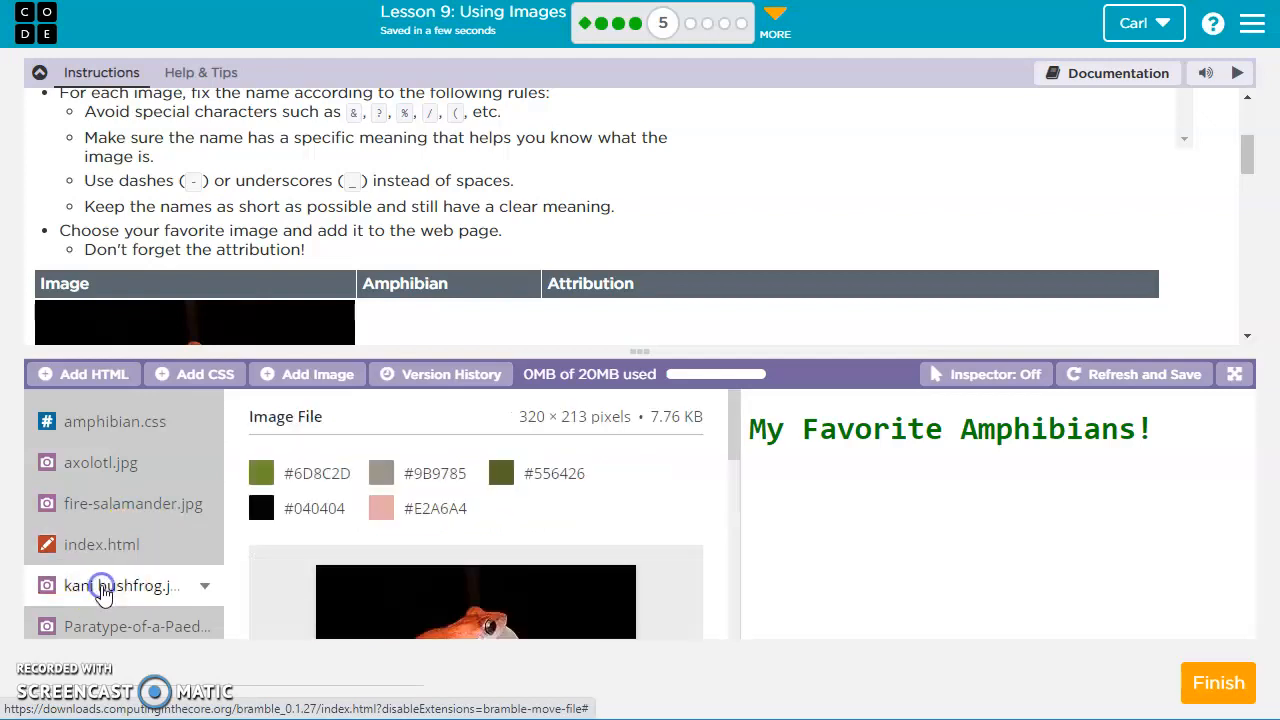
{"action": "left_click", "coordinate": [204, 586]}
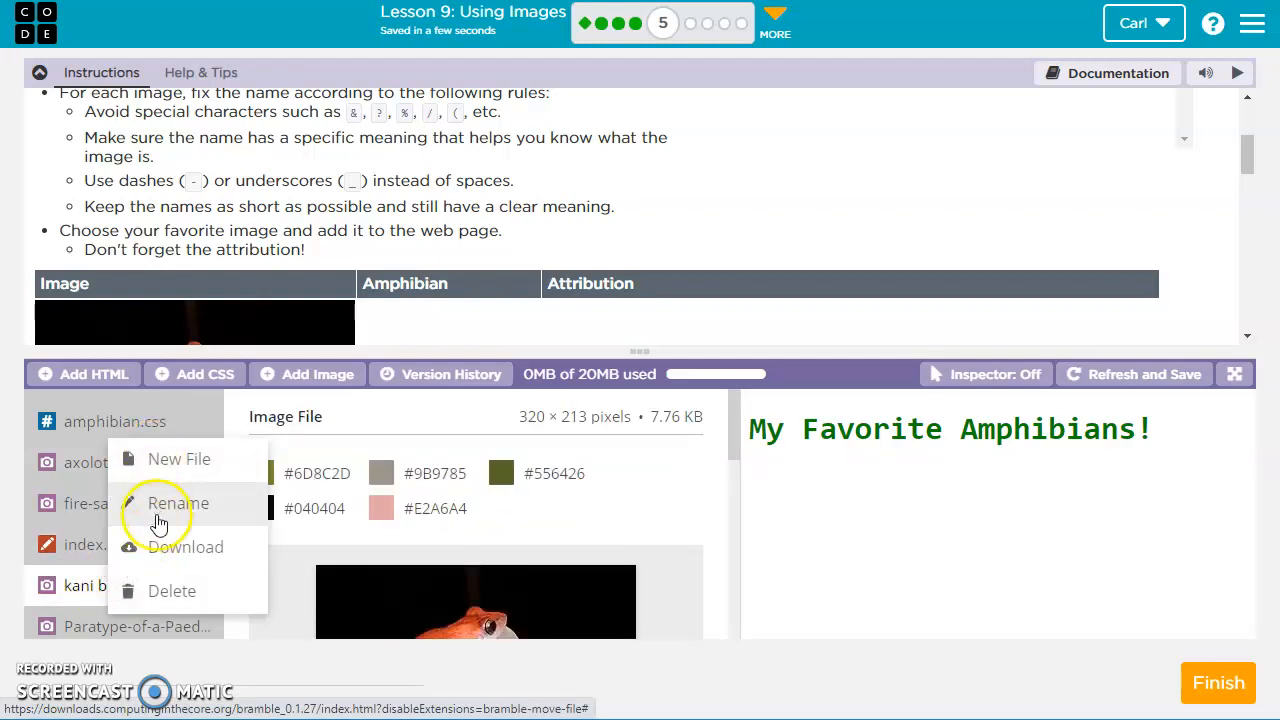
{"action": "left_click", "coordinate": [177, 503]}
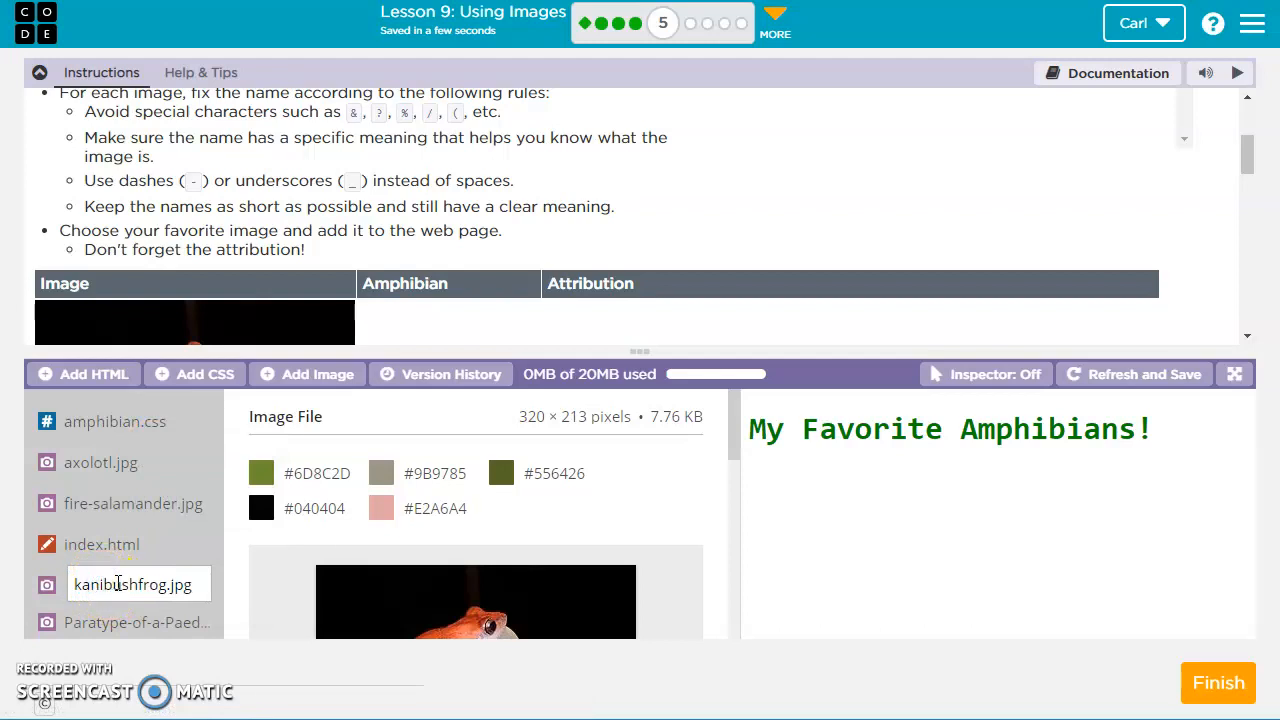
{"action": "type", "text": "_"}
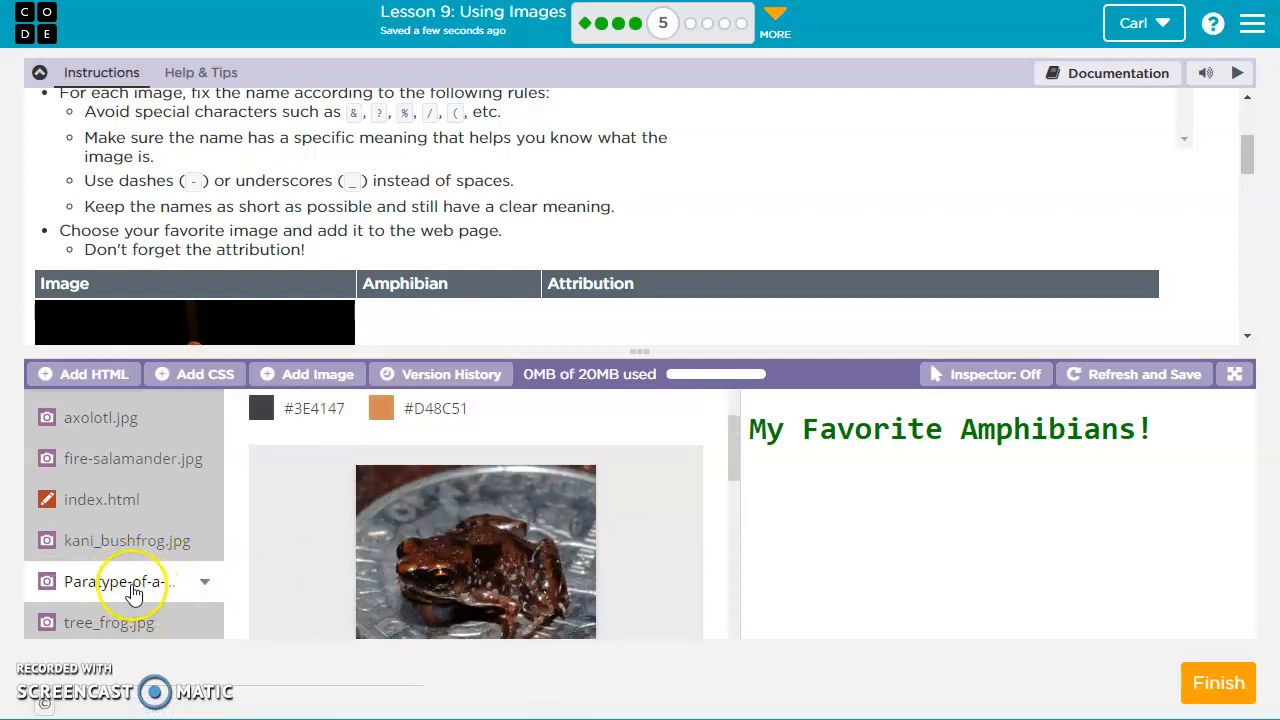
Step: Rename the long-named frog-on-coin image to small_frog.png
{"action": "double_click", "coordinate": [117, 581]}
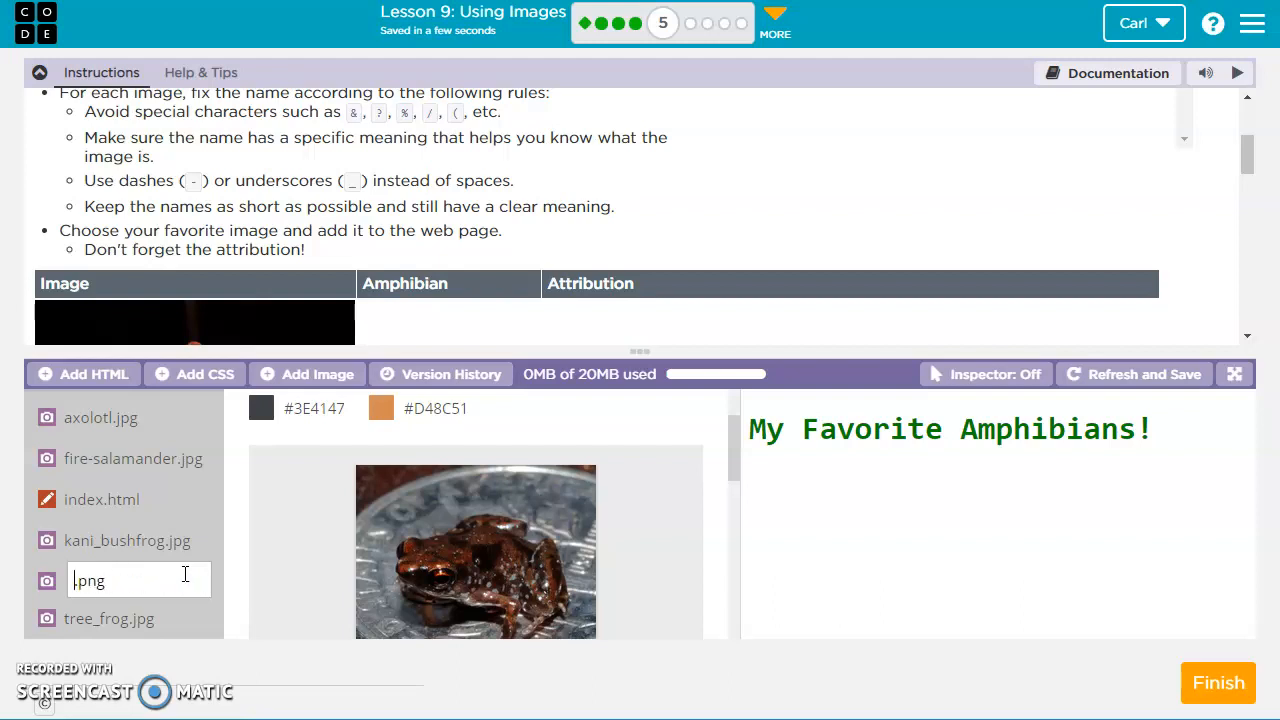
{"action": "mouse_move", "coordinate": [462, 605]}
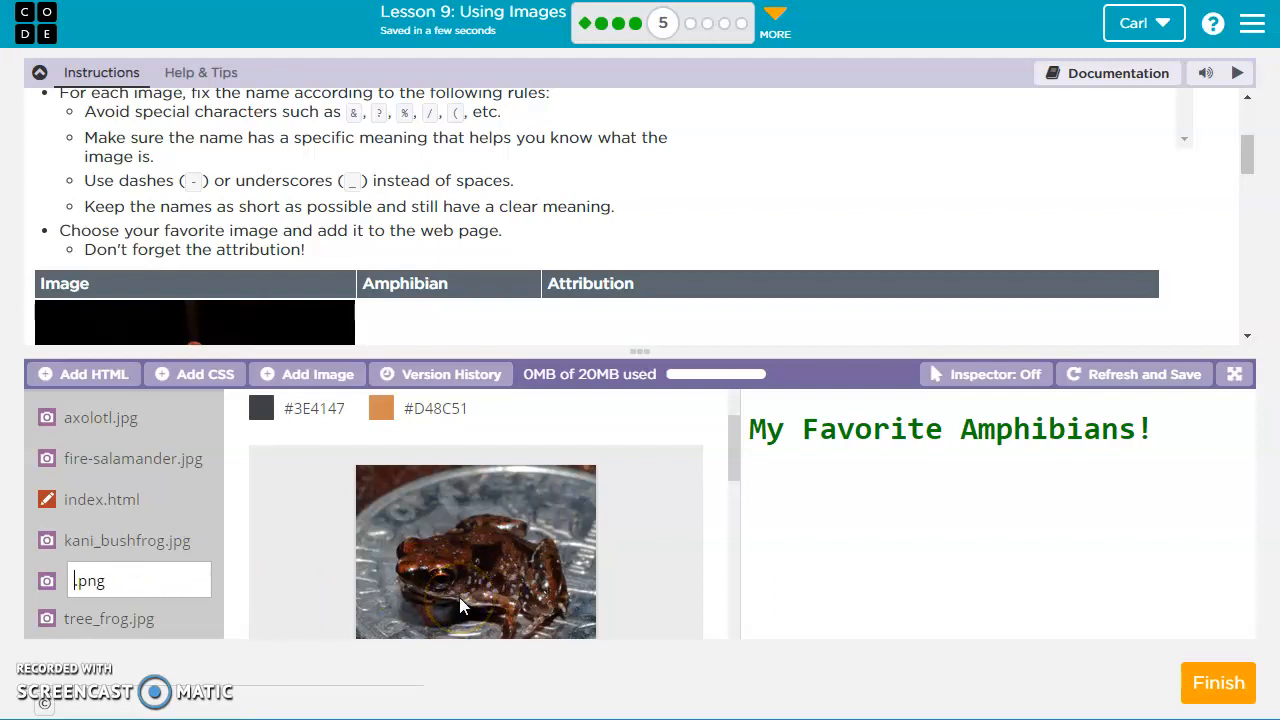
{"action": "type", "text": "small_frog"}
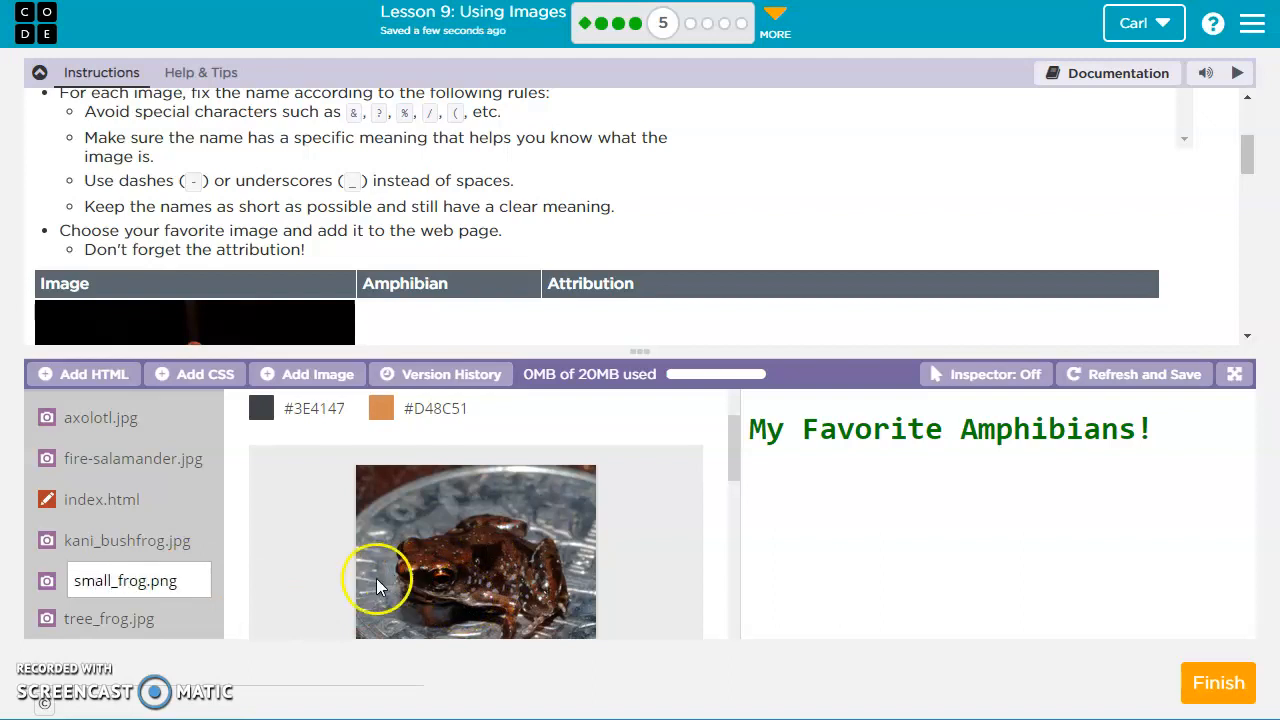
{"action": "mouse_move", "coordinate": [207, 610]}
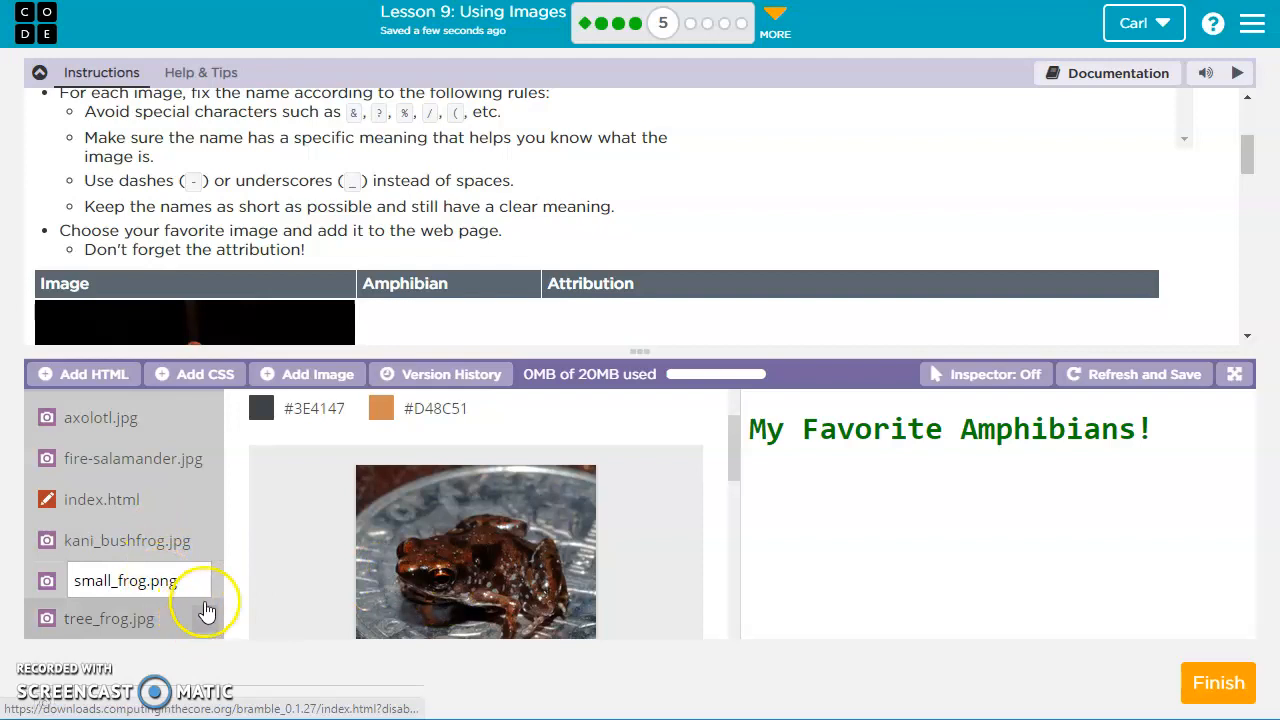
{"action": "left_click", "coordinate": [123, 580]}
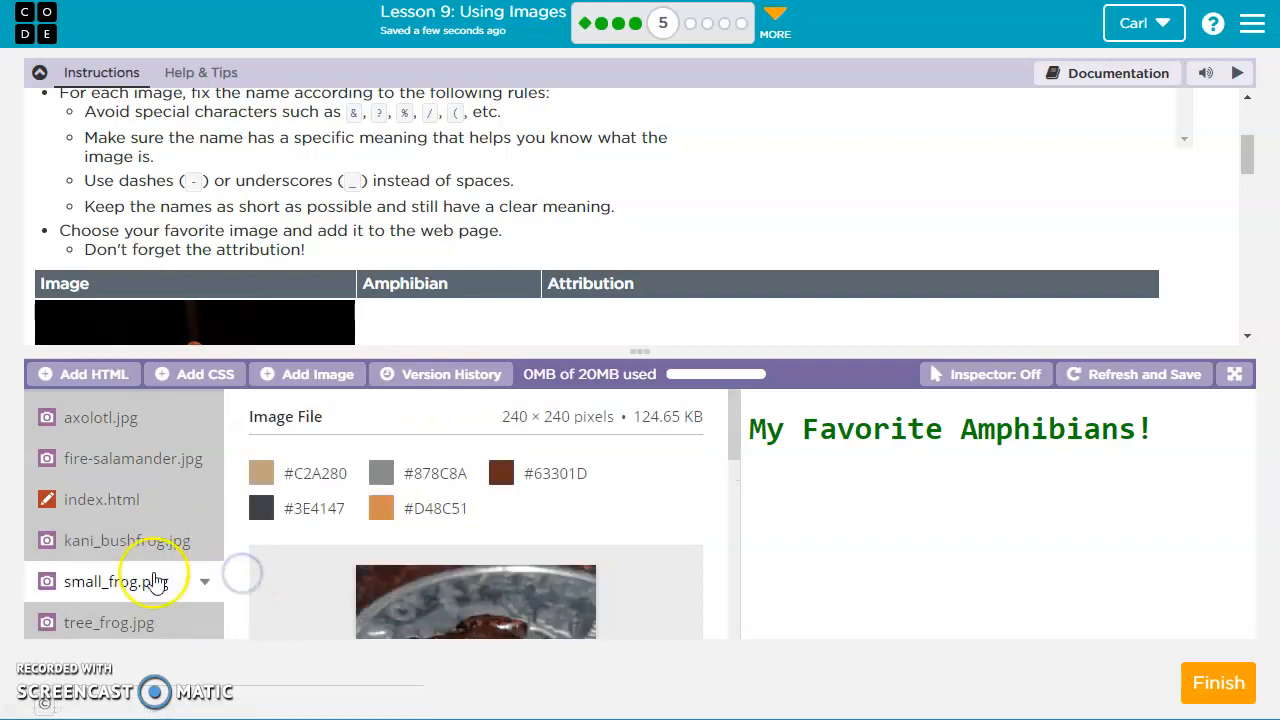
{"action": "mouse_move", "coordinate": [765, 590]}
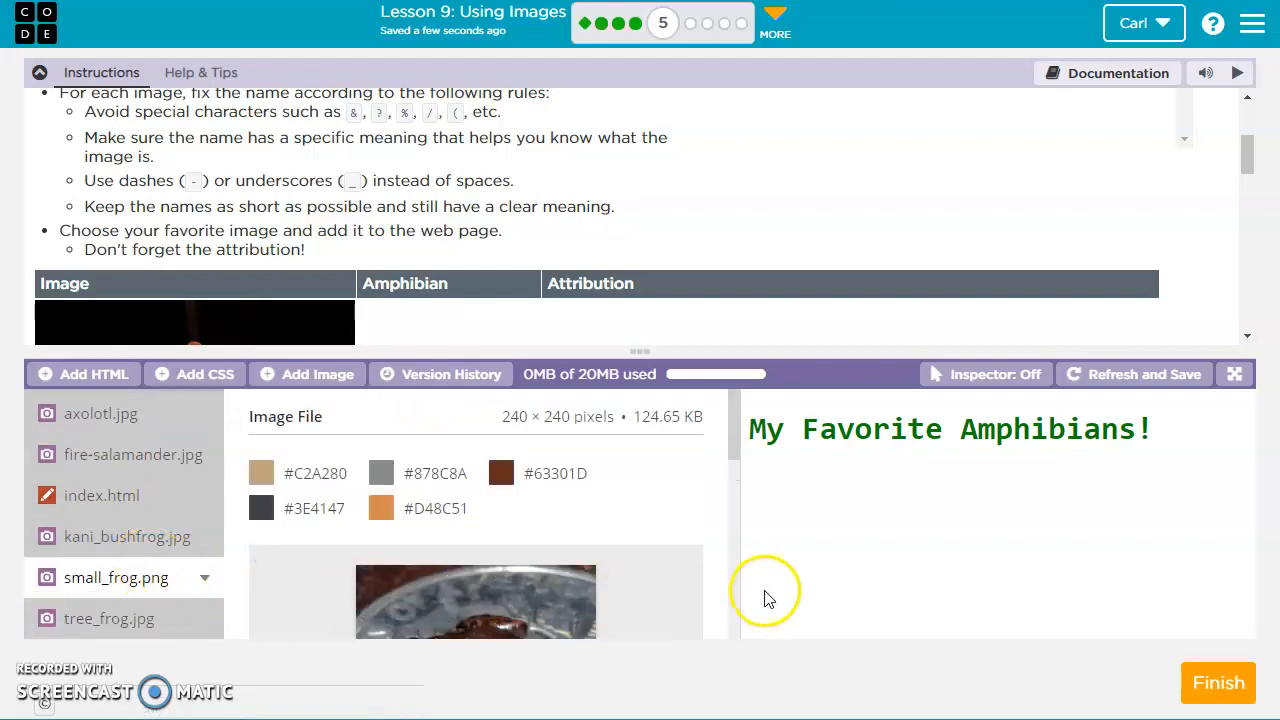
{"action": "mouse_move", "coordinate": [150, 210]}
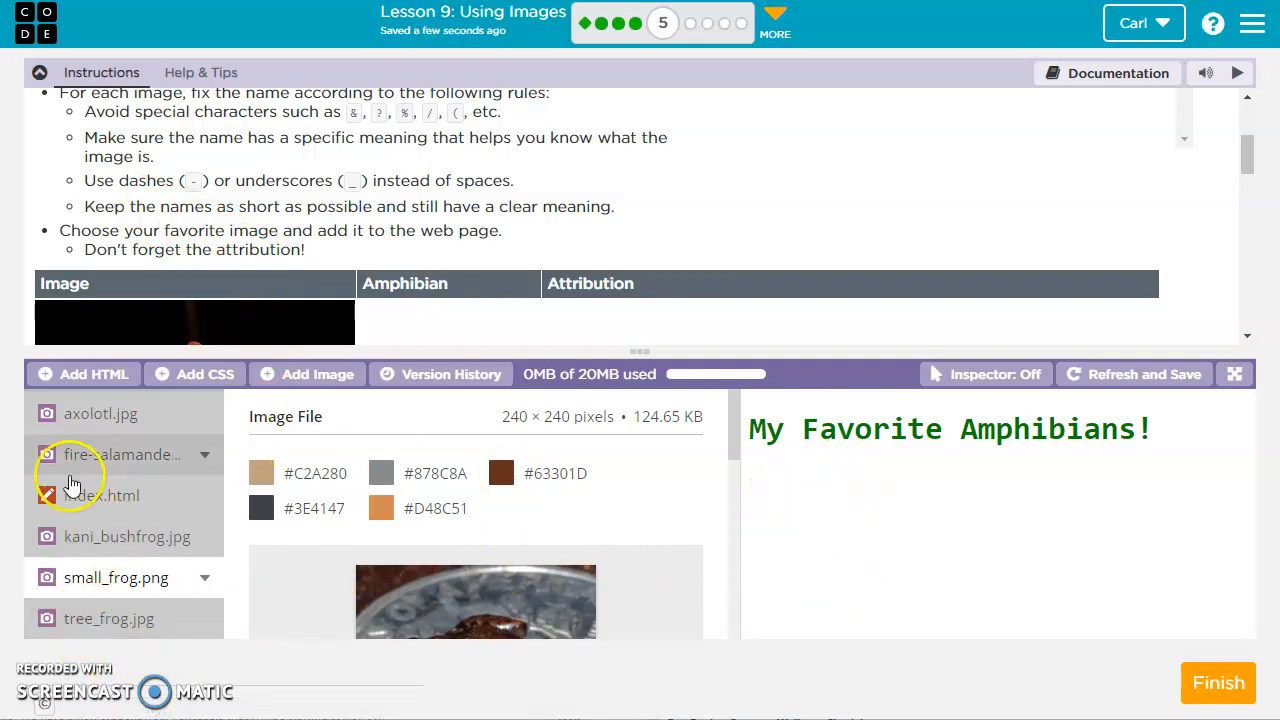
Step: Add an <h2>Tree Frog</h2> heading below the main heading in index.html
{"action": "left_click", "coordinate": [100, 495]}
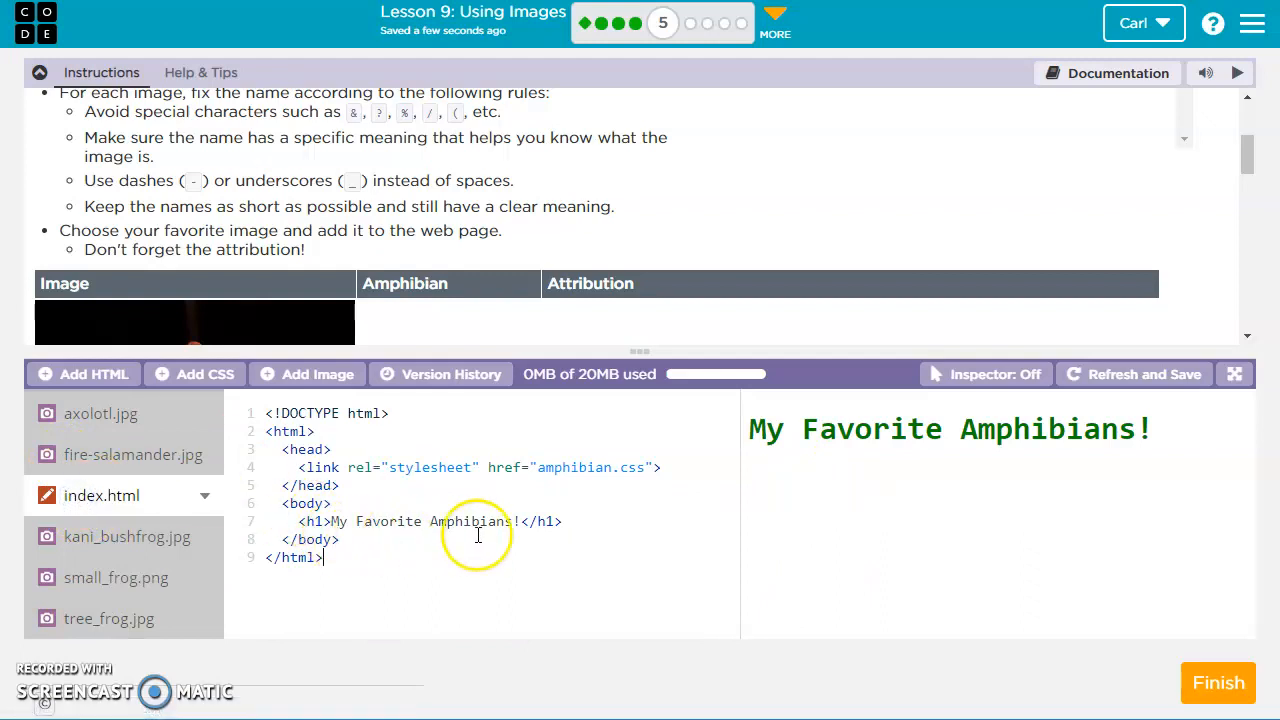
{"action": "key", "text": "enter"}
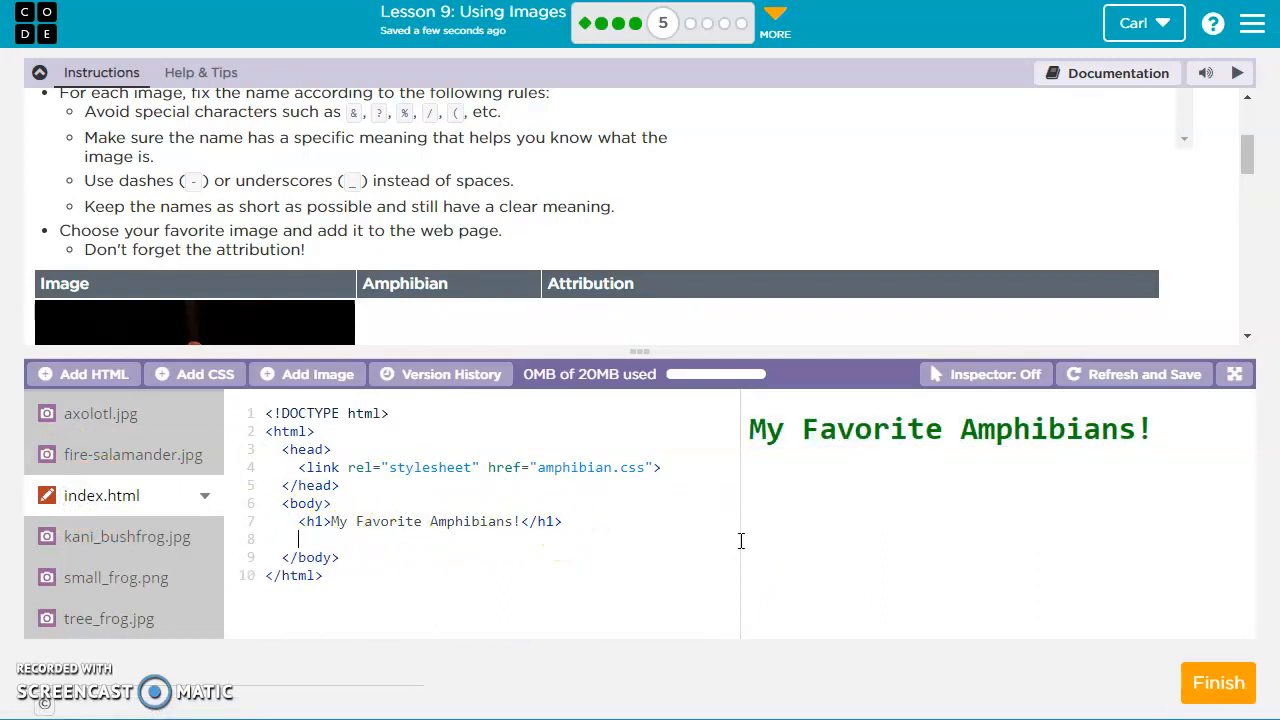
{"action": "type", "text": "<"}
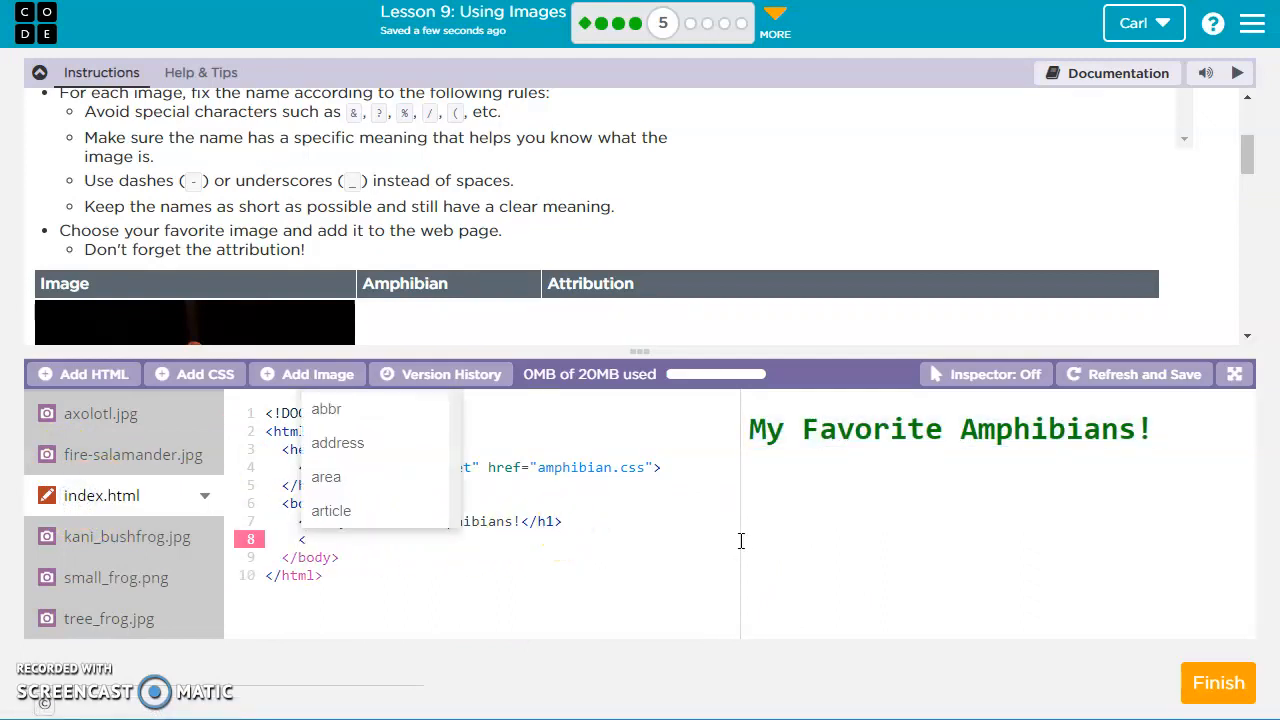
{"action": "type", "text": "<h2>Tr"}
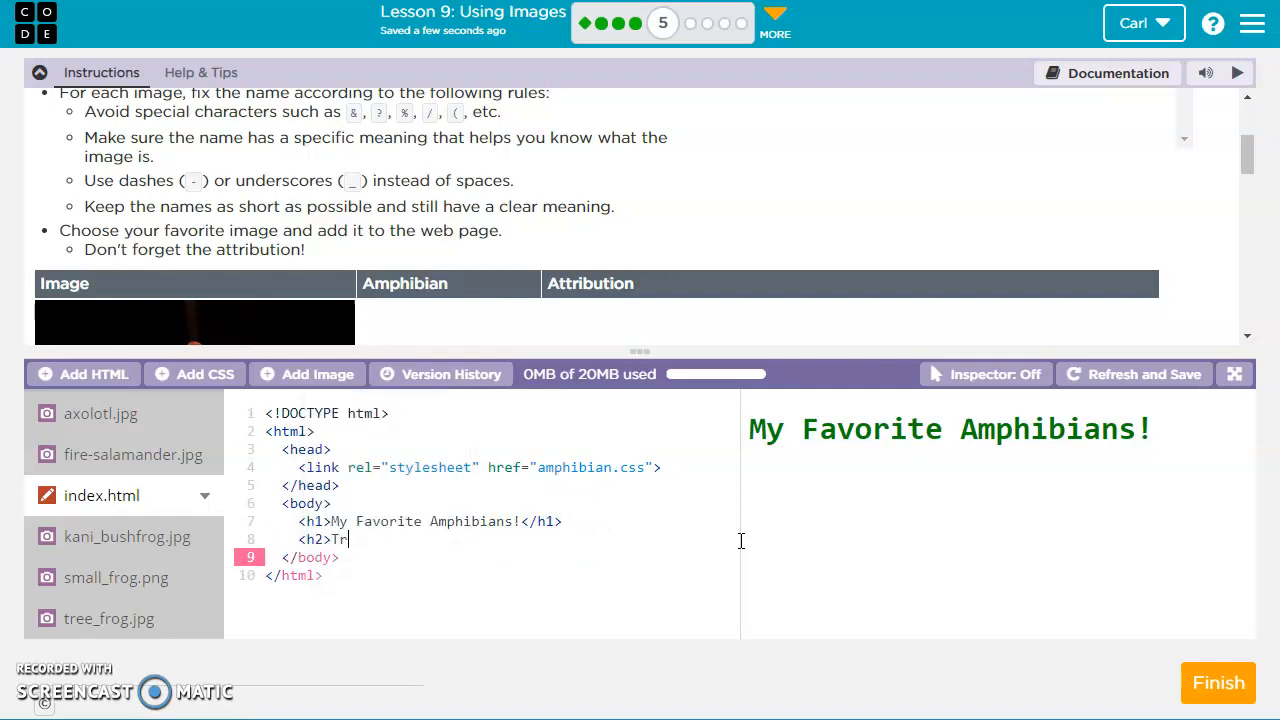
{"action": "type", "text": "ee Frog</"}
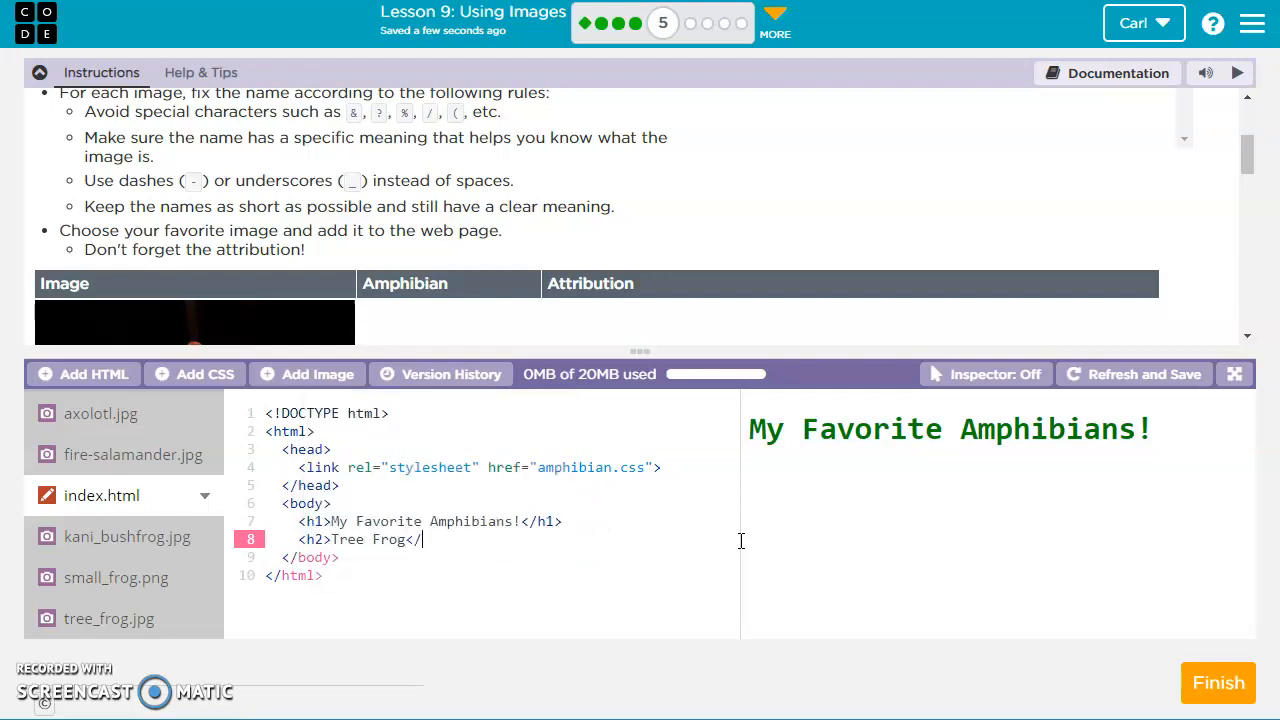
{"action": "type", "text": "h2>"}
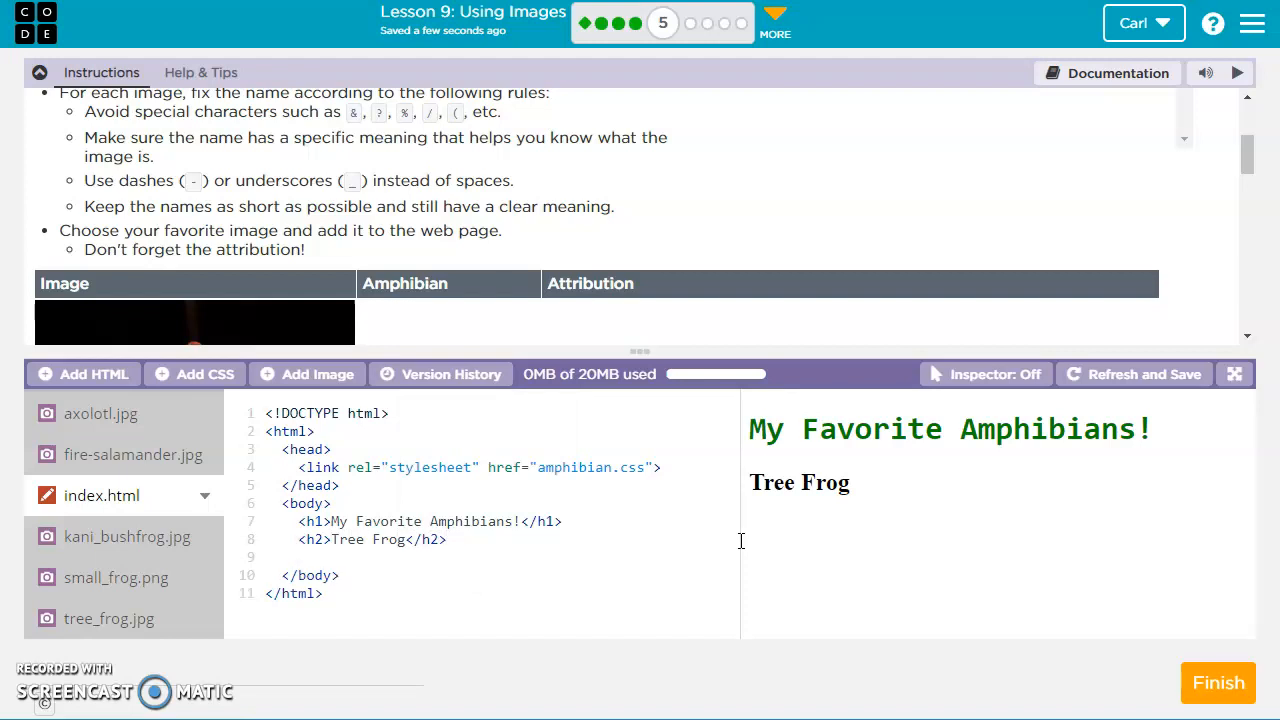
Step: Add the tree_frog.jpg image with alt text "Green Tree Frog" below it
{"action": "type", "text": "<img"}
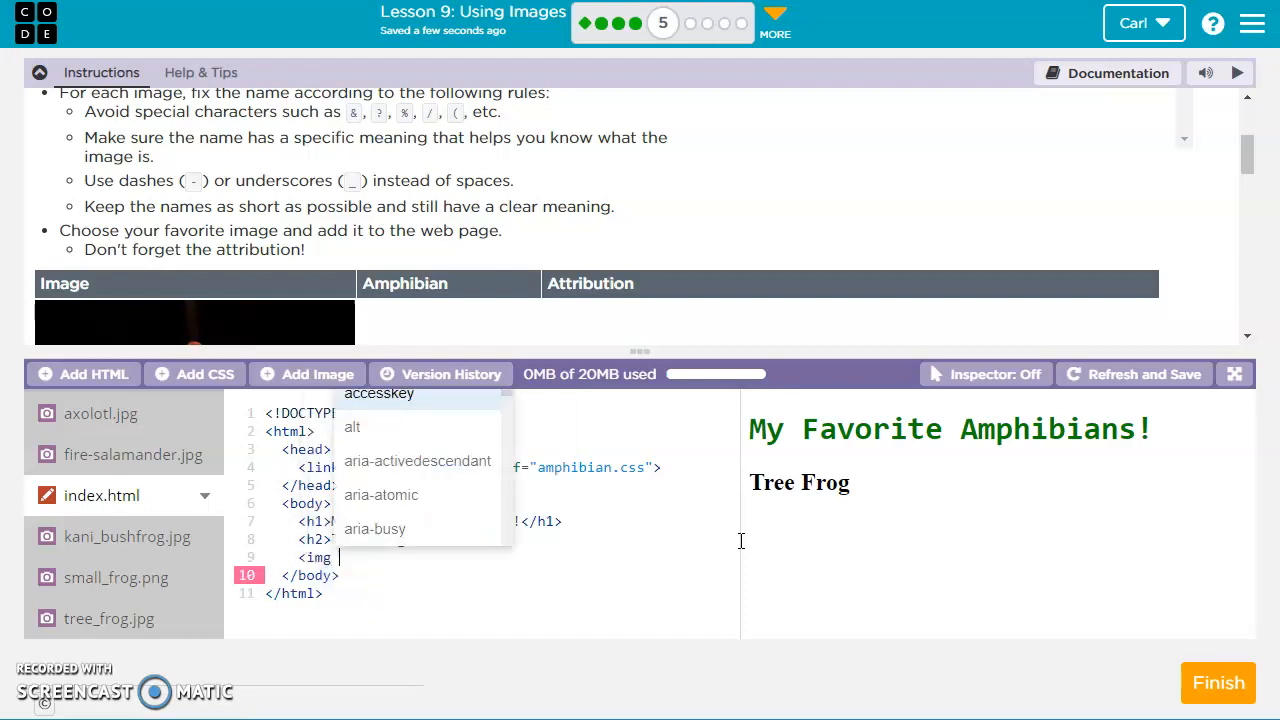
{"action": "type", "text": "src=\""}
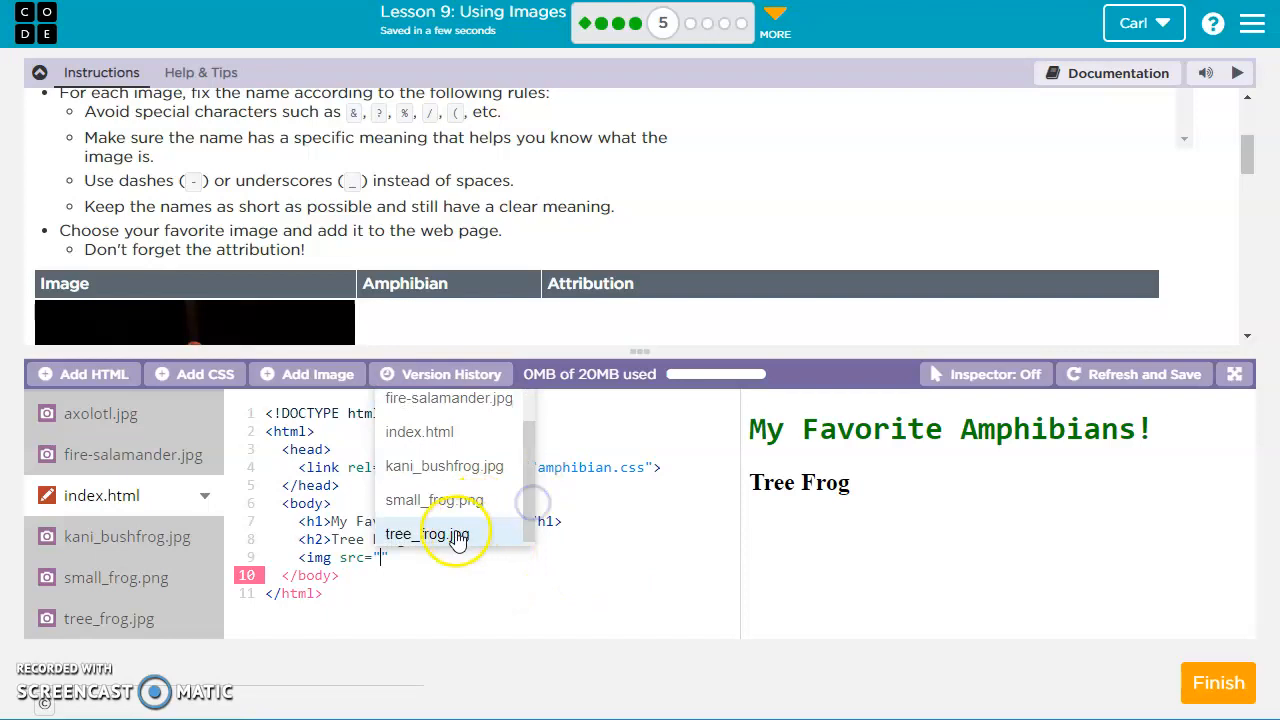
{"action": "left_click", "coordinate": [428, 534]}
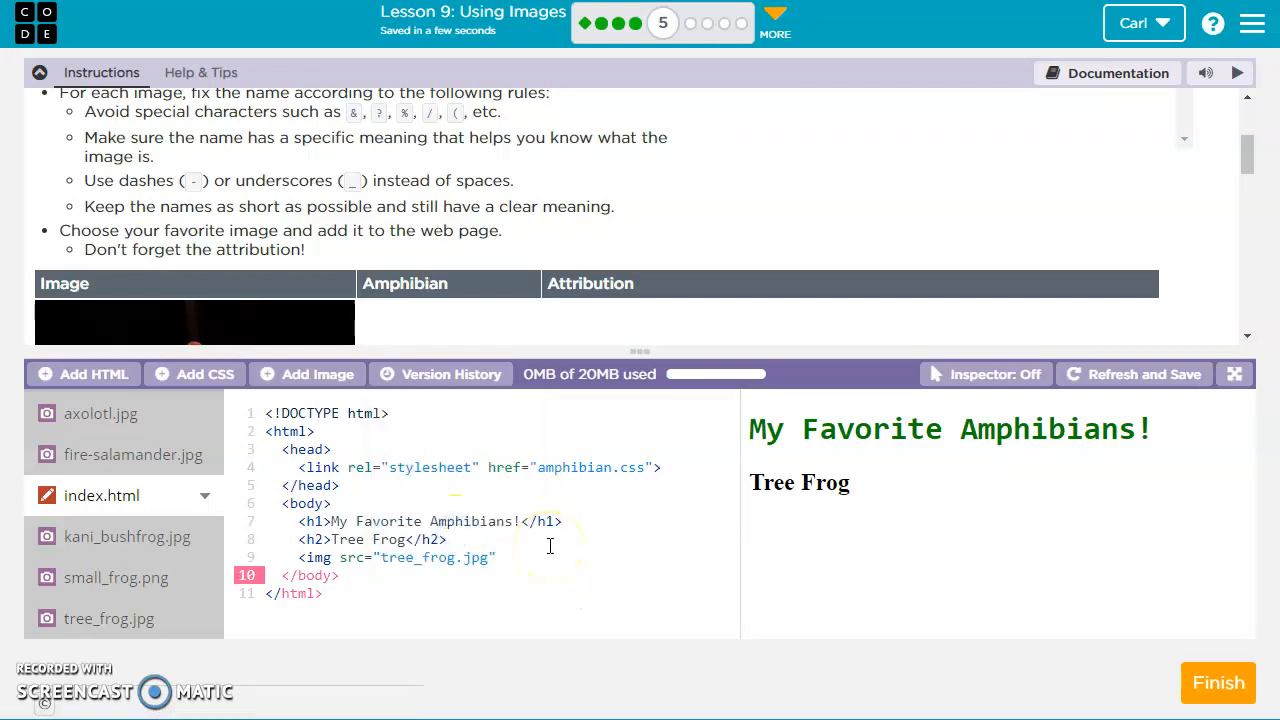
{"action": "type", "text": "alt="}
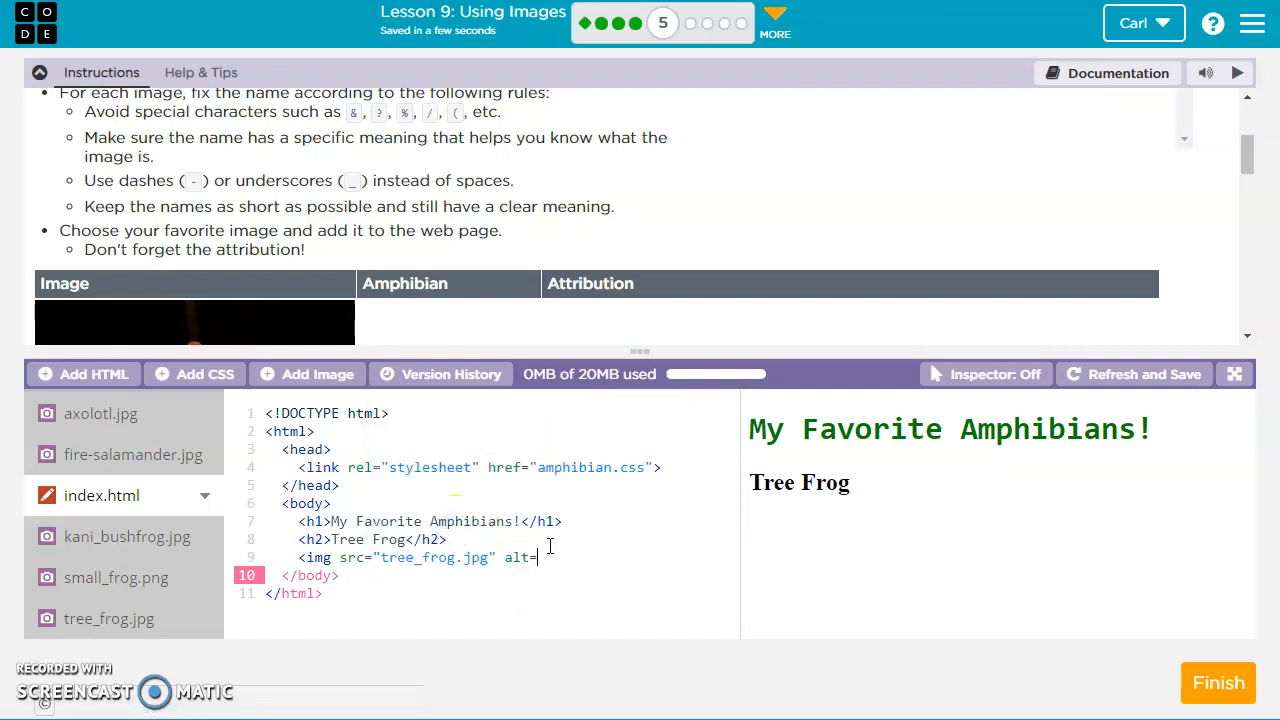
{"action": "type", "text": "\""}
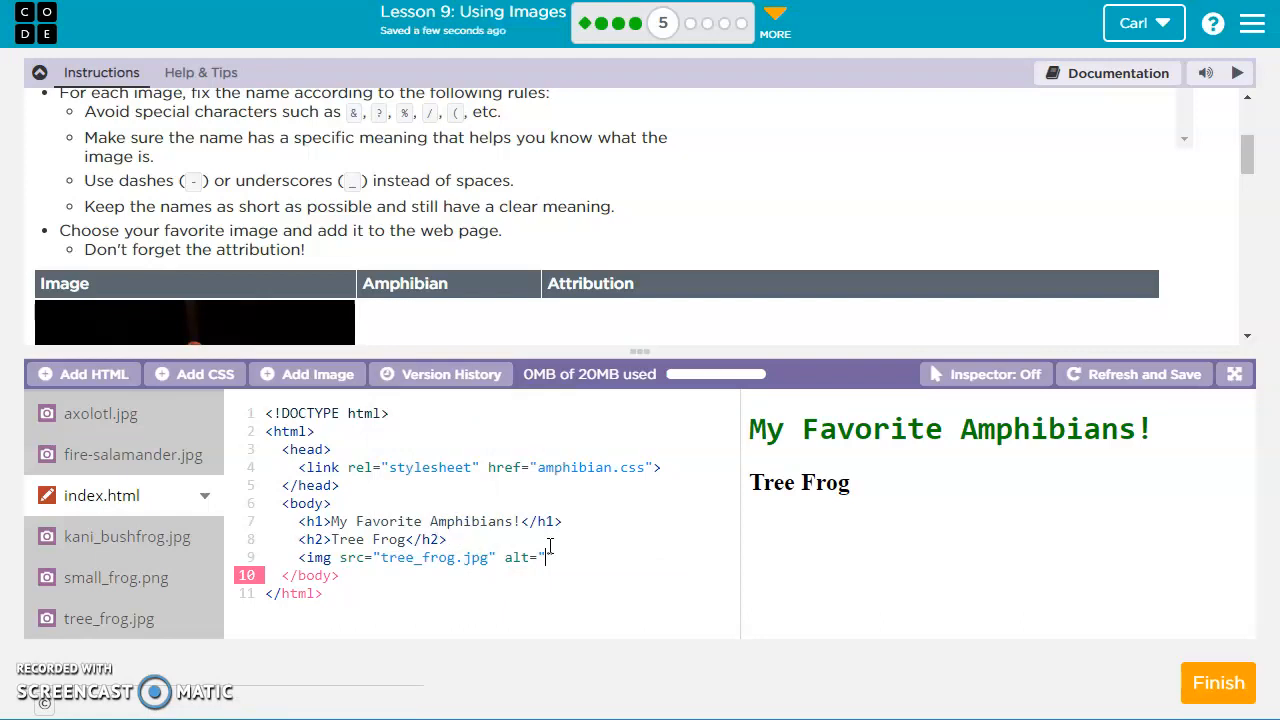
{"action": "type", "text": "Green Tree Frog\">"}
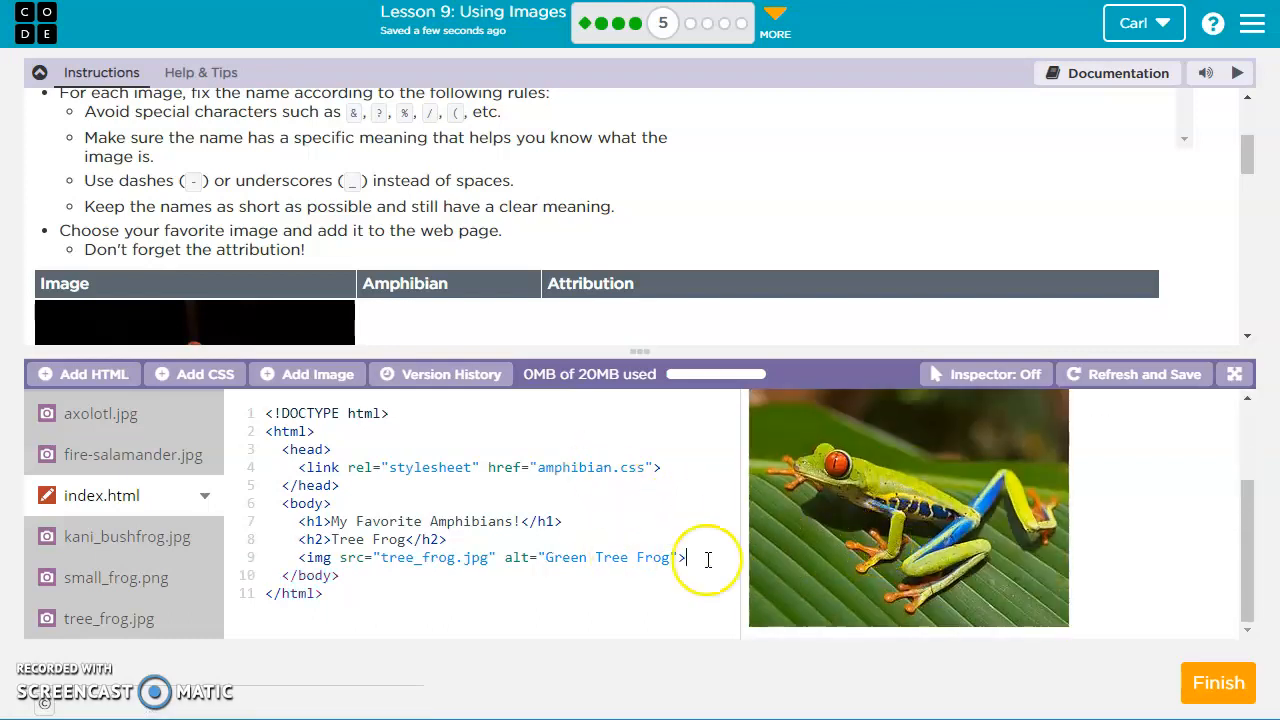
{"action": "key", "text": "Enter"}
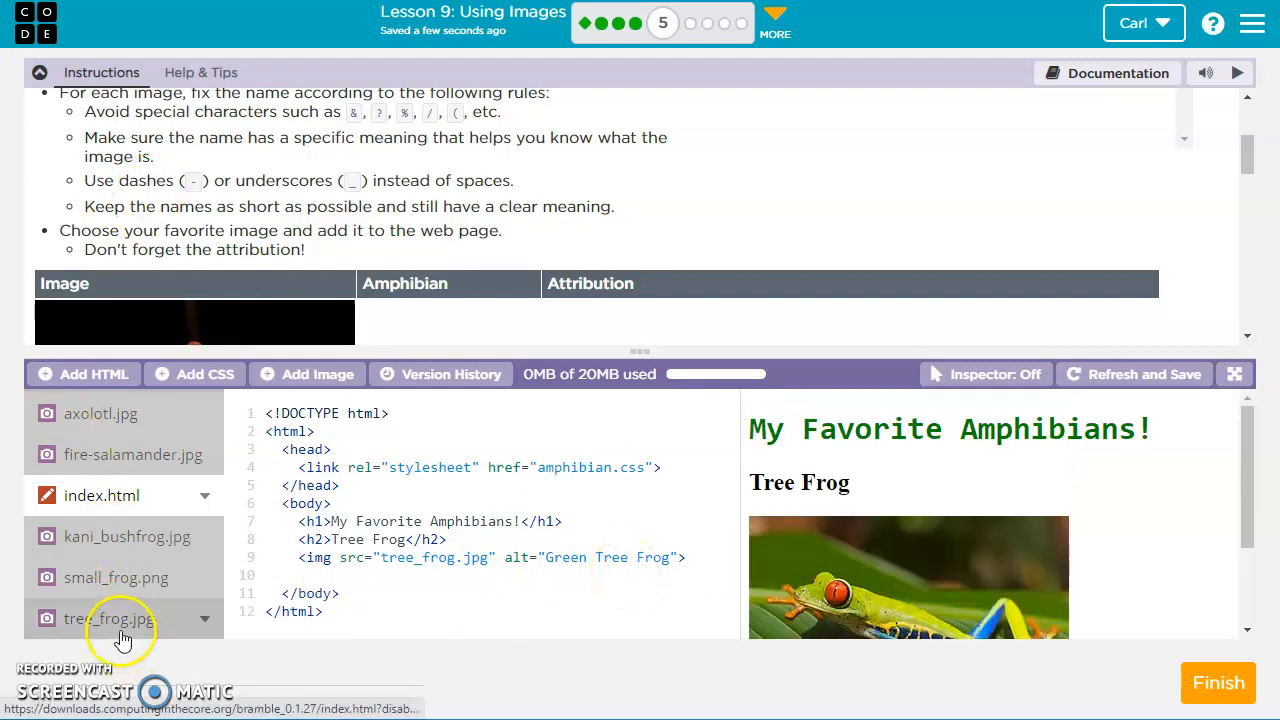
Step: View tree_frog.jpg's details (320×240) and browse the instructions' image attribution table
{"action": "left_click", "coordinate": [110, 618]}
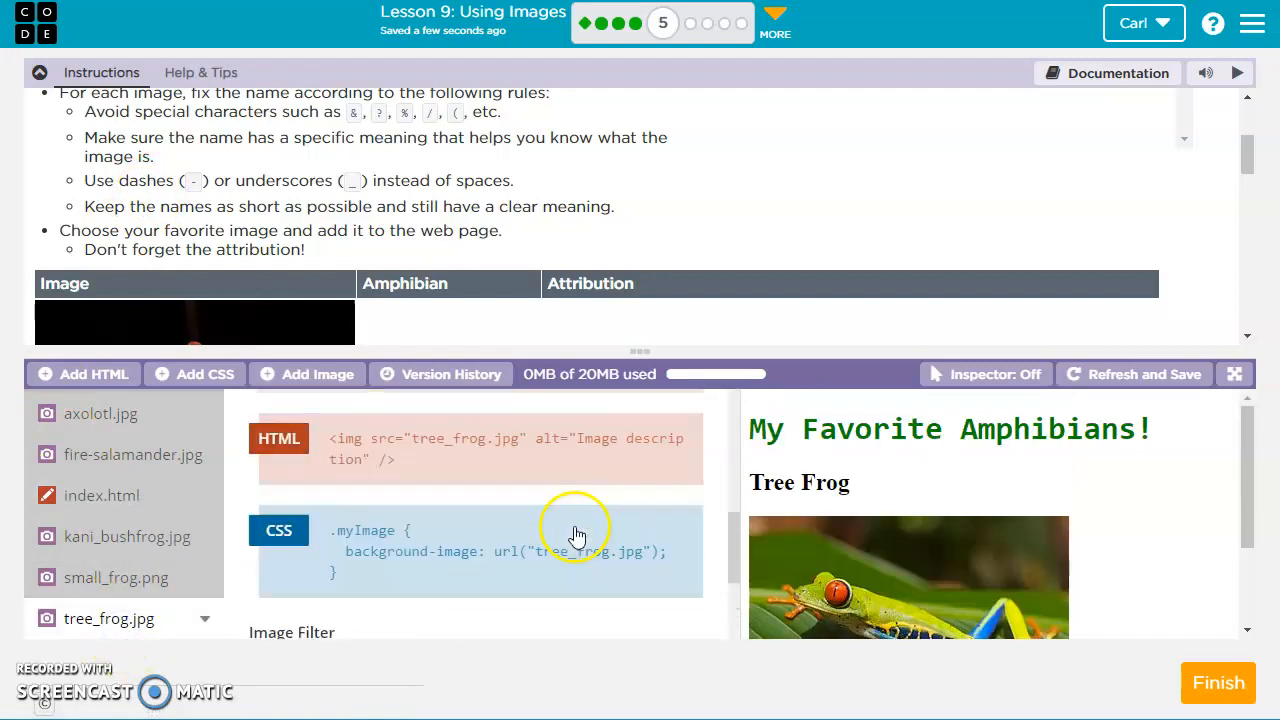
{"action": "scroll", "scroll_direction": "down", "scroll_amount": 3}
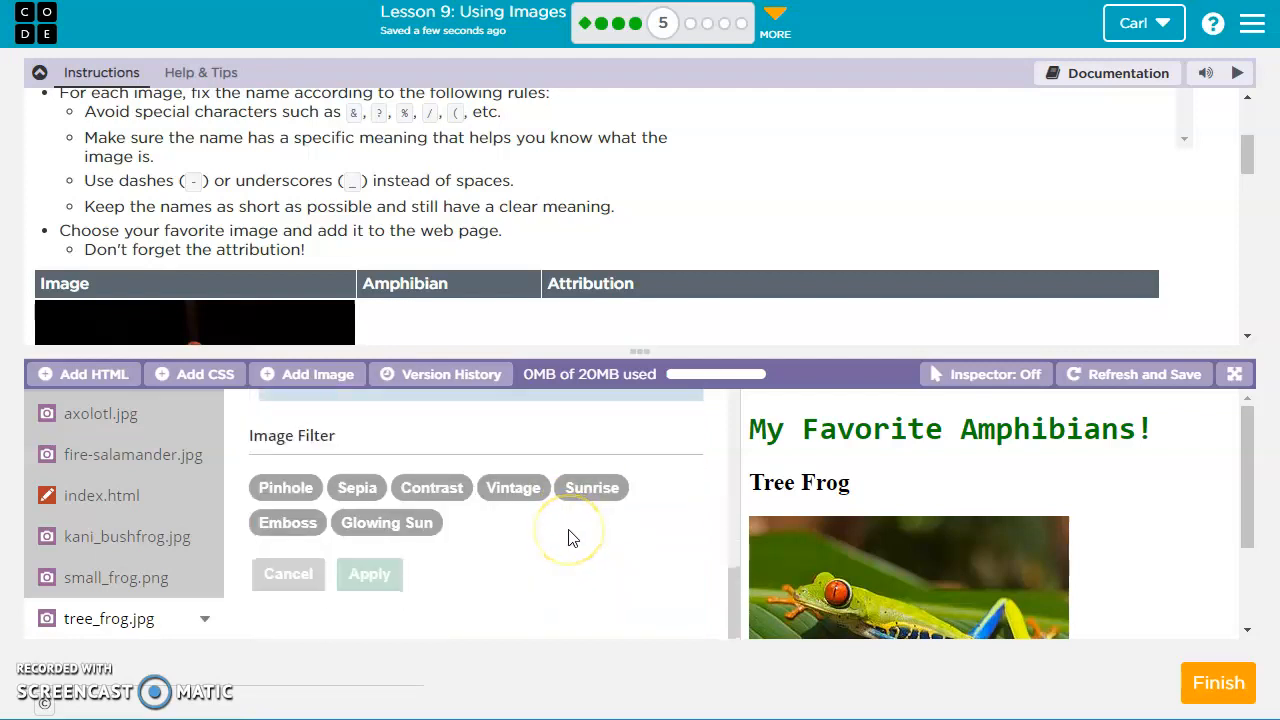
{"action": "left_click", "coordinate": [116, 577]}
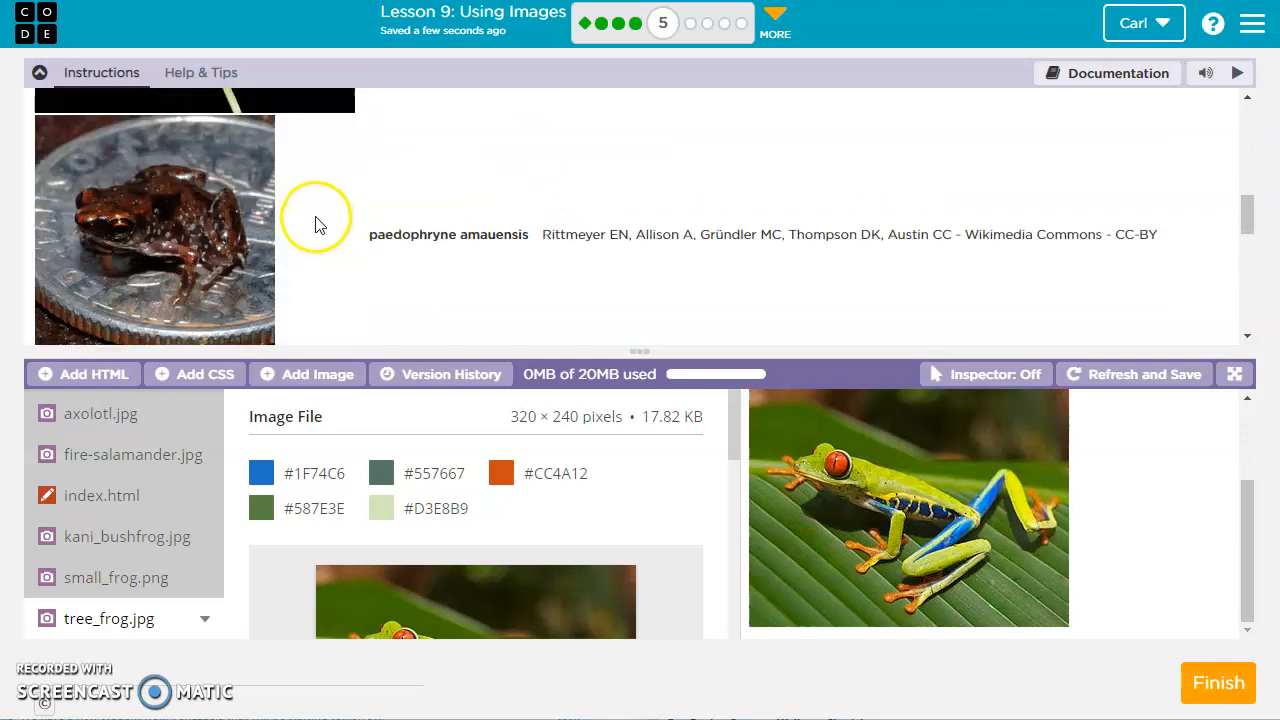
{"action": "mouse_move", "coordinate": [333, 228]}
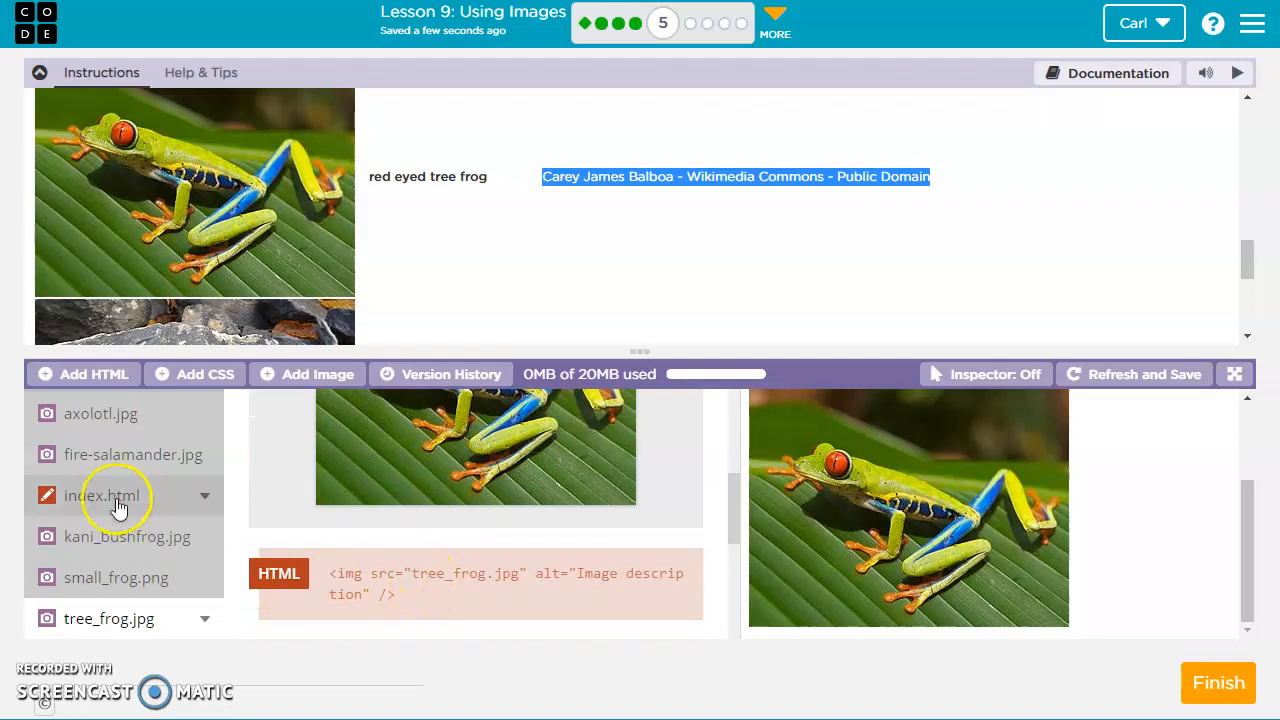
Step: Add the paragraph 'Carey James Balboa - Wikimedia Commons - Public Domain' under the tree frog image
{"action": "left_click", "coordinate": [102, 495]}
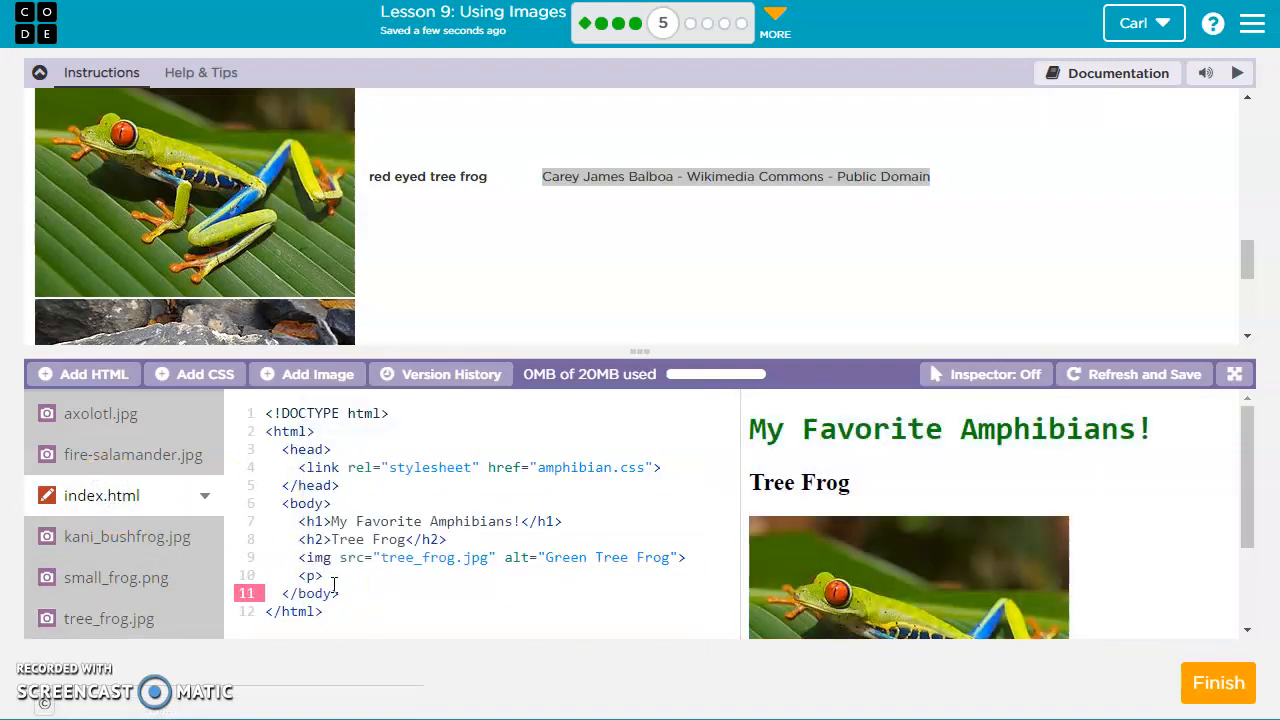
{"action": "type", "text": "Carey James Balboa - Wikimedia Commons - Public Domain</p>"}
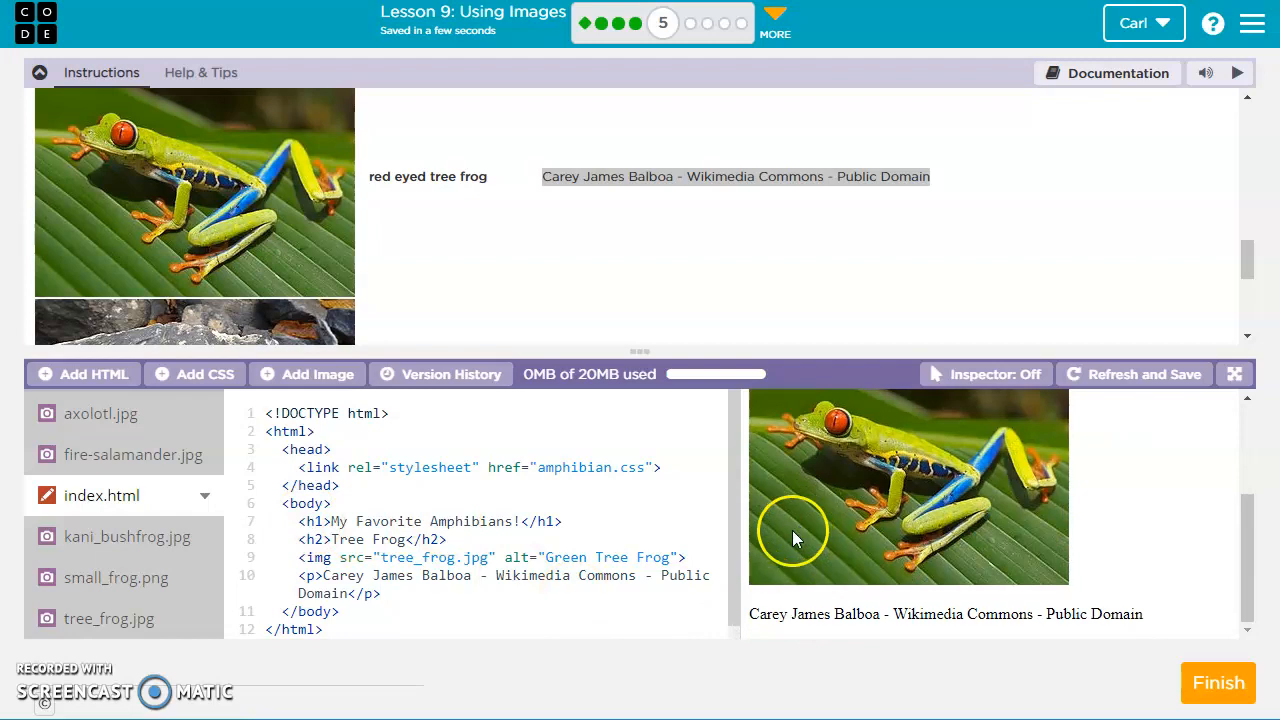
{"action": "mouse_move", "coordinate": [1230, 662]}
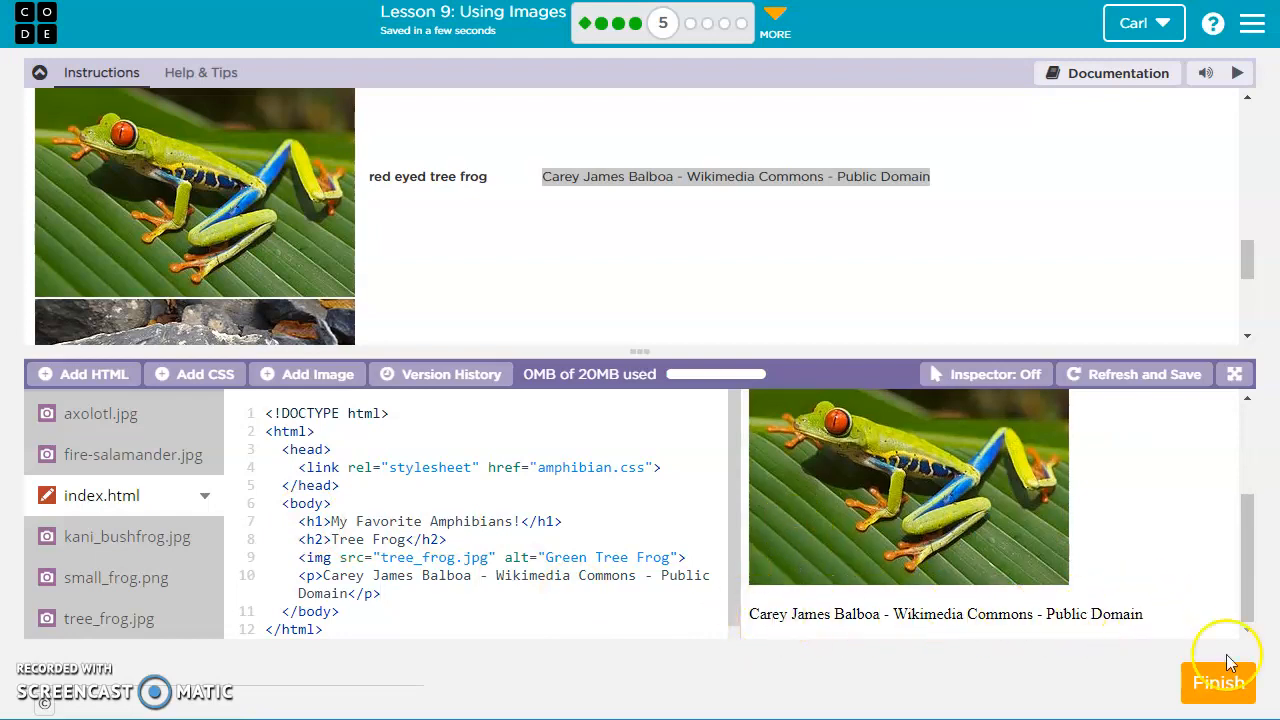
{"action": "mouse_move", "coordinate": [1220, 683]}
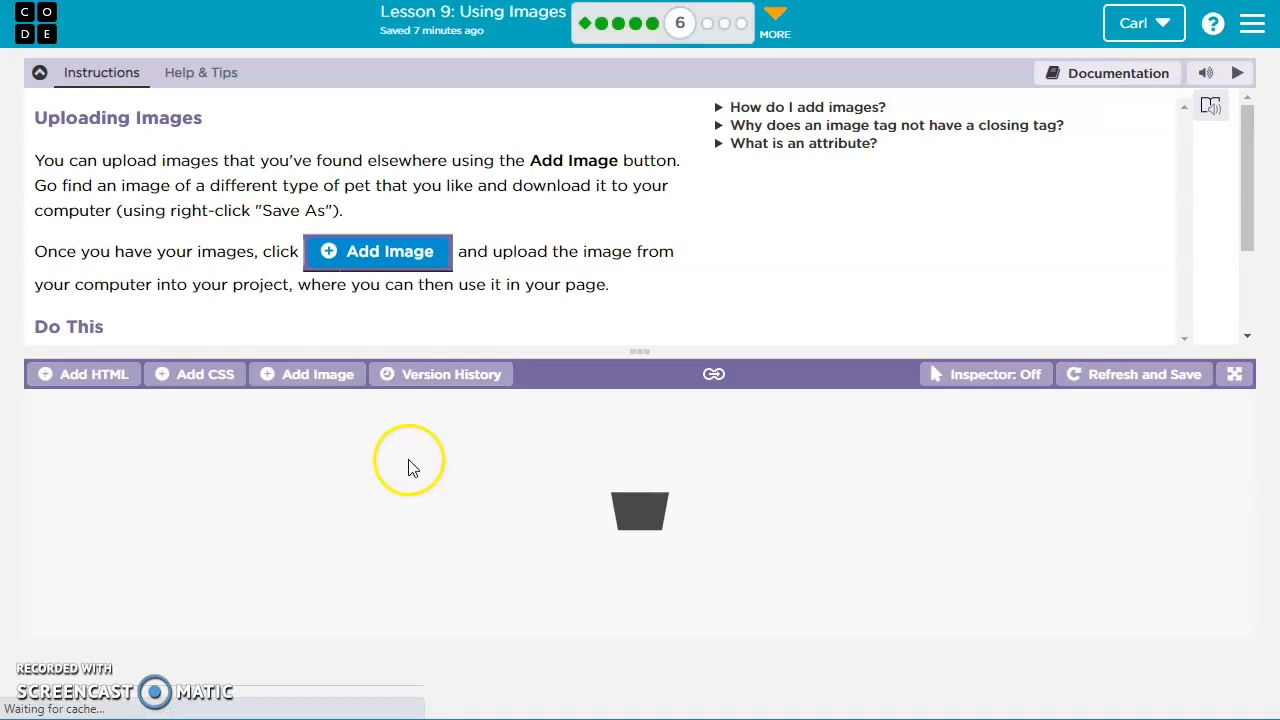
Step: Reach the Uploading Images level and scroll through the Dogs vs Cats code
{"action": "left_click", "coordinate": [318, 374]}
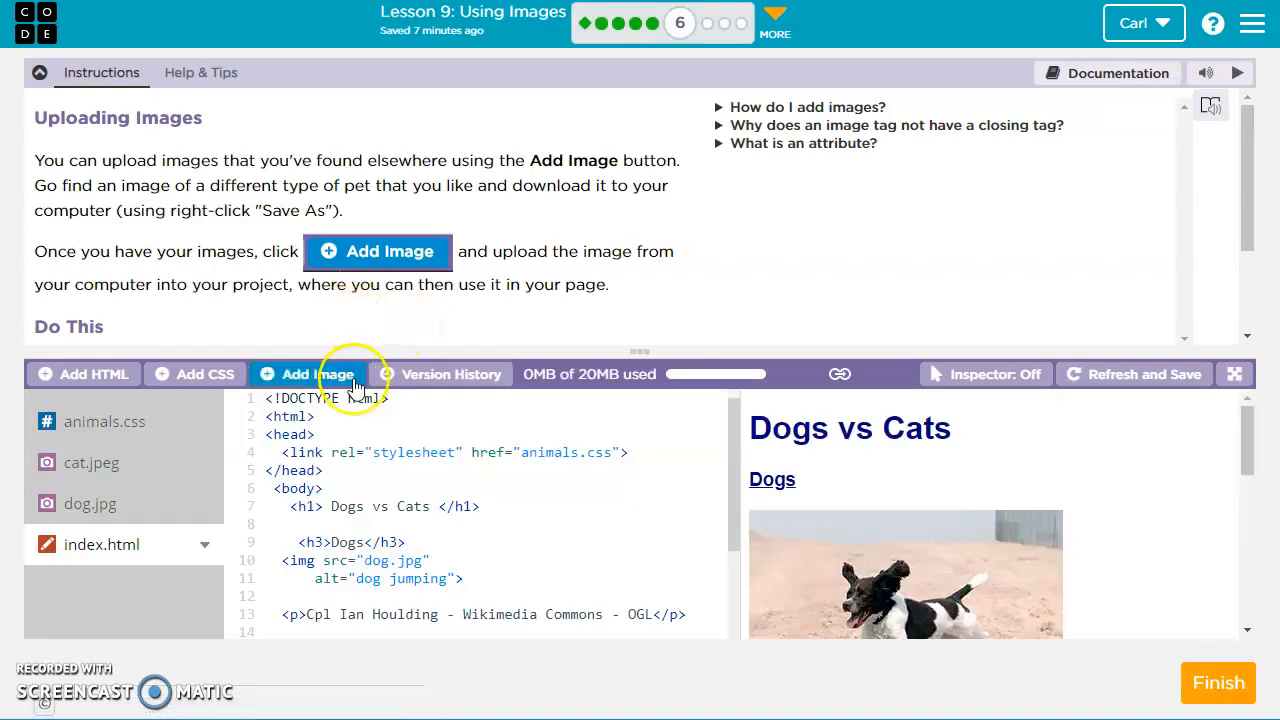
{"action": "mouse_move", "coordinate": [250, 275]}
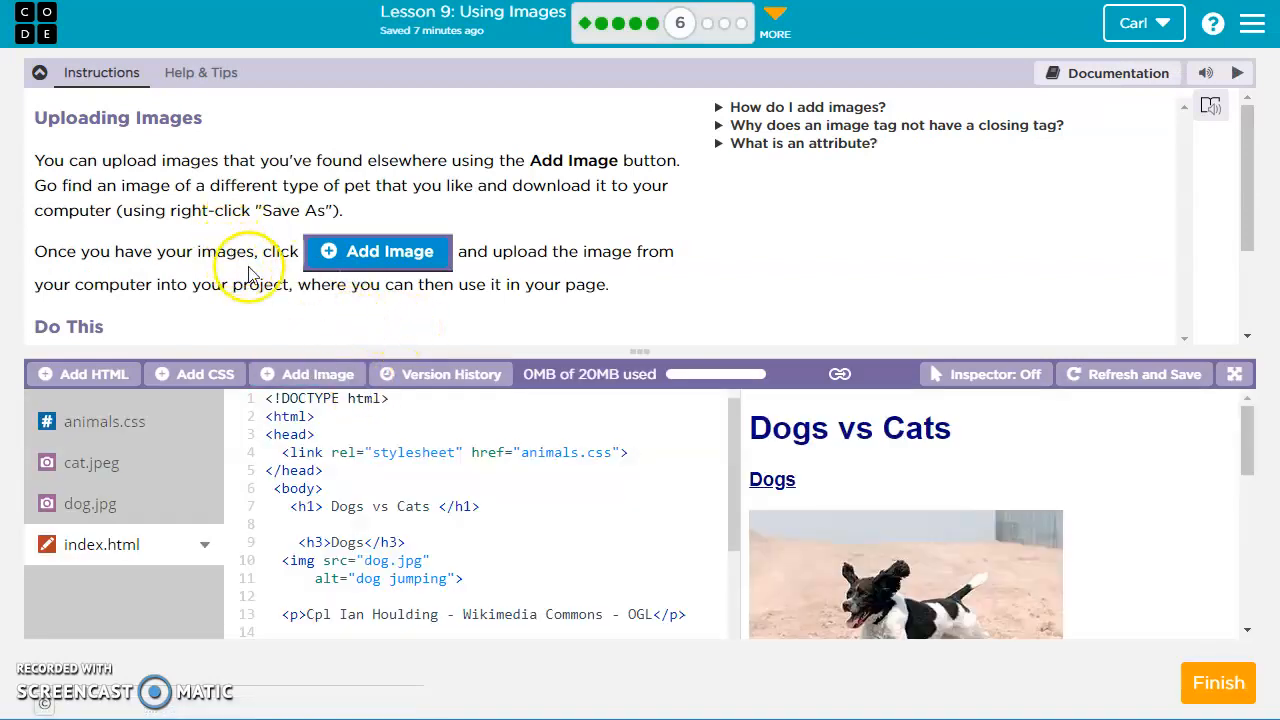
{"action": "mouse_move", "coordinate": [865, 535]}
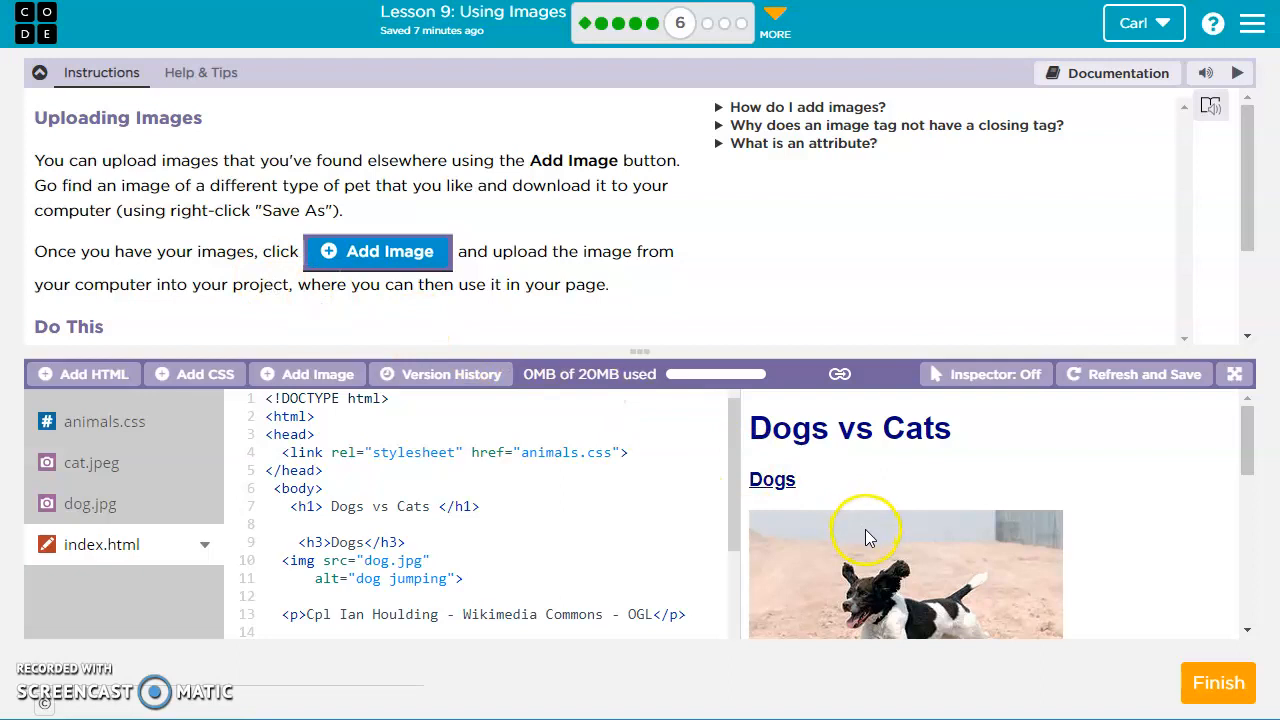
{"action": "scroll", "scroll_direction": "down", "scroll_amount": 3}
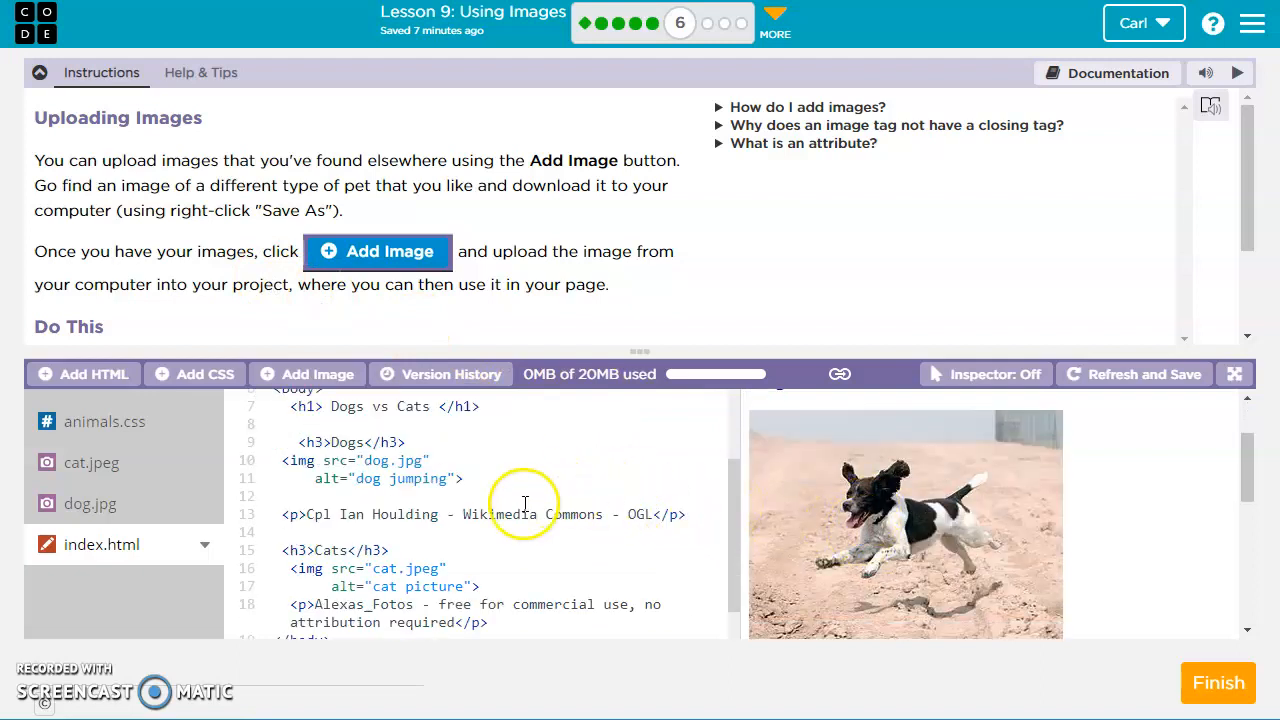
{"action": "scroll", "scroll_direction": "down", "scroll_amount": 3}
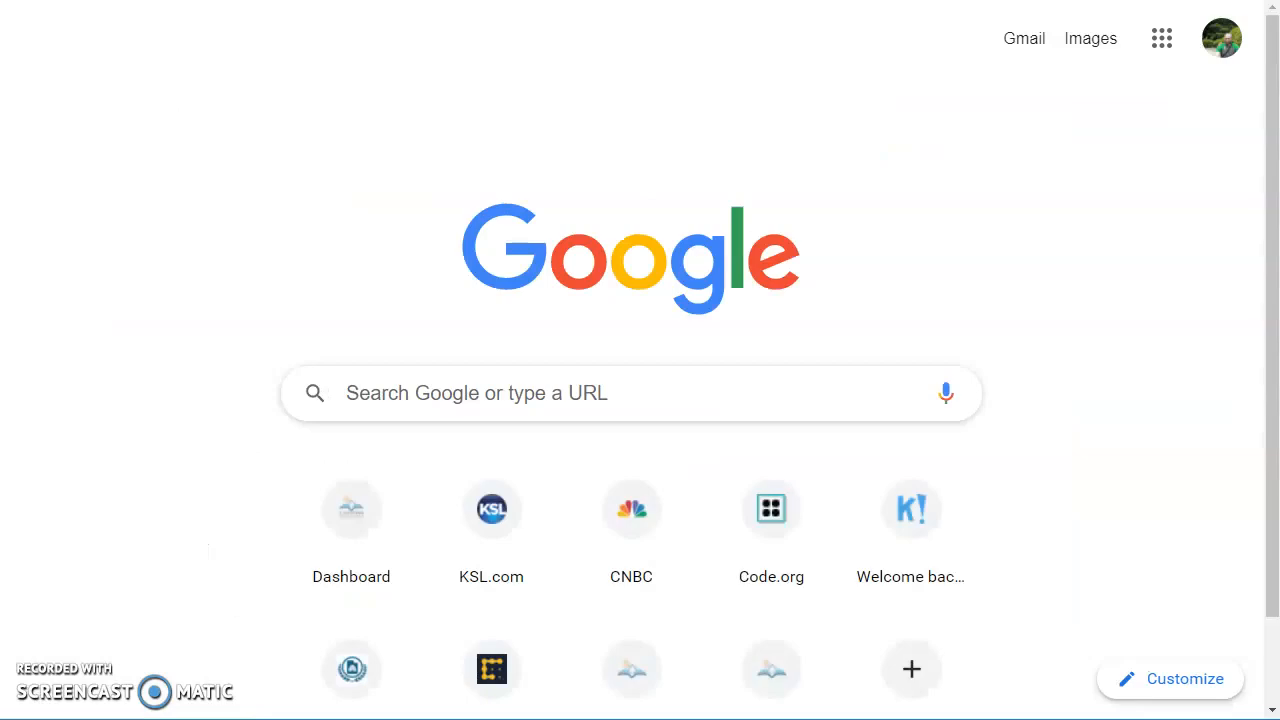
Step: Search Creative Commons for 'rabbit' images and browse the results
{"action": "type", "text": "cr"}
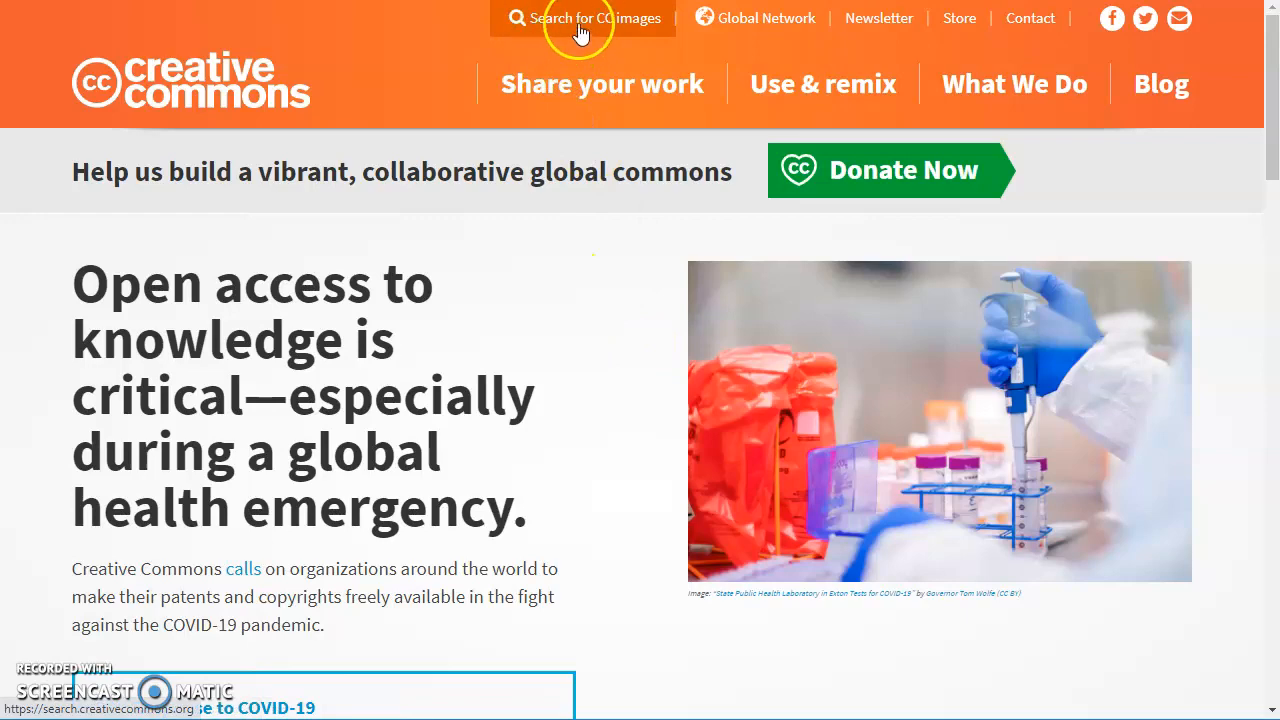
{"action": "left_click", "coordinate": [583, 18]}
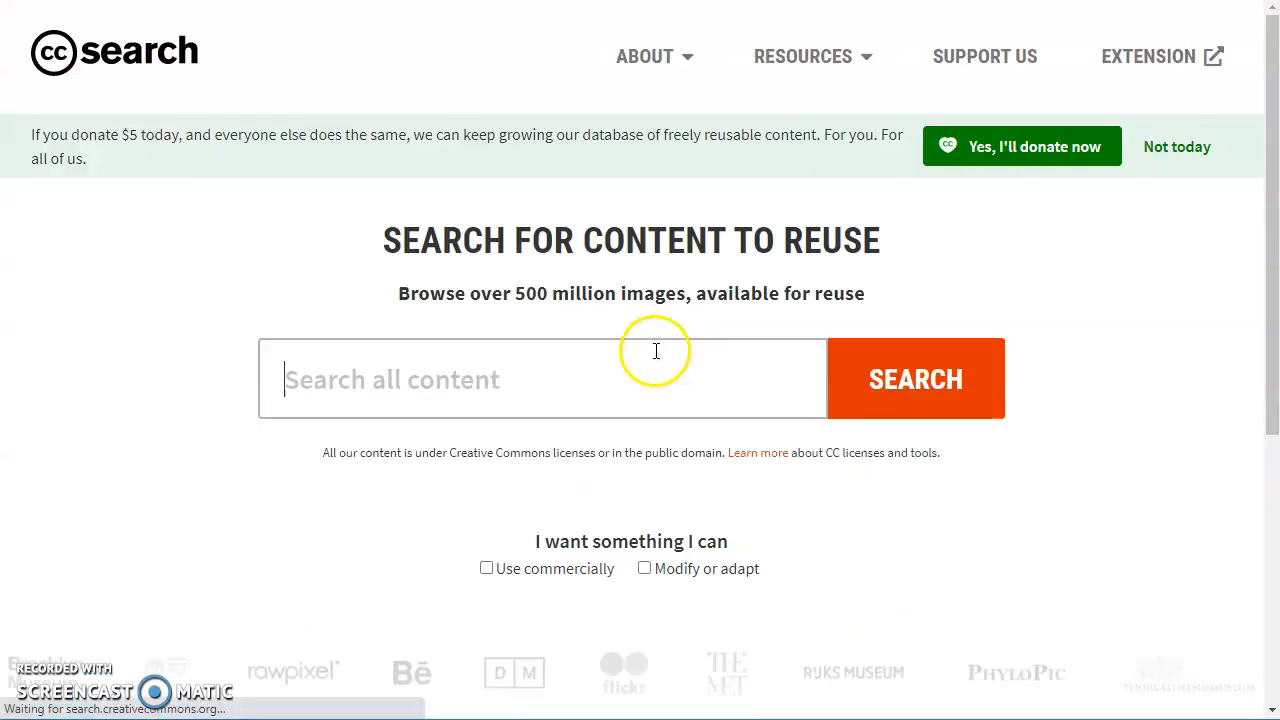
{"action": "type", "text": "rabbi"}
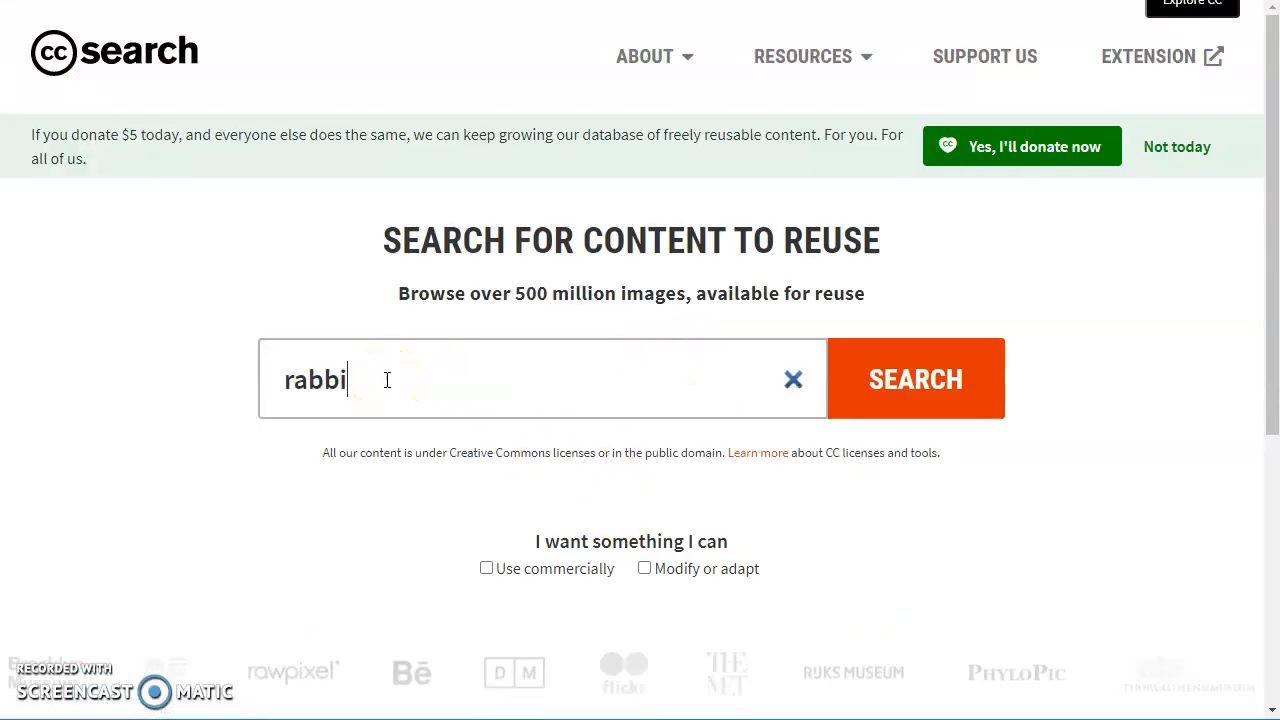
{"action": "left_click", "coordinate": [914, 378]}
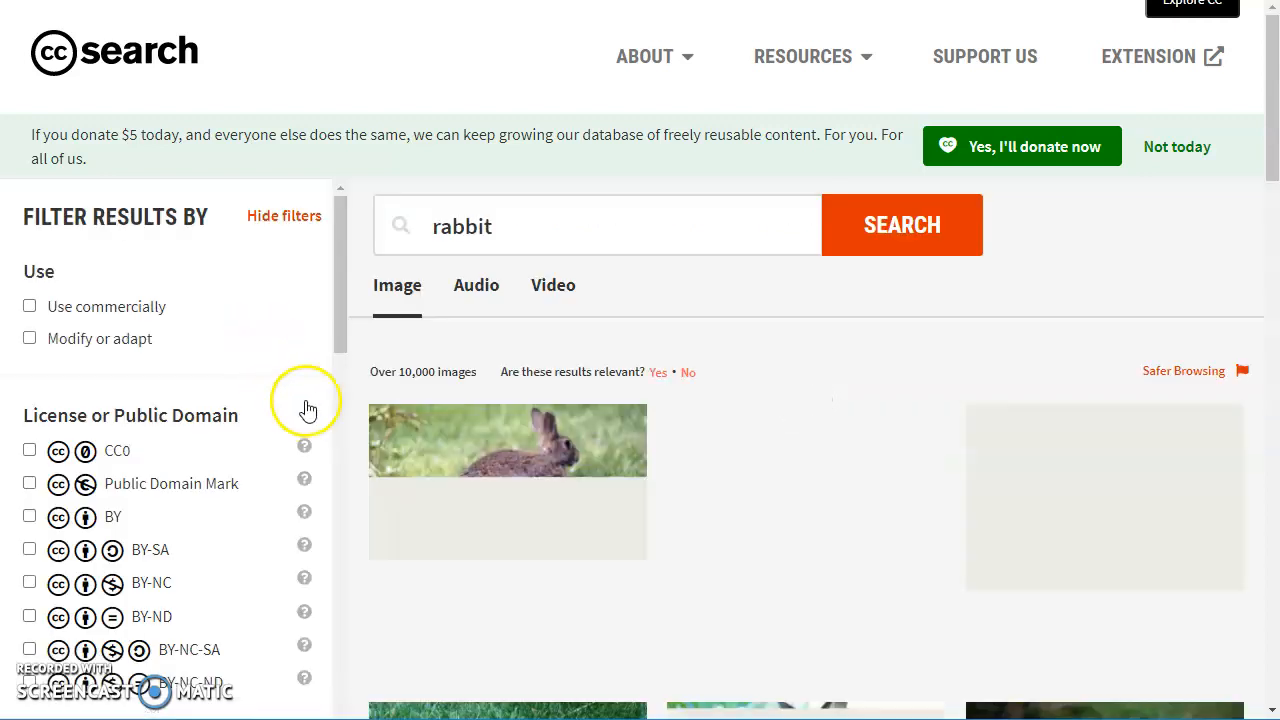
{"action": "scroll", "scroll_direction": "down", "scroll_amount": 3}
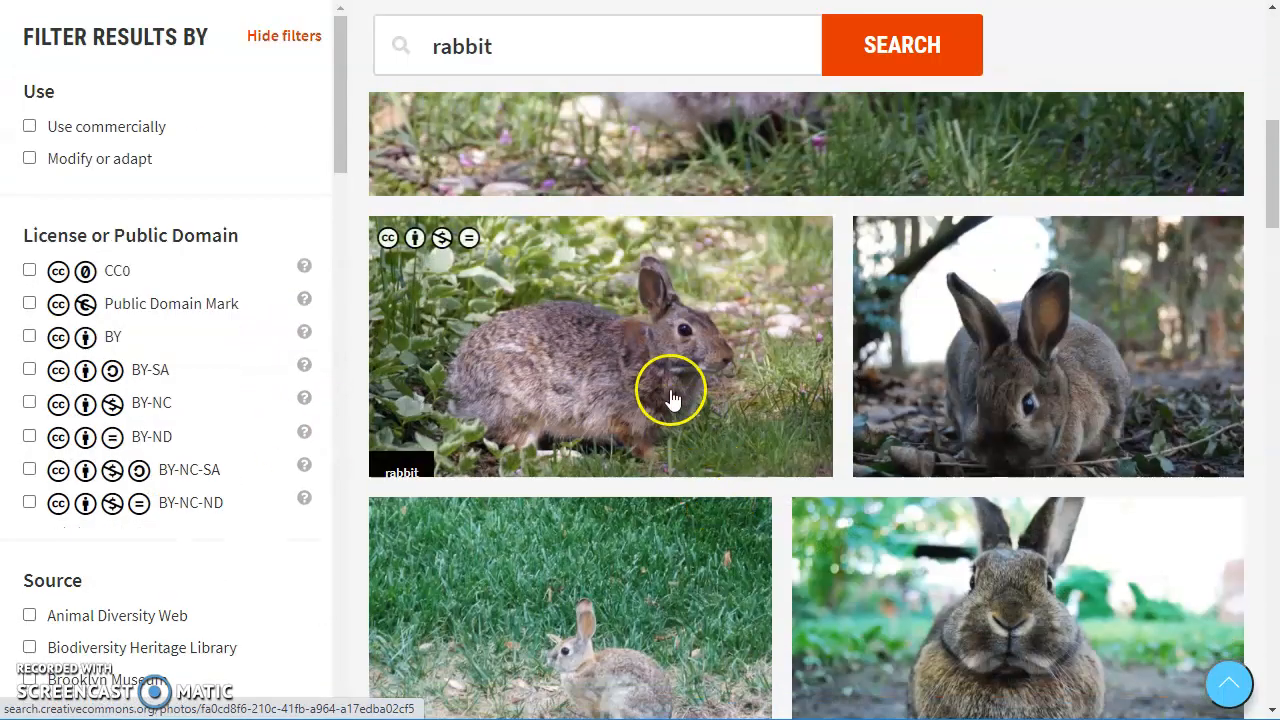
{"action": "mouse_move", "coordinate": [1000, 375]}
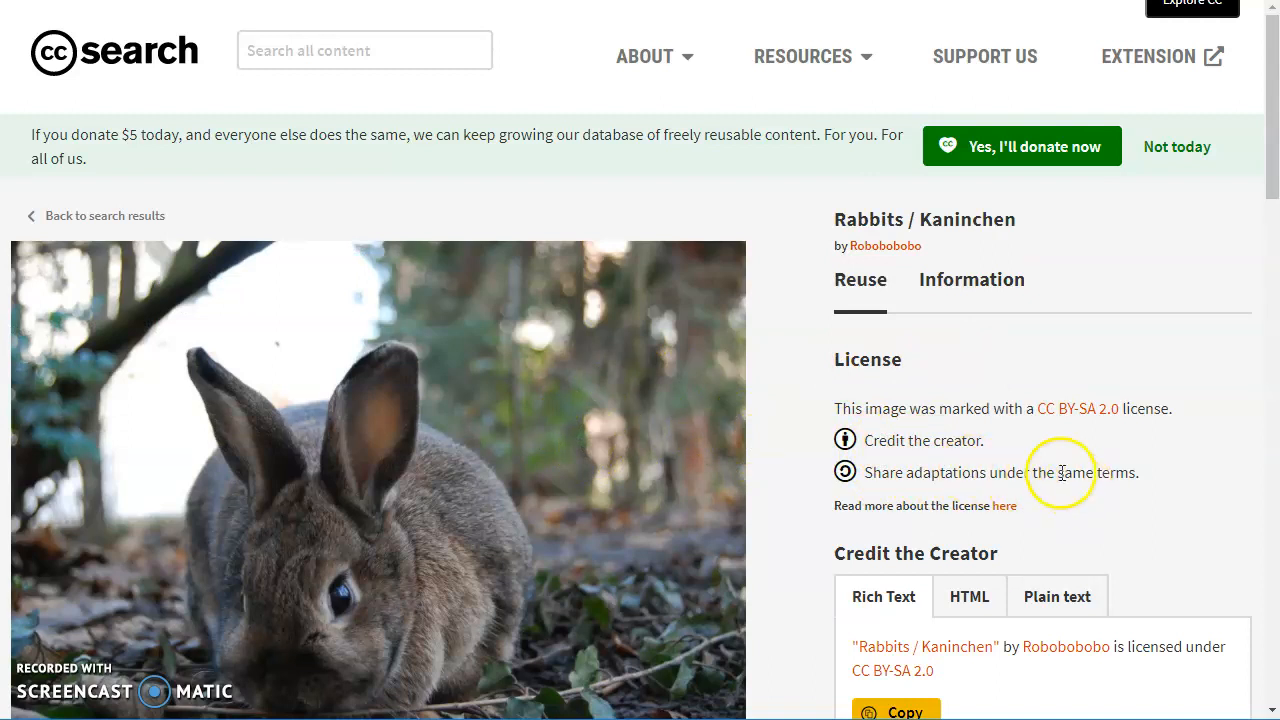
{"action": "mouse_move", "coordinate": [910, 440]}
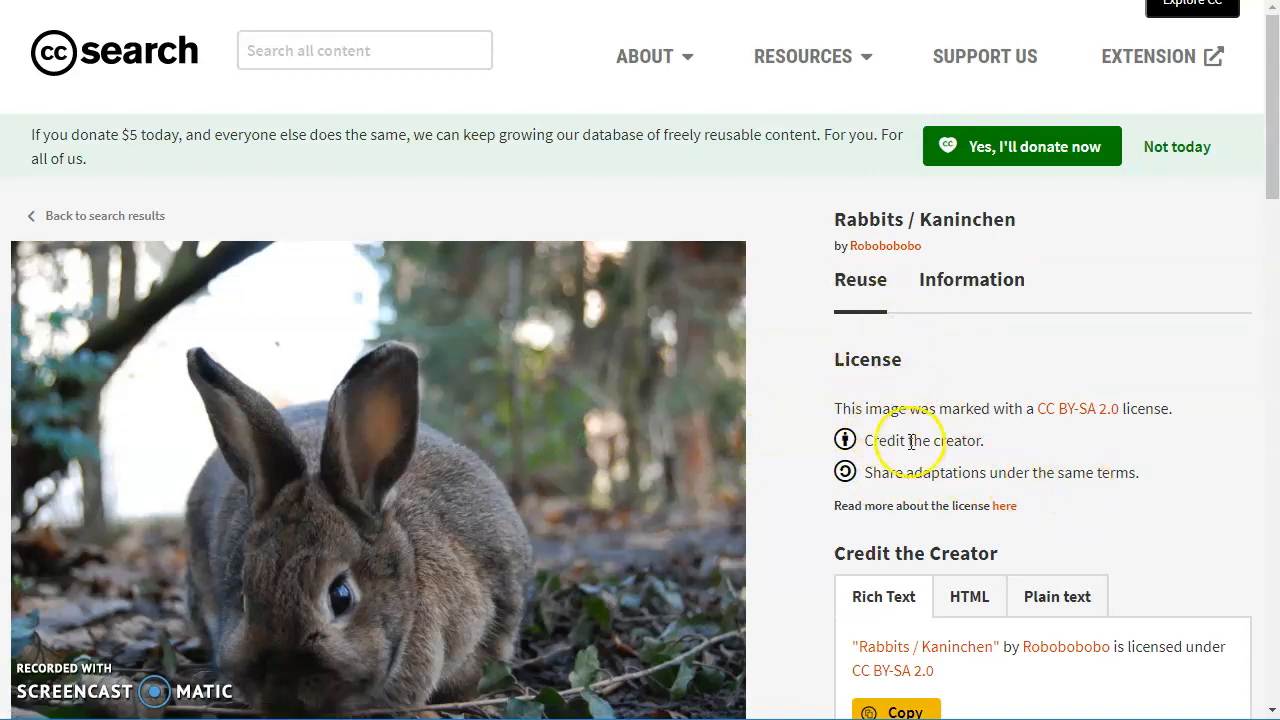
Step: Copy the Robobobo CC BY-SA 2.0 attribution and right-click the rabbit photo to save it
{"action": "scroll", "scroll_direction": "down", "scroll_amount": 3}
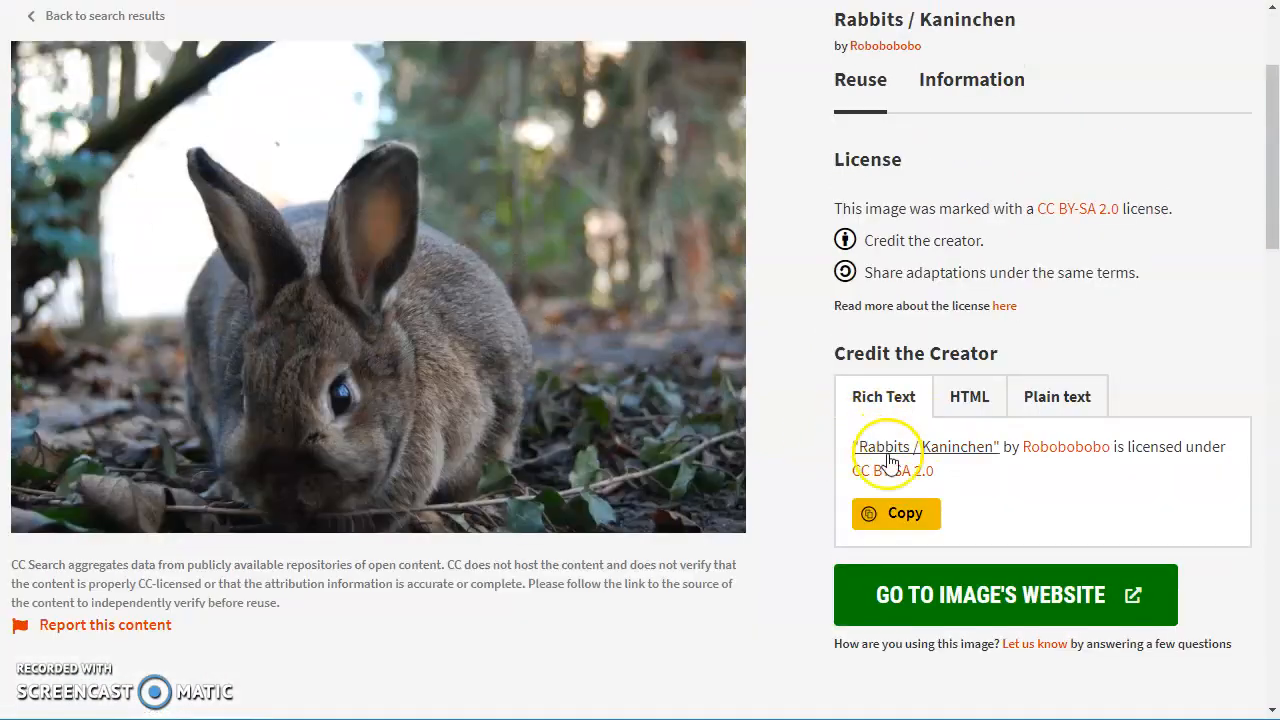
{"action": "double_click", "coordinate": [910, 446]}
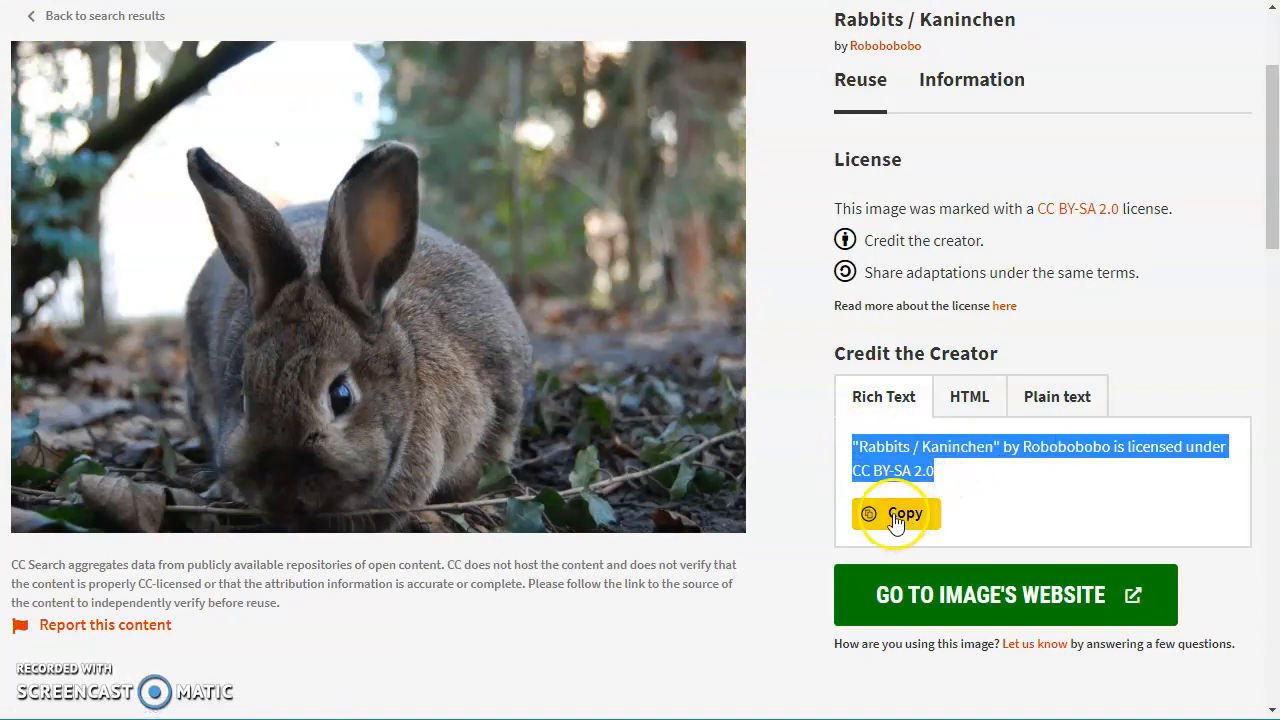
{"action": "left_click", "coordinate": [903, 513]}
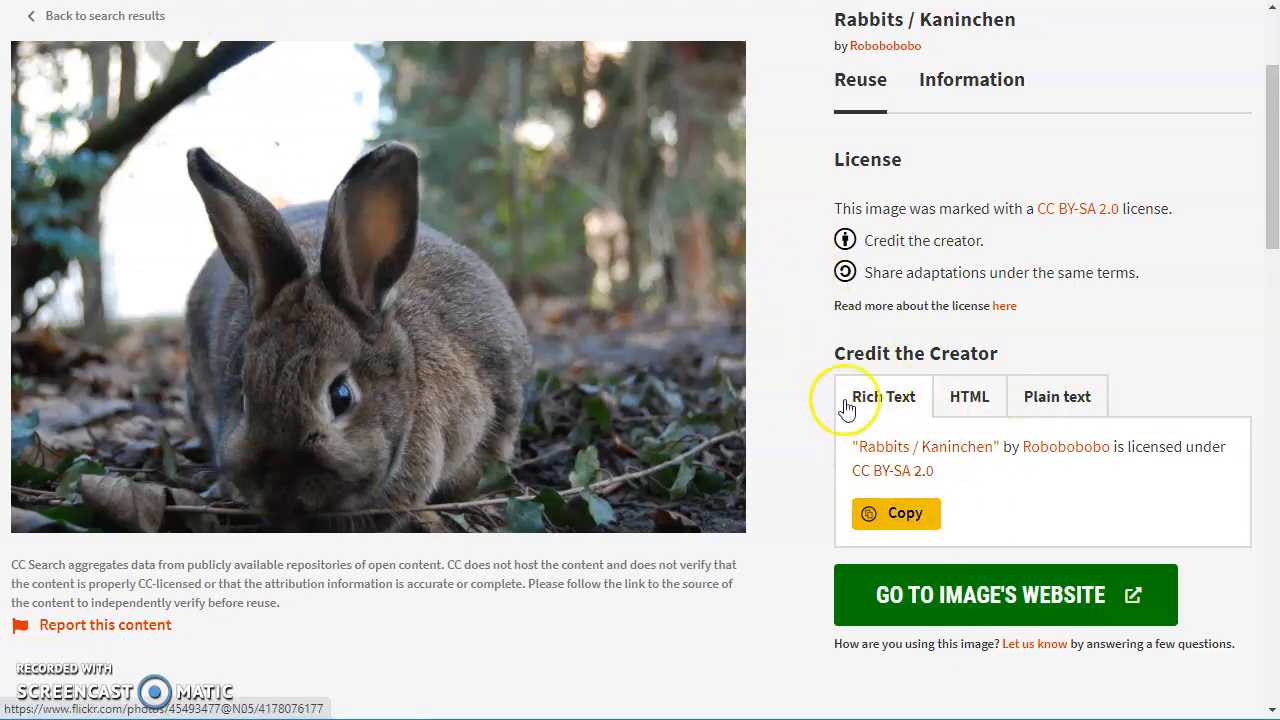
{"action": "mouse_move", "coordinate": [855, 420]}
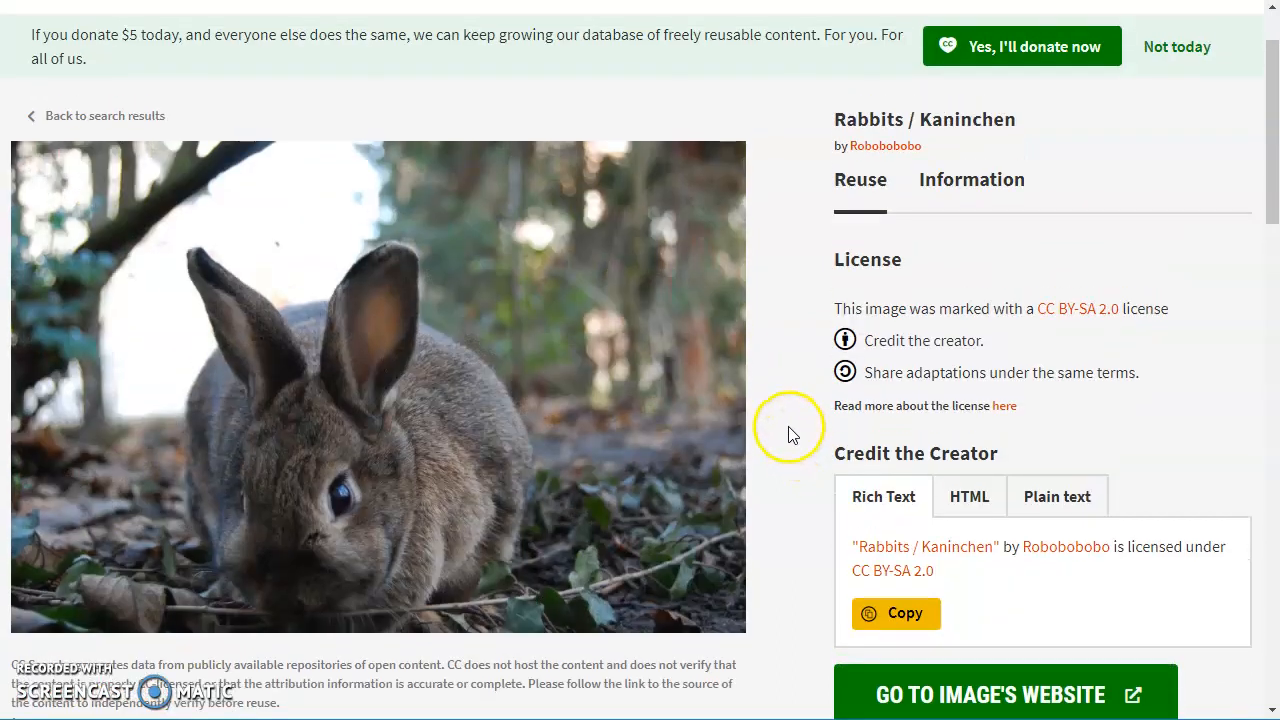
{"action": "mouse_move", "coordinate": [620, 398]}
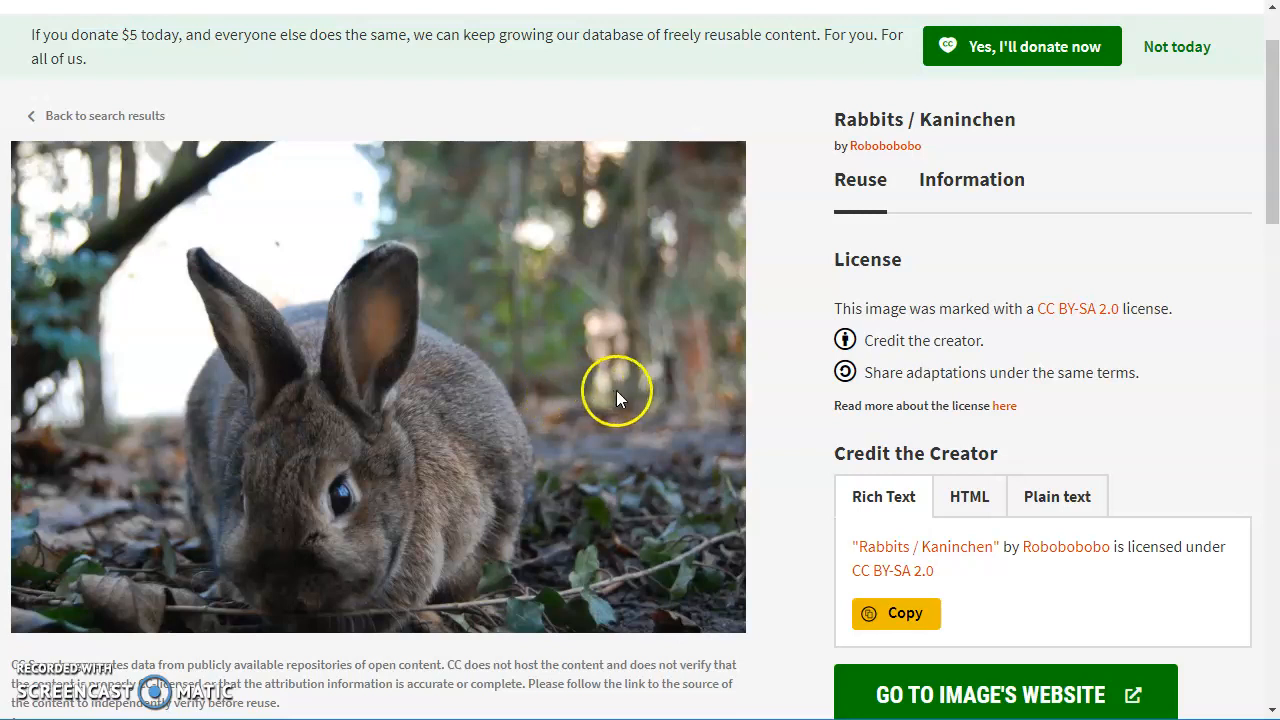
{"action": "scroll", "scroll_direction": "down", "scroll_amount": 3}
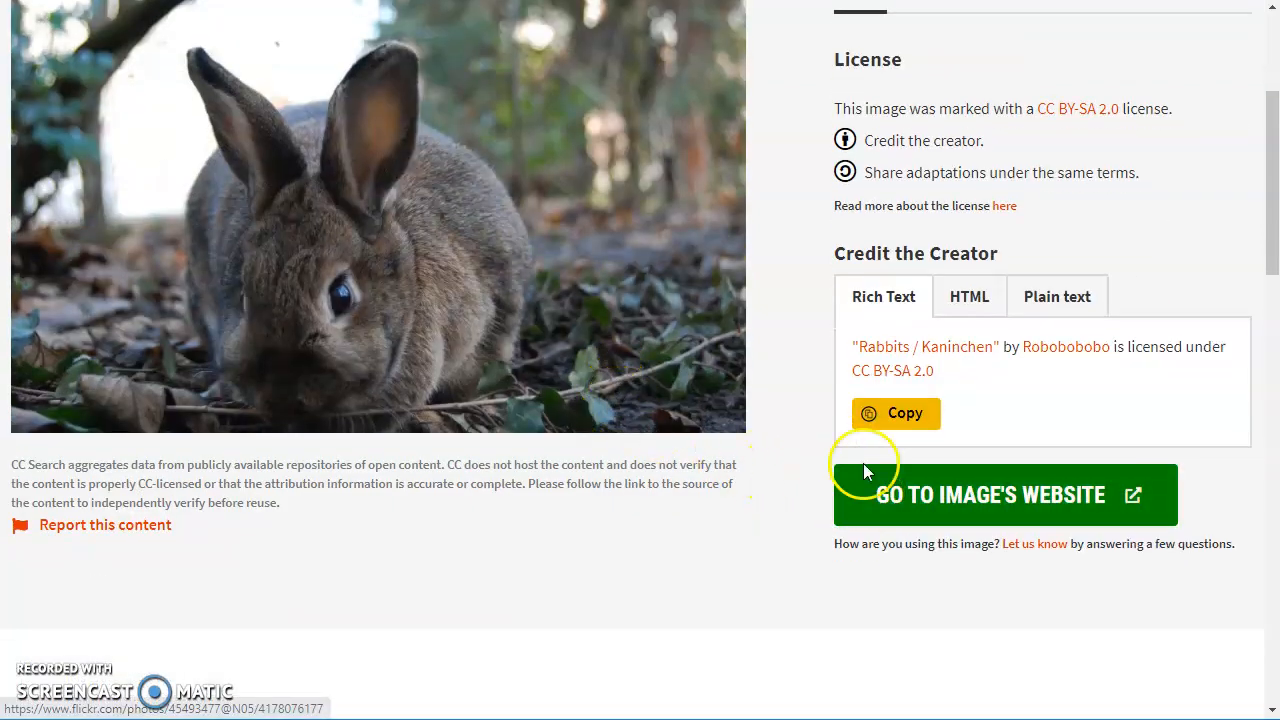
{"action": "scroll", "scroll_direction": "up", "scroll_amount": 3}
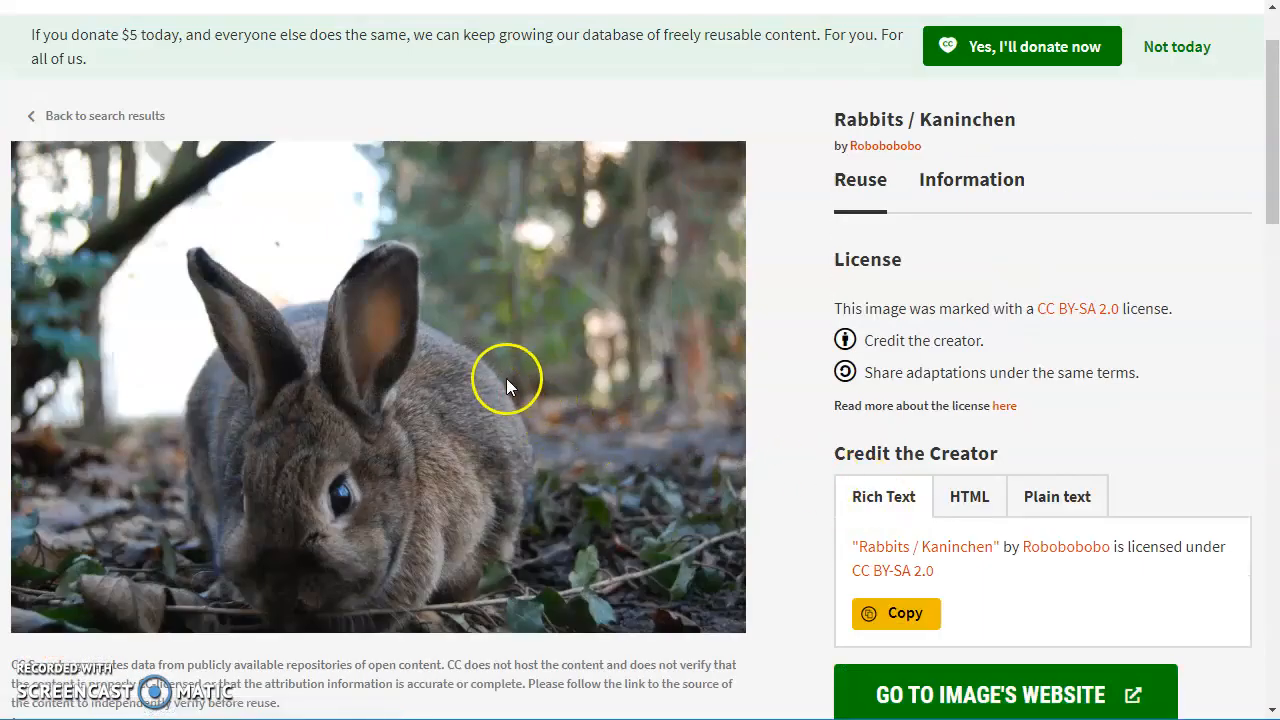
{"action": "right_click", "coordinate": [507, 387]}
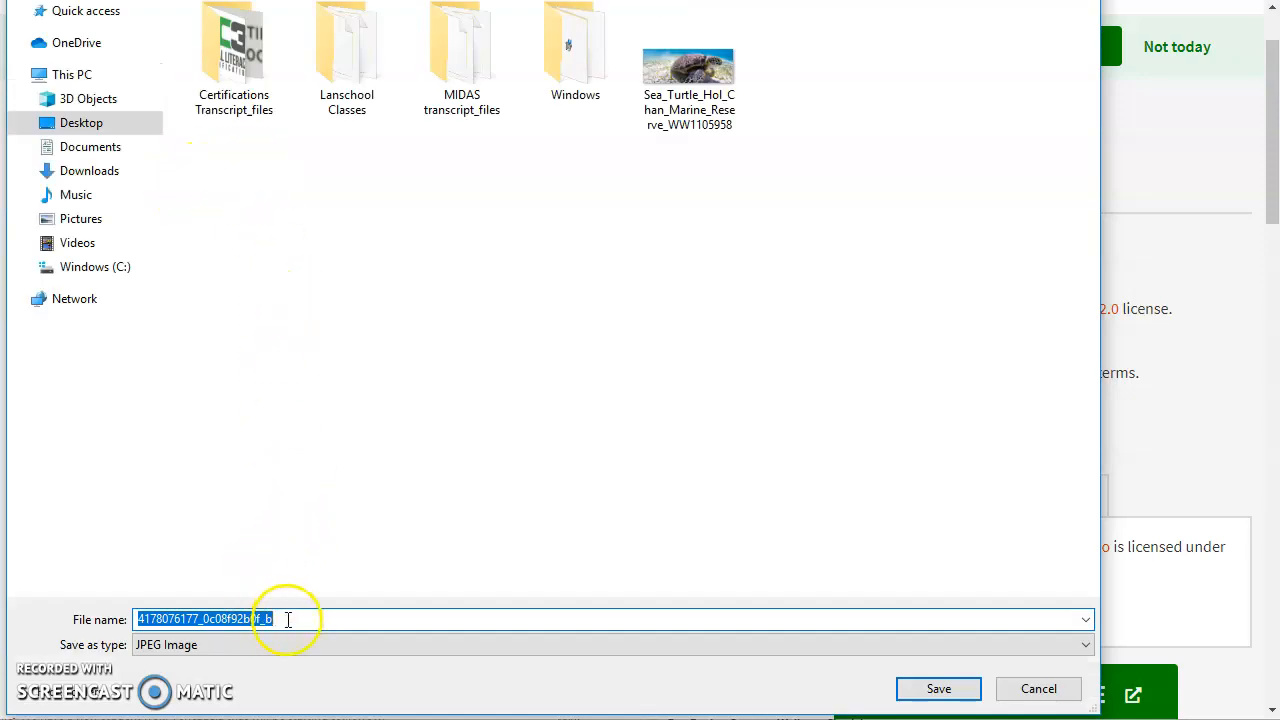
{"action": "mouse_move", "coordinate": [60, 588]}
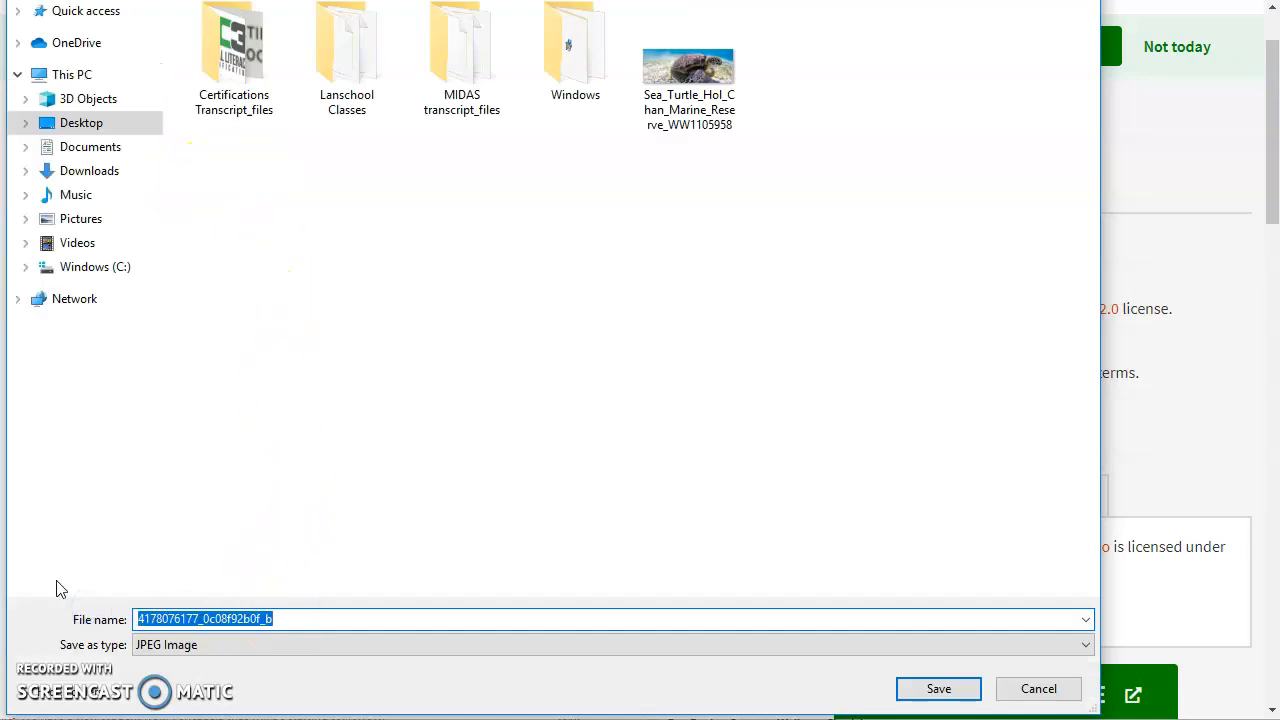
Step: Save the rabbit photo to the Desktop as wild_rabbit
{"action": "type", "text": "wild"}
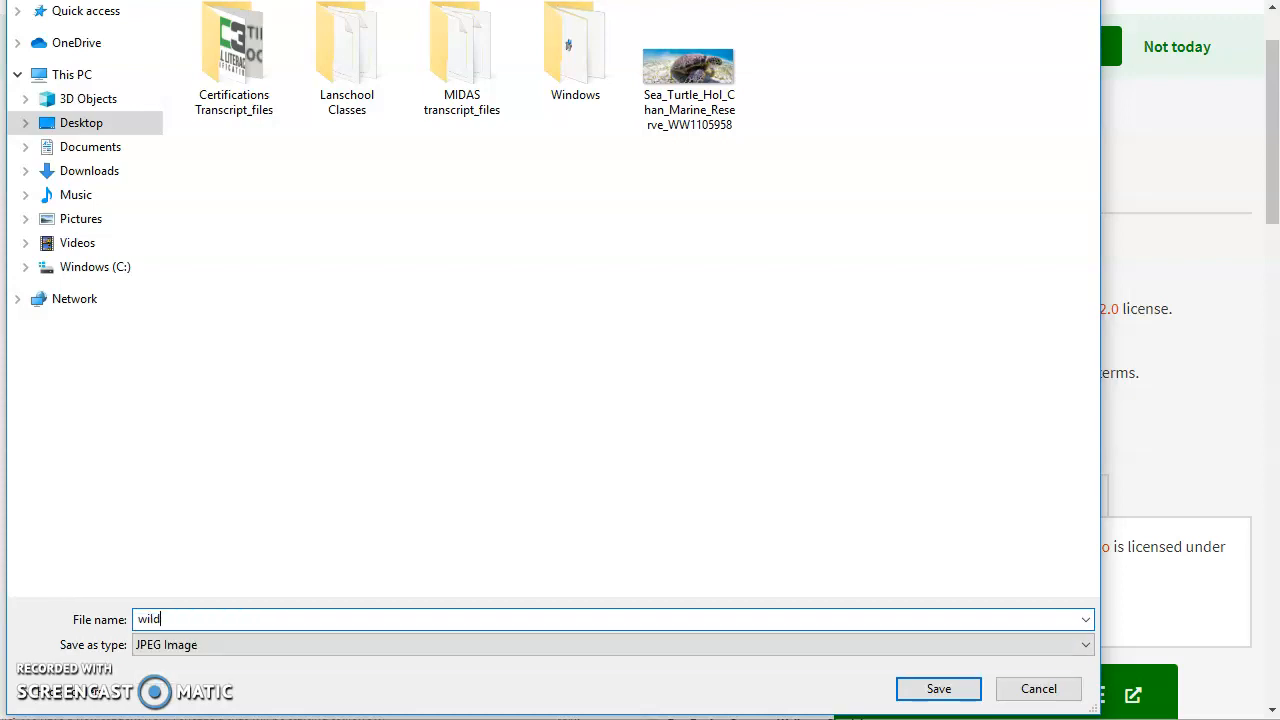
{"action": "type", "text": "_rabbit"}
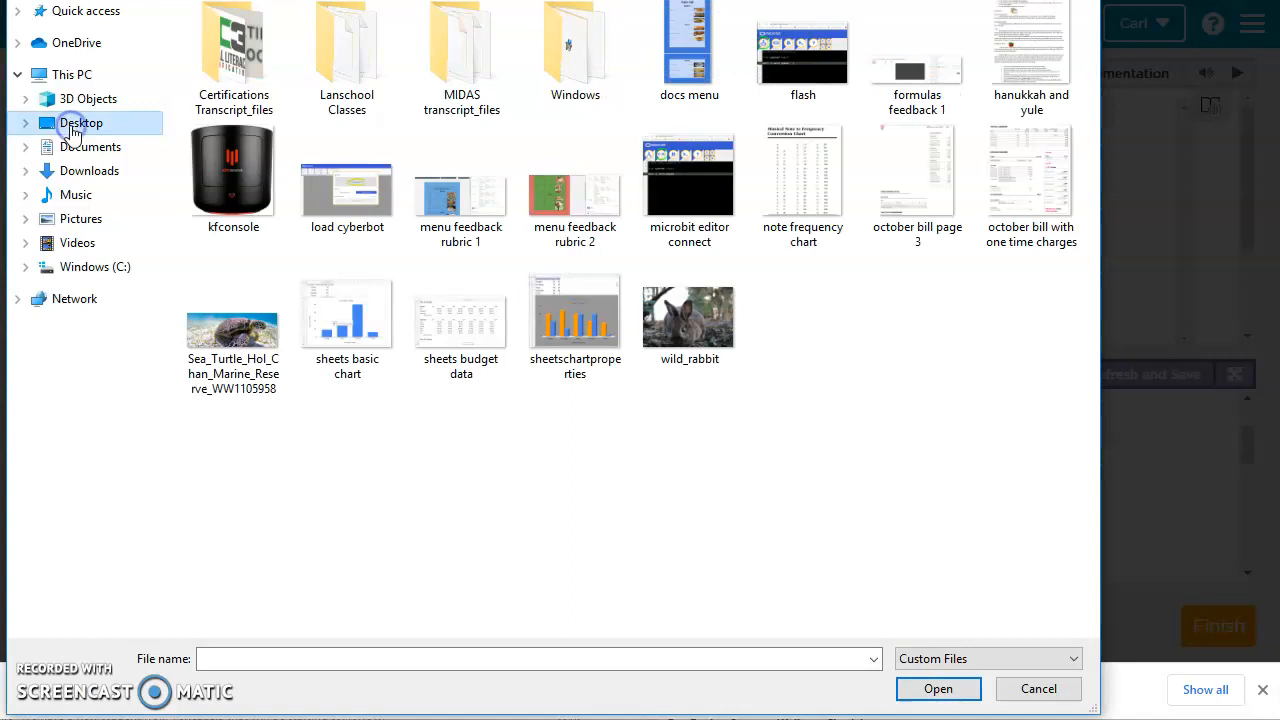
Step: Upload wild_rabbit from the Desktop and close the asset list showing dog.jpg and cat.jpeg
{"action": "left_click", "coordinate": [689, 310]}
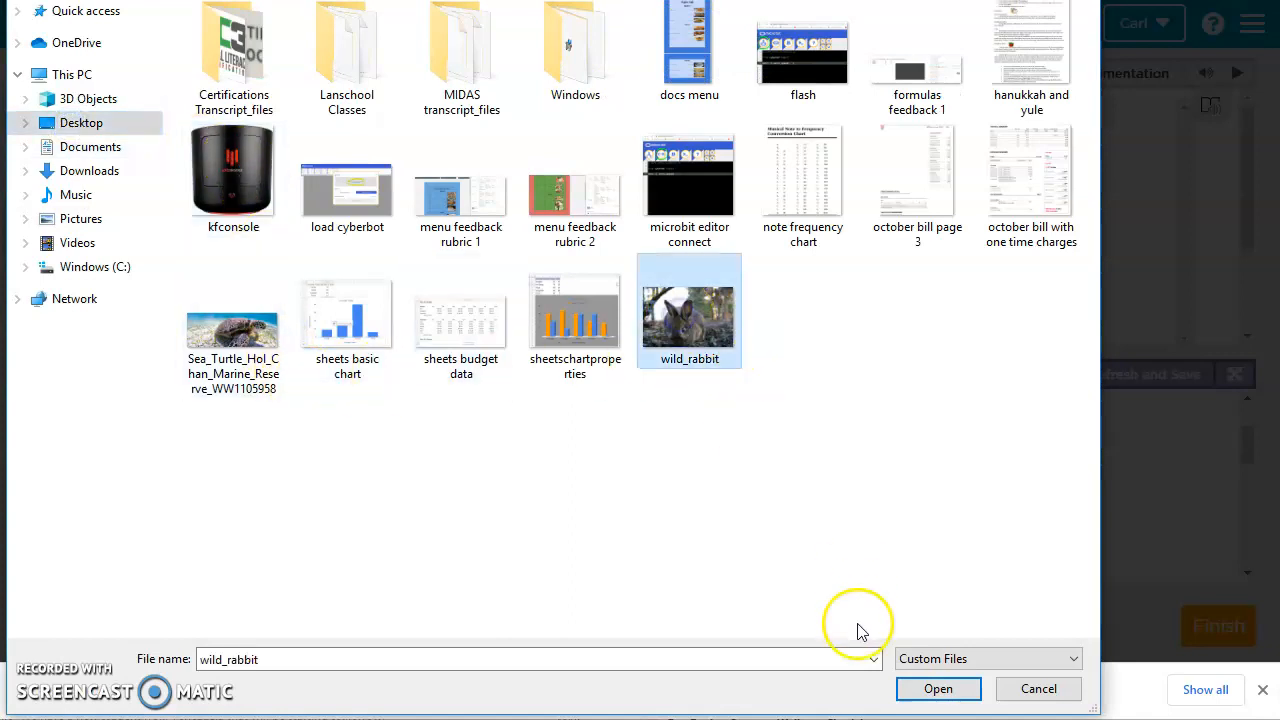
{"action": "left_click", "coordinate": [938, 689]}
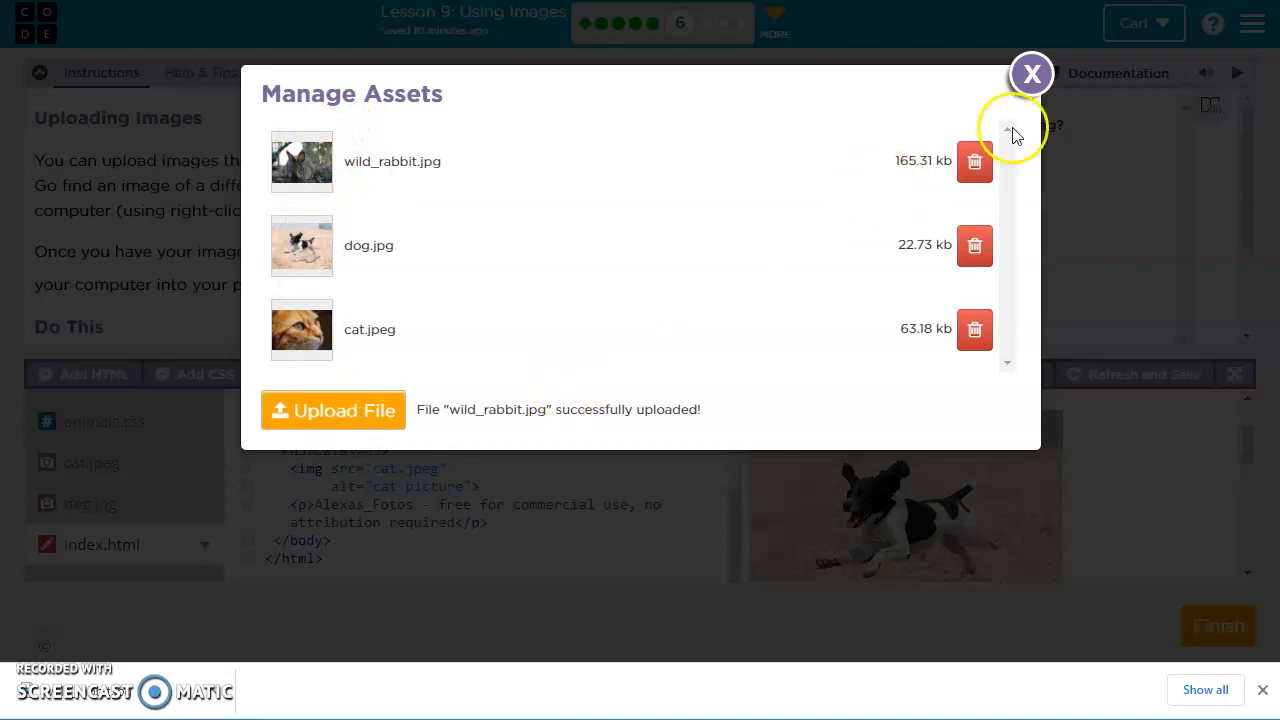
{"action": "left_click", "coordinate": [1031, 73]}
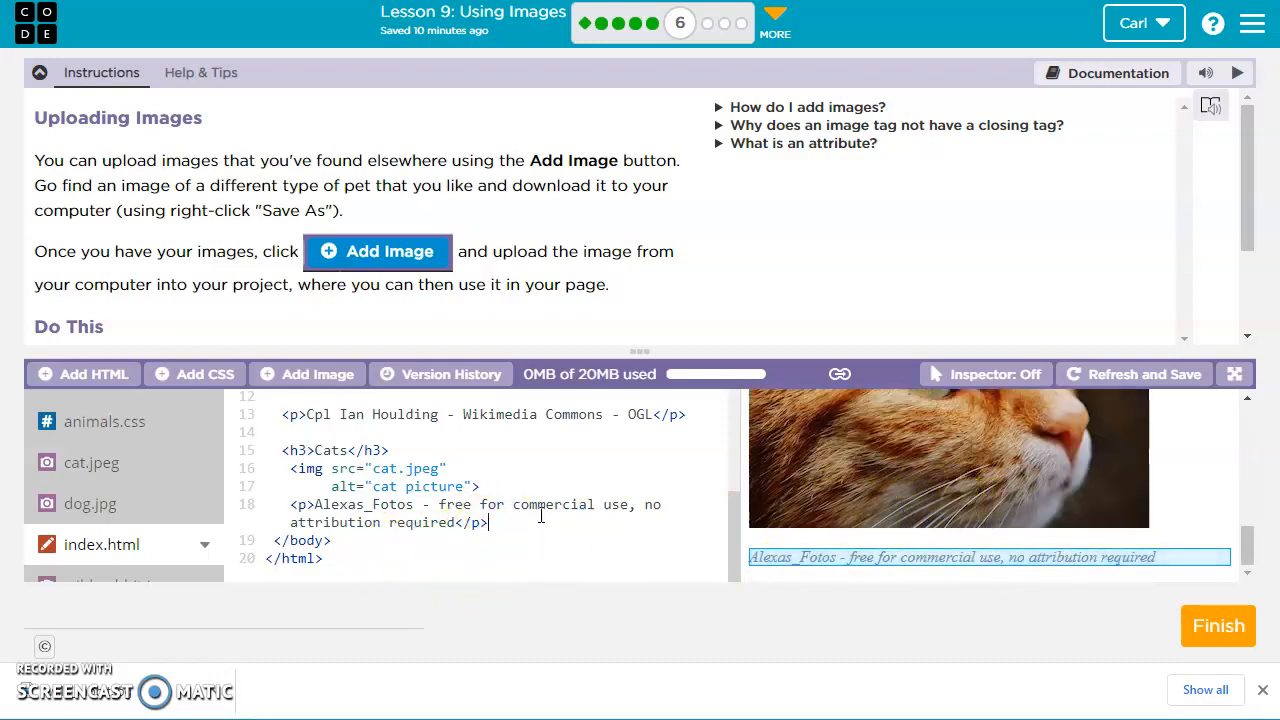
Step: Type an <h3>Rabbits</h3> heading, a wild_rabbit.jpg img tag and the attribution paragraph
{"action": "type", "text": "<h3"}
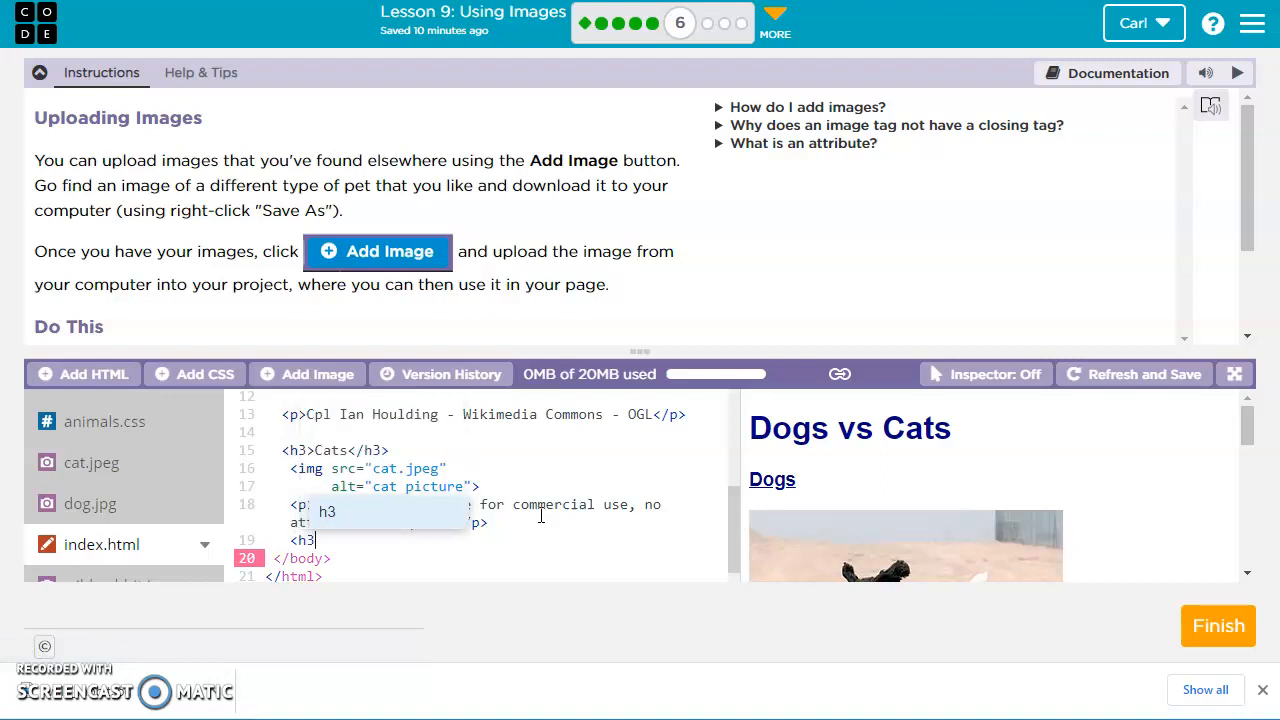
{"action": "type", "text": "Rabbits"}
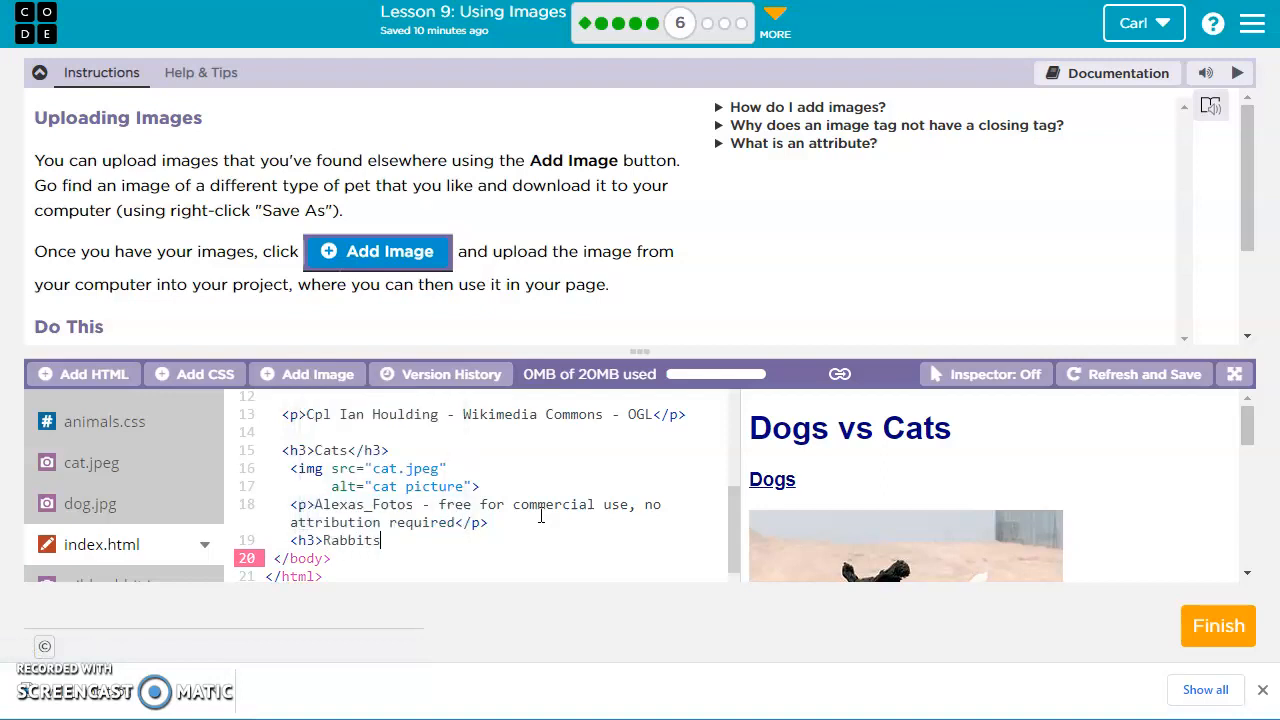
{"action": "type", "text": "</h3>"}
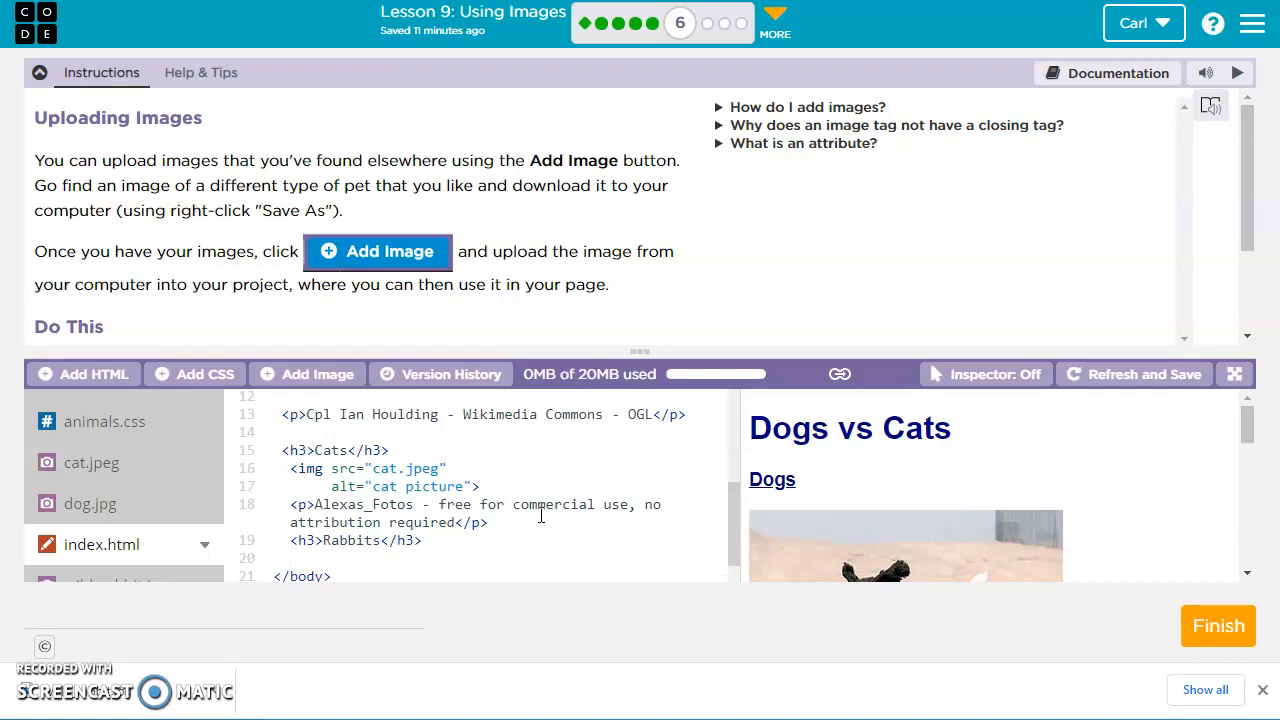
{"action": "type", "text": "<img"}
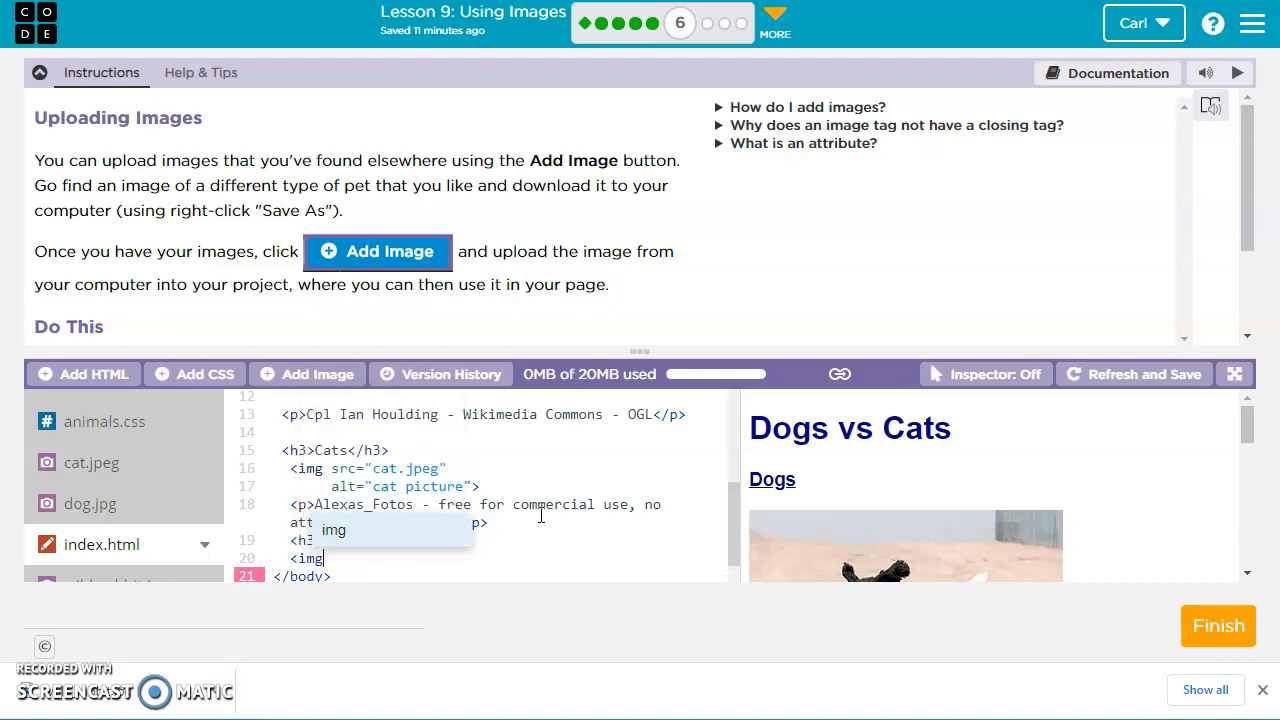
{"action": "type", "text": "src=\"wild_rabbit.jpg\">"}
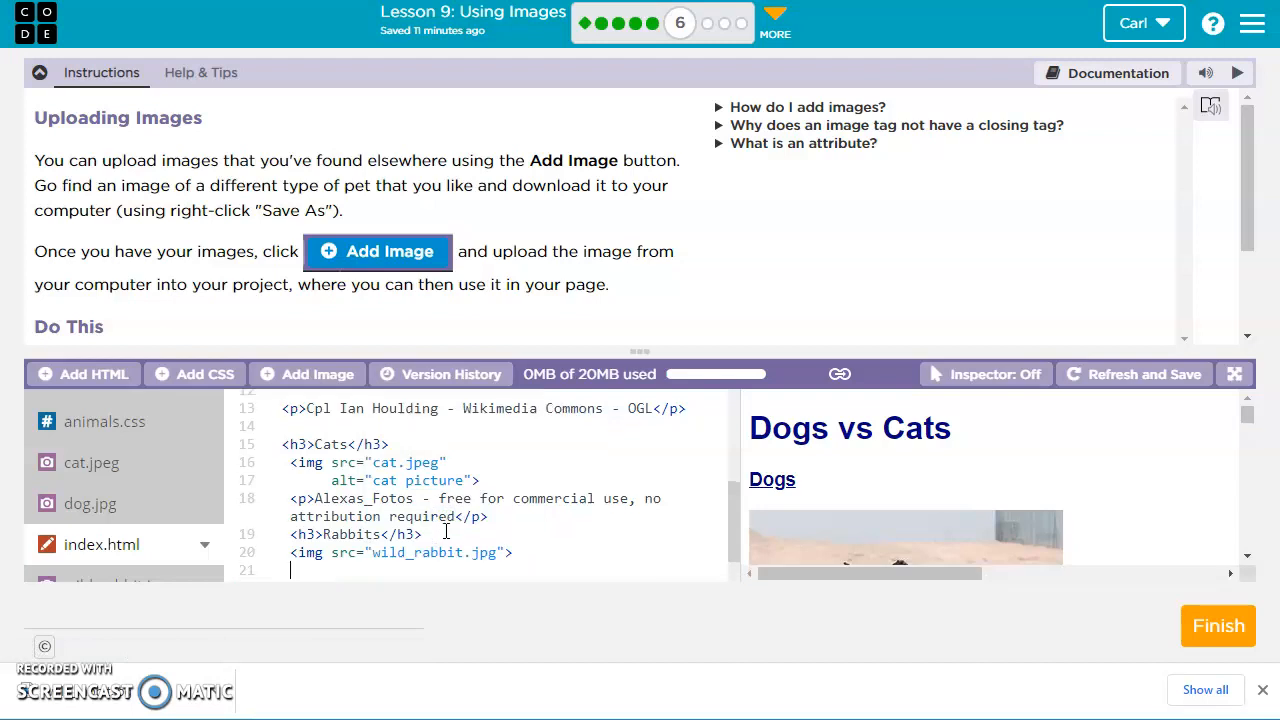
{"action": "type", "text": "<"}
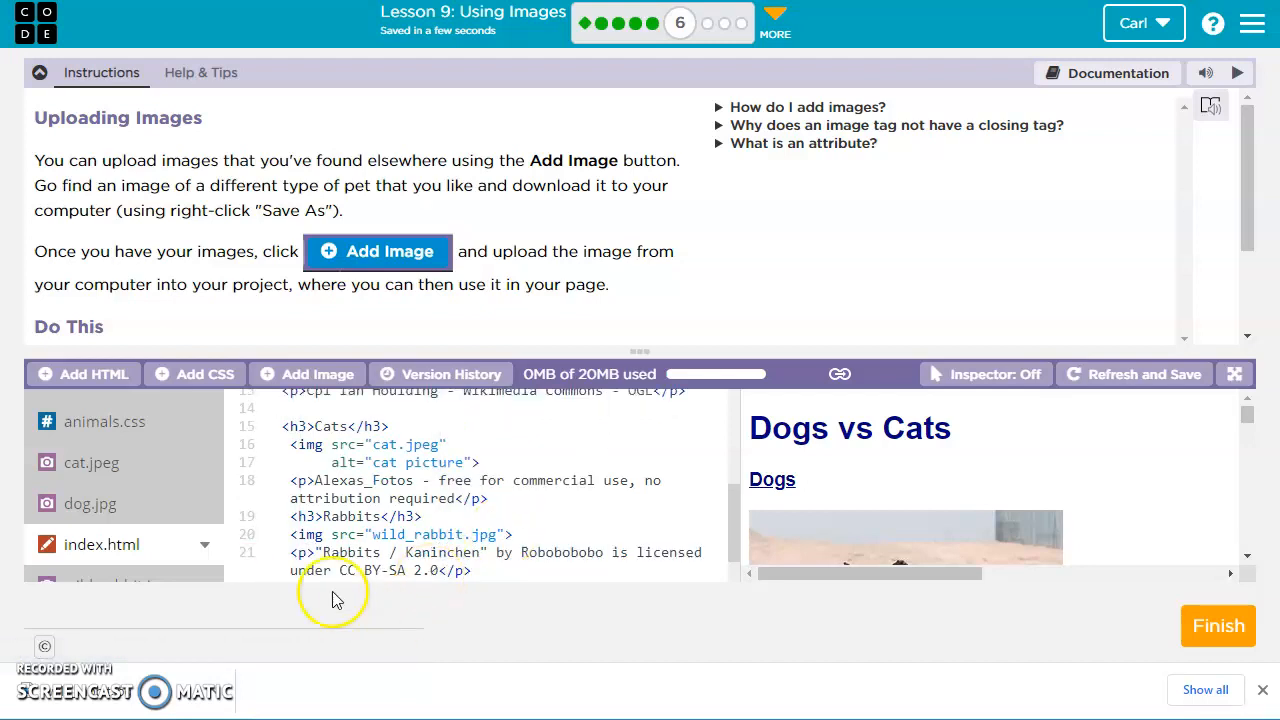
{"action": "mouse_move", "coordinate": [750, 495]}
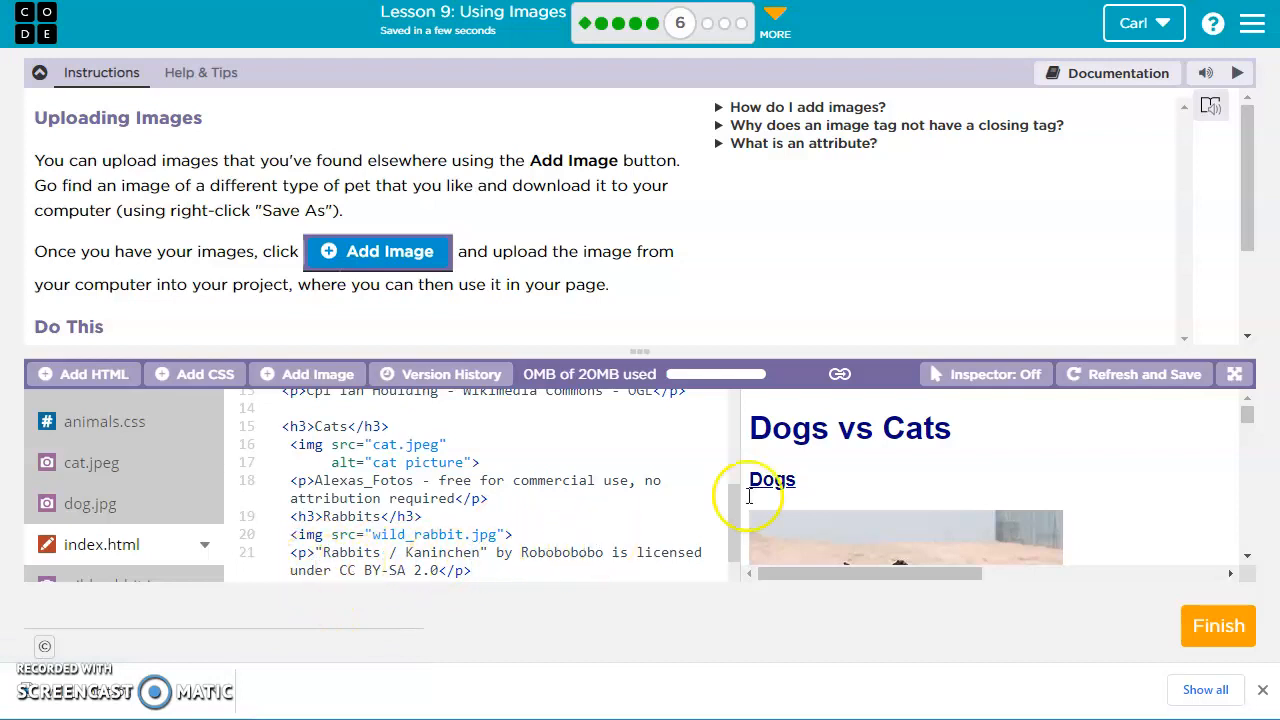